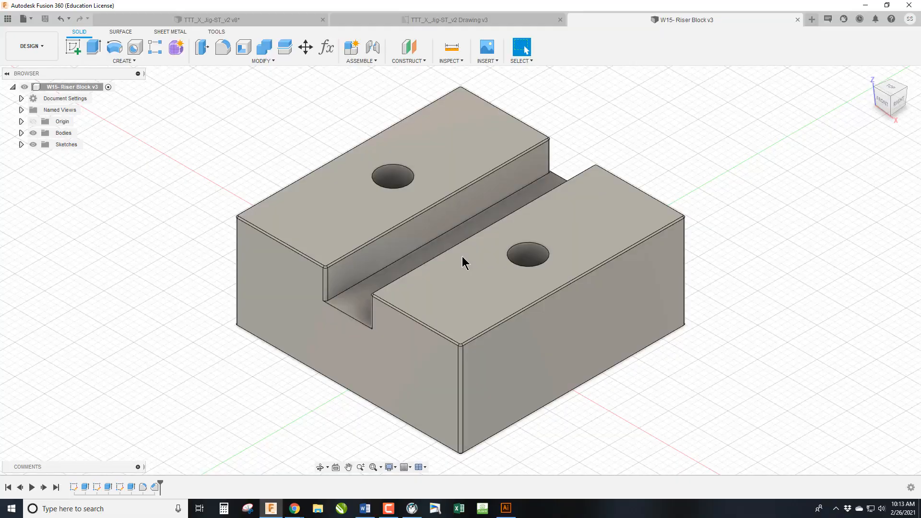
pyautogui.moveTo(464, 263)
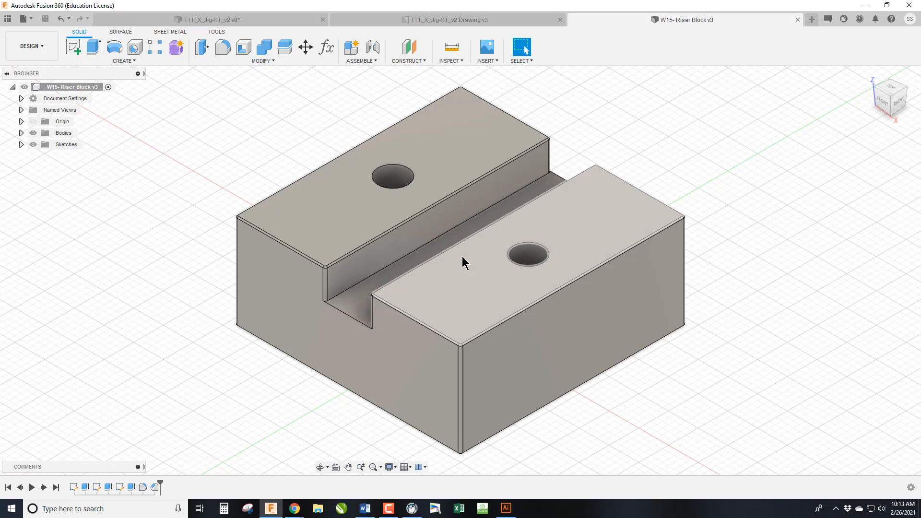
pyautogui.moveTo(459, 259)
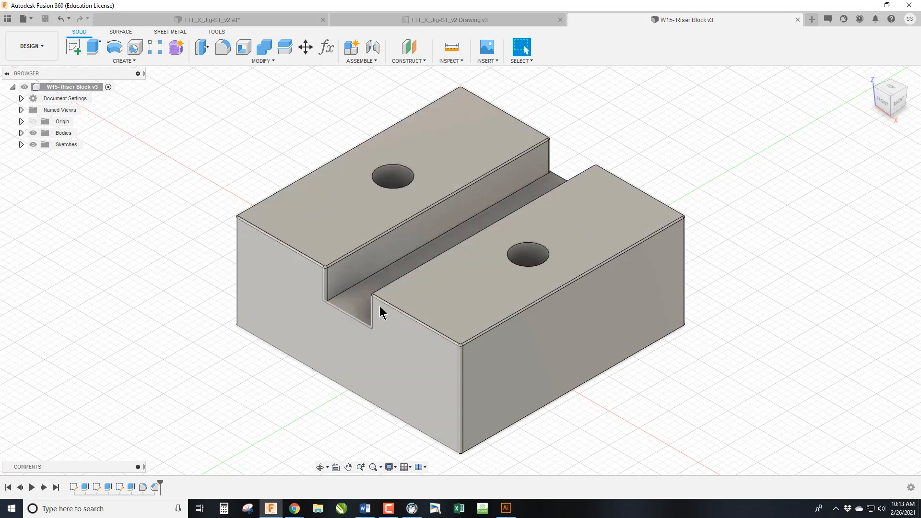
pyautogui.moveTo(386, 346)
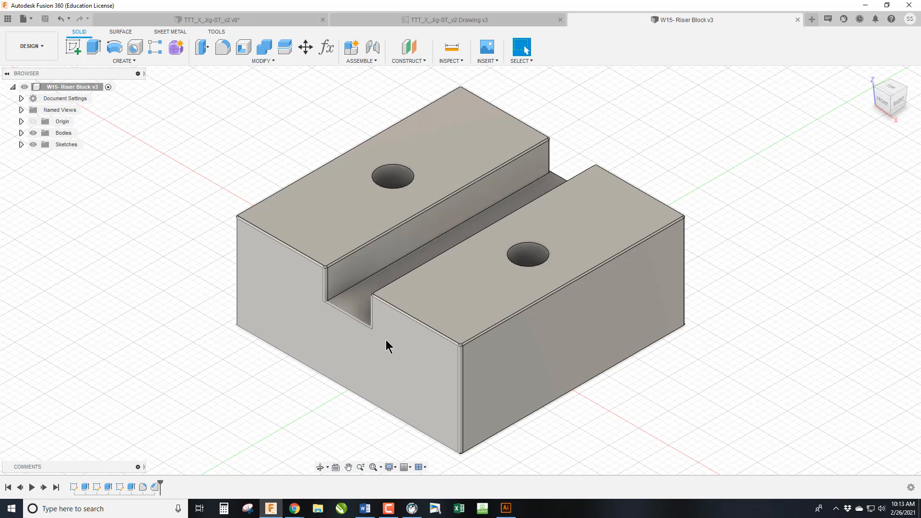
pyautogui.moveTo(372, 171)
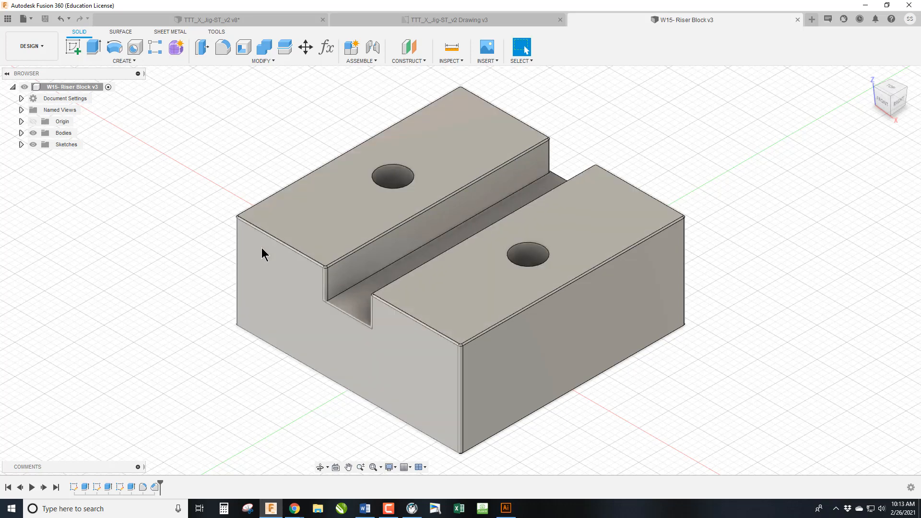
pyautogui.moveTo(29, 46)
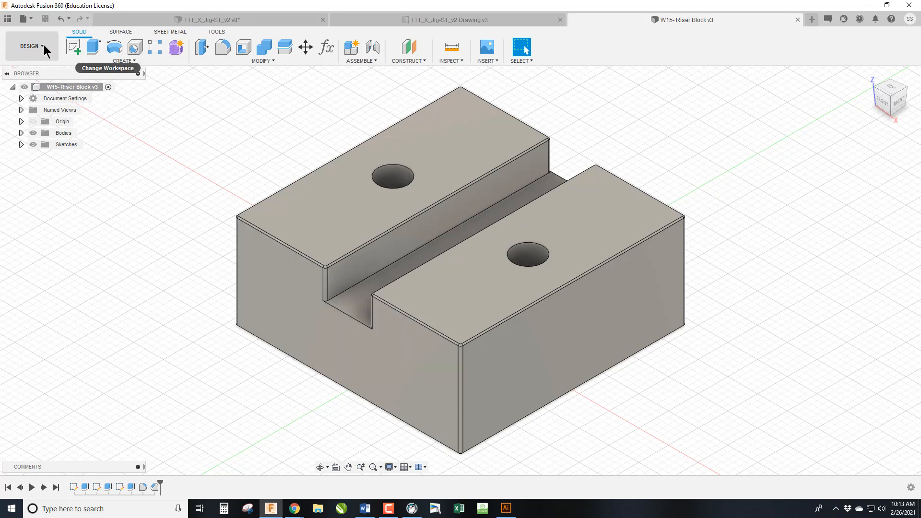
# - Create a drawing from the riser block design using the Fusion 360 11x8.5 template
pyautogui.click(31, 46)
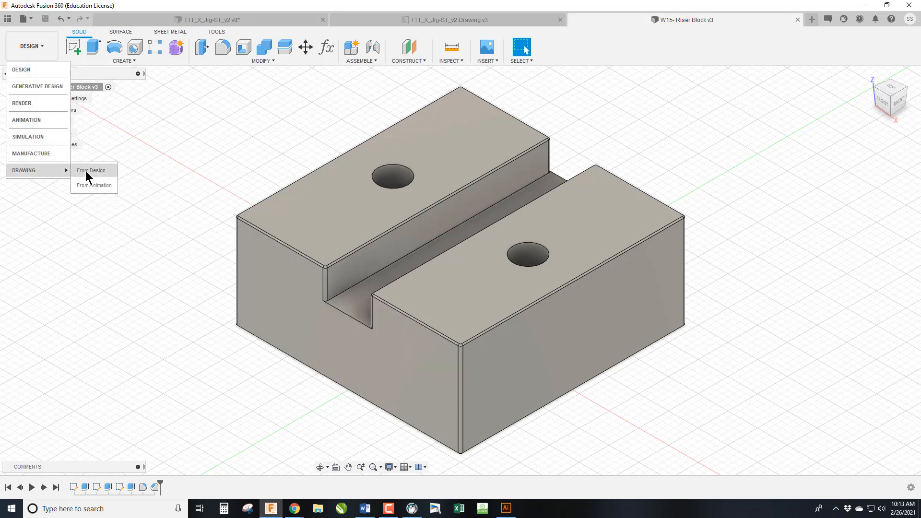
pyautogui.click(92, 170)
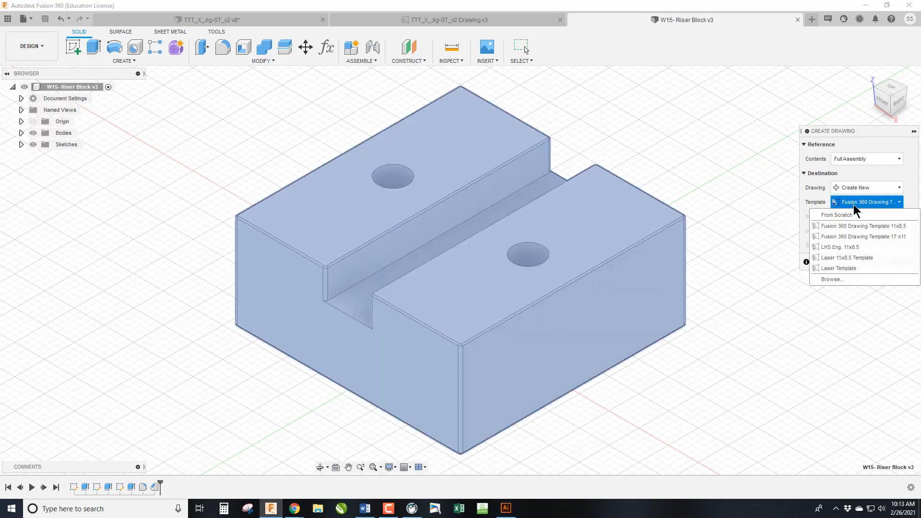
pyautogui.moveTo(861, 225)
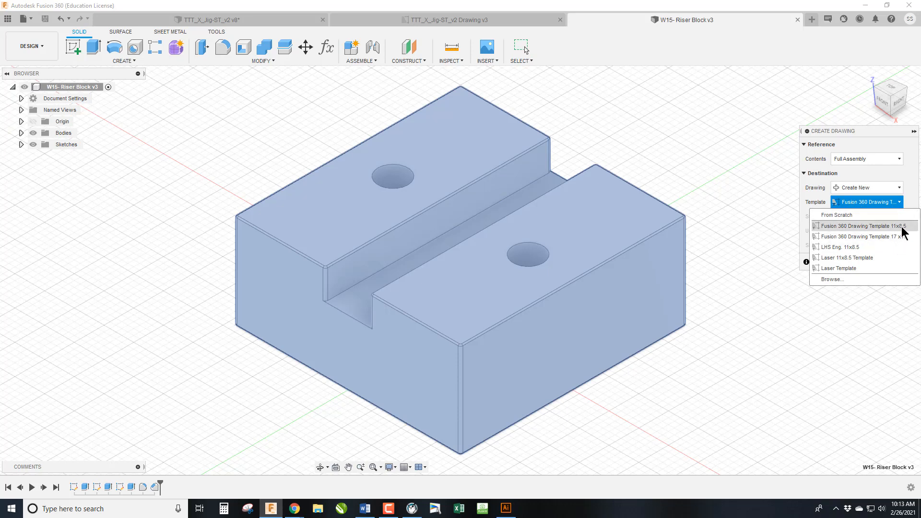
pyautogui.click(863, 225)
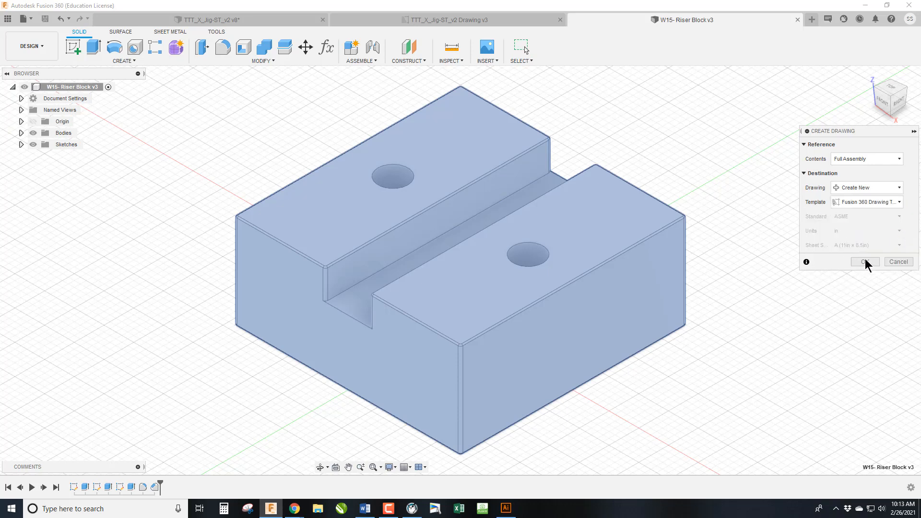
pyautogui.click(863, 261)
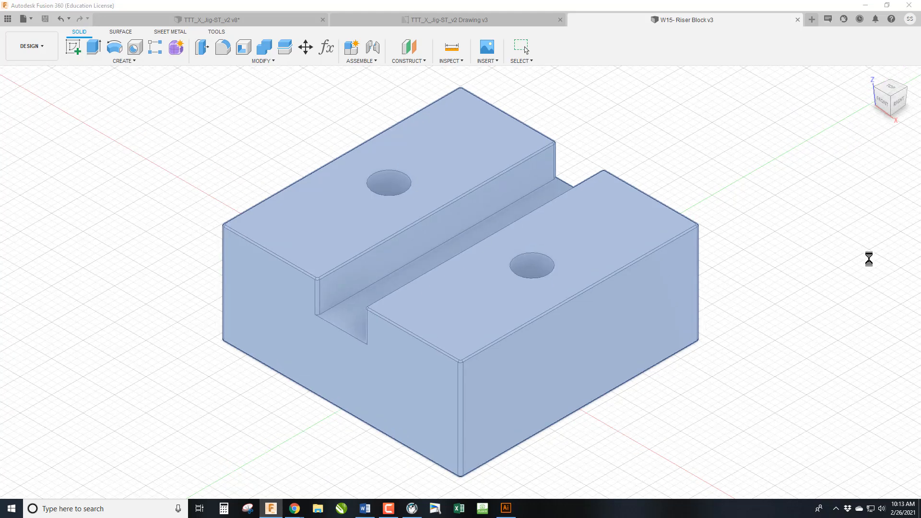
pyautogui.click(812, 19)
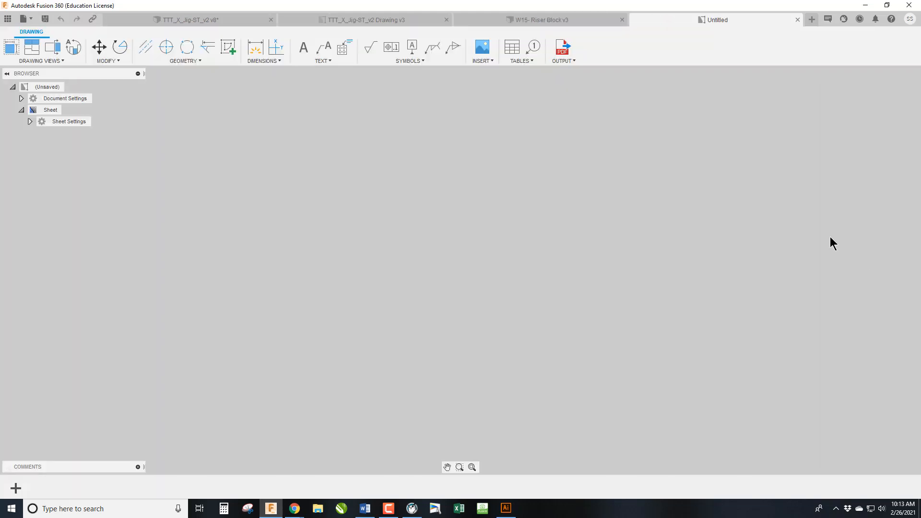
# - Place the front base view at 1:1 and set the isometric view's style to Shaded
pyautogui.click(10, 47)
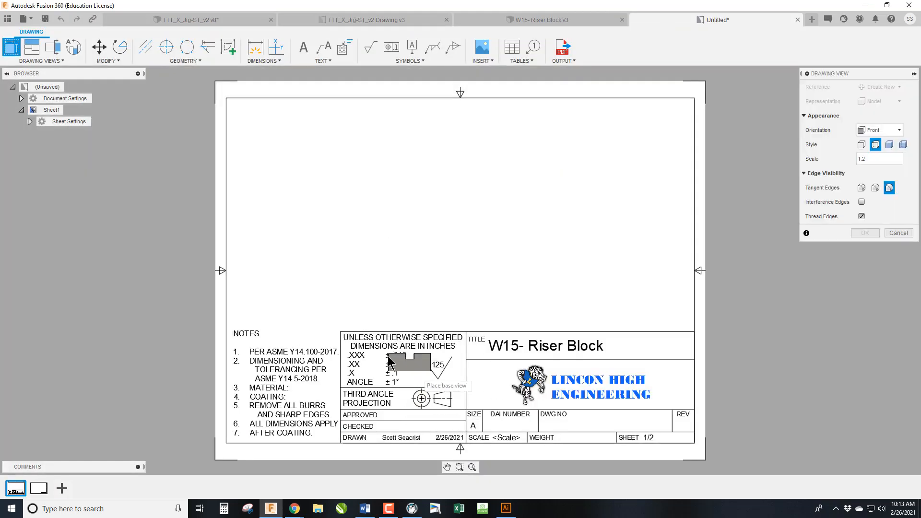
pyautogui.moveTo(598, 437)
pyautogui.write('1')
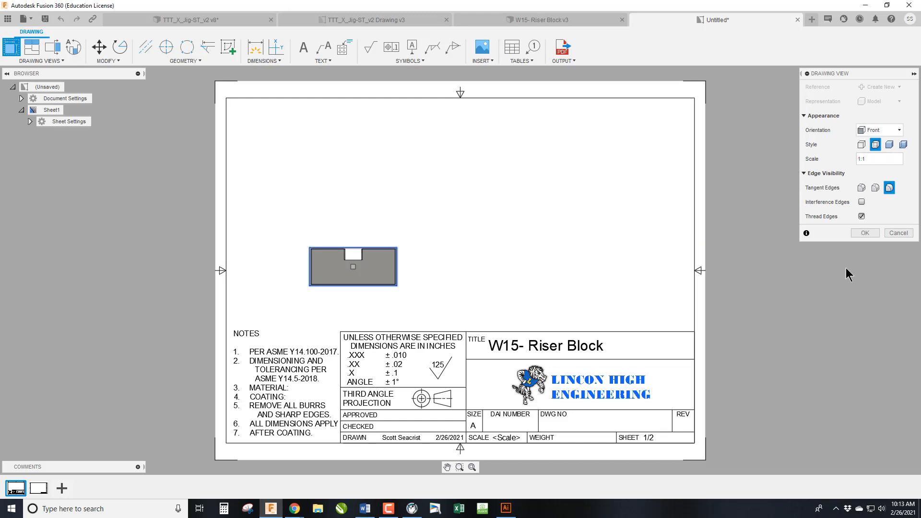
pyautogui.click(865, 232)
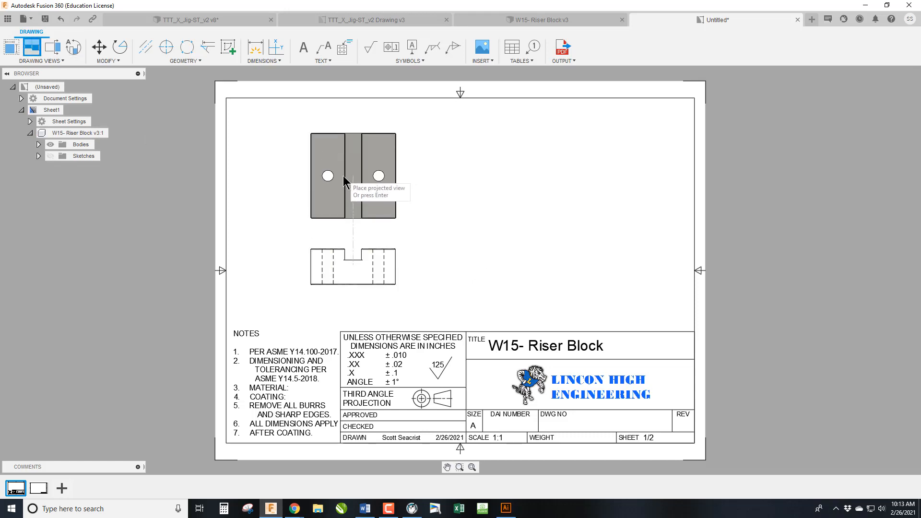
pyautogui.moveTo(525, 278)
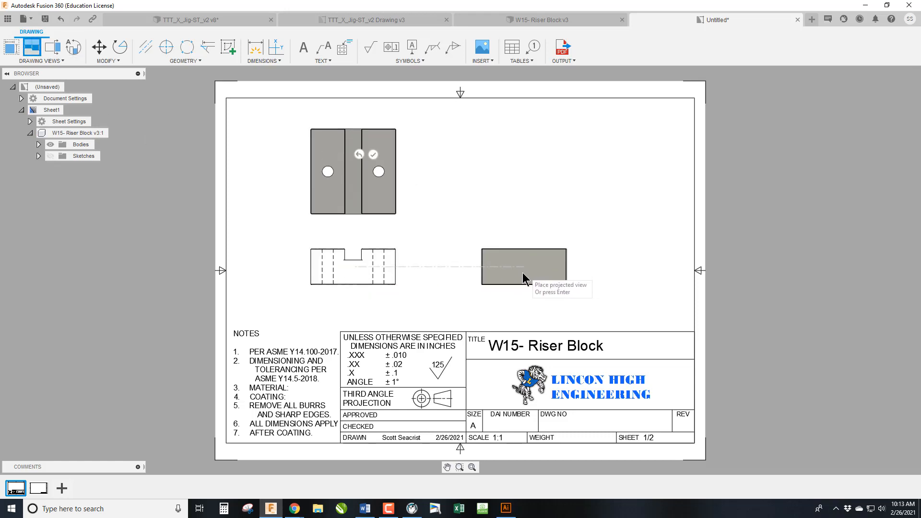
pyautogui.moveTo(608, 169)
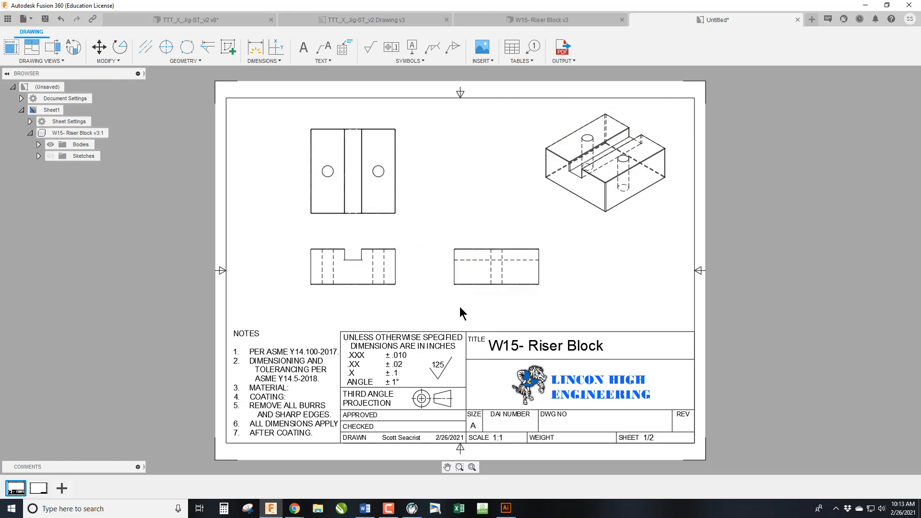
pyautogui.click(605, 161)
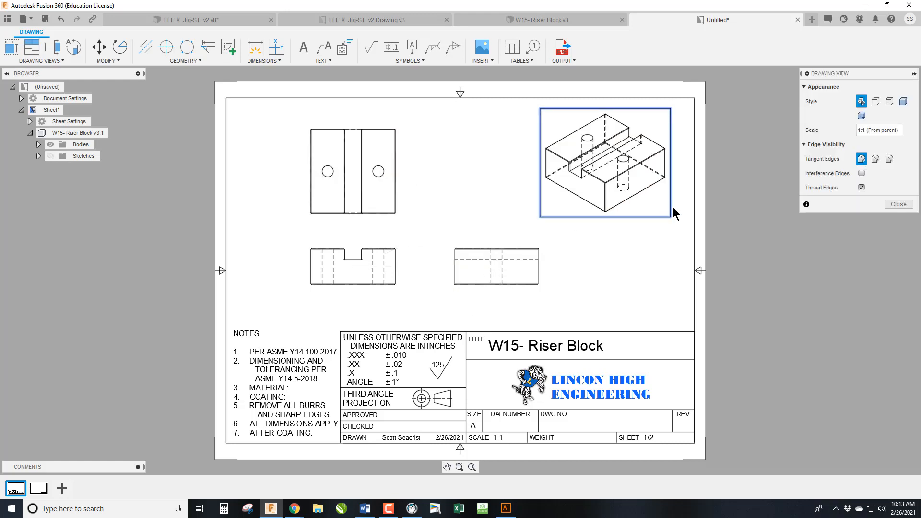
pyautogui.click(904, 101)
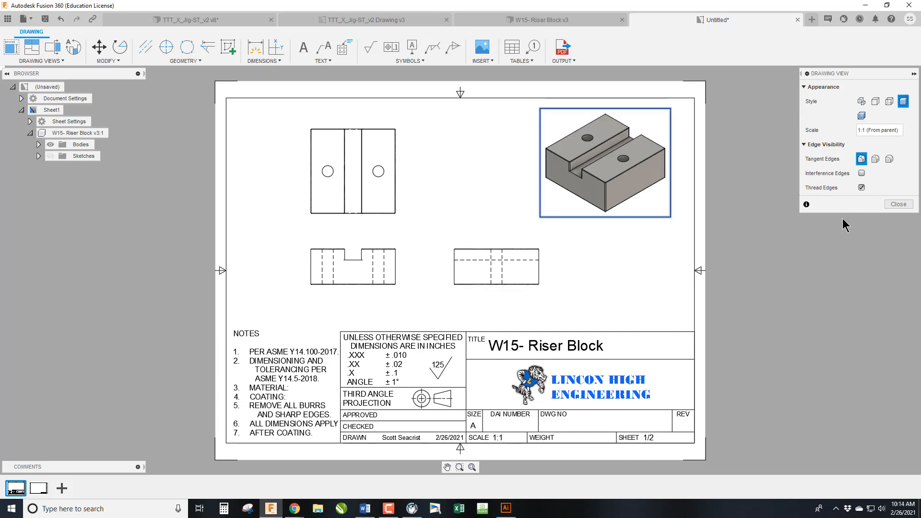
pyautogui.click(897, 203)
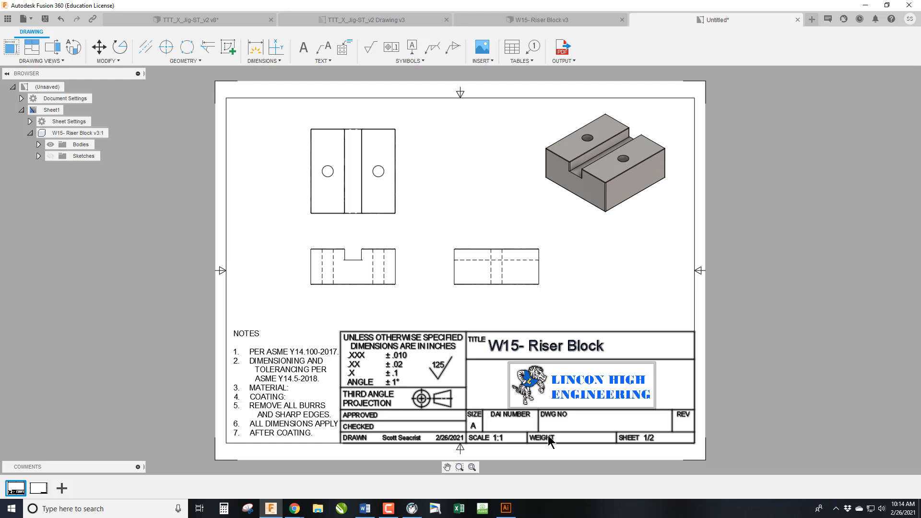
# - Enter DAI number IED and drawing number 050-015-01 in the title block
pyautogui.doubleClick(548, 437)
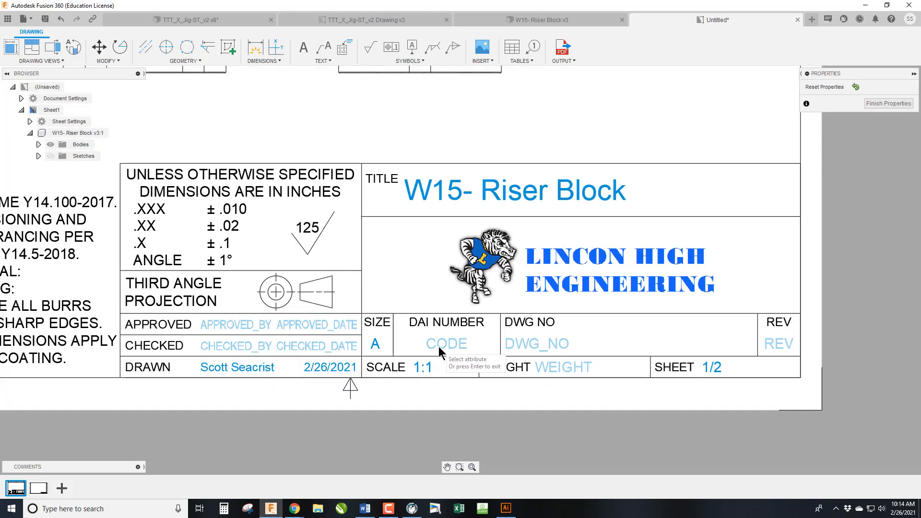
pyautogui.click(446, 343)
pyautogui.write('IED')
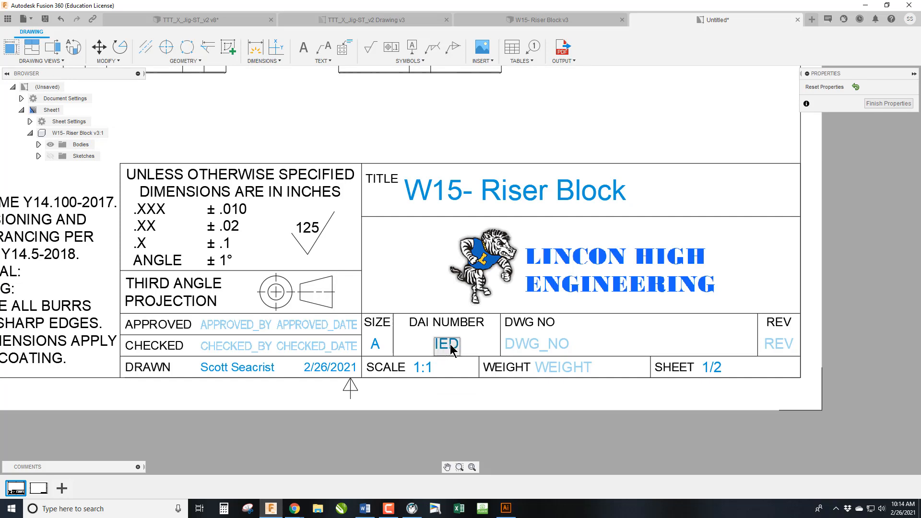
pyautogui.moveTo(533, 347)
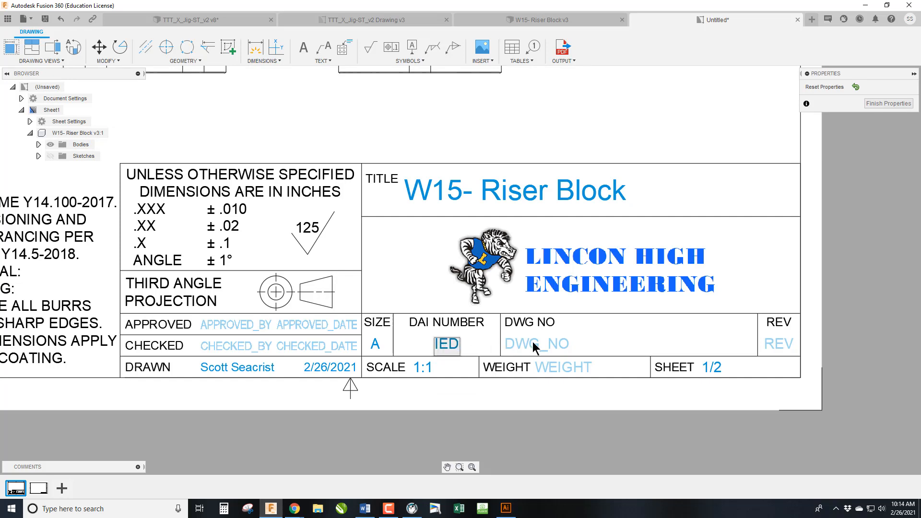
pyautogui.click(535, 344)
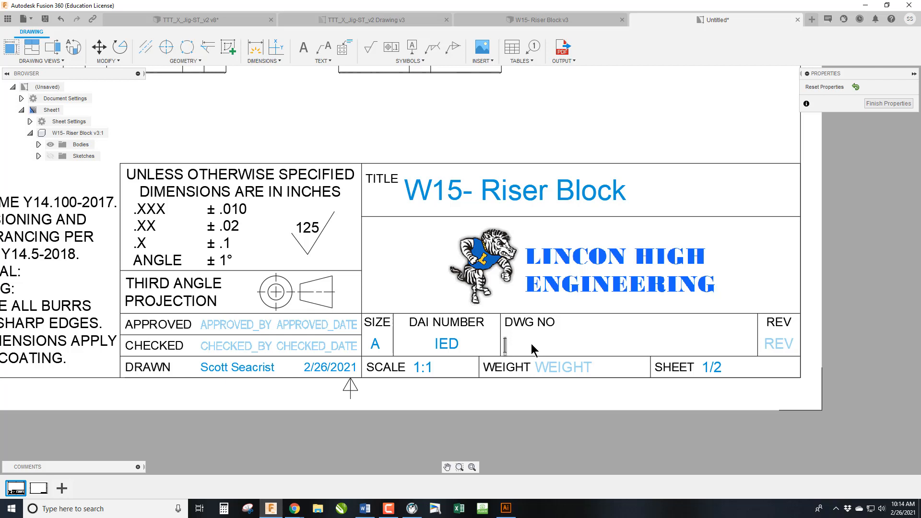
pyautogui.write('050-')
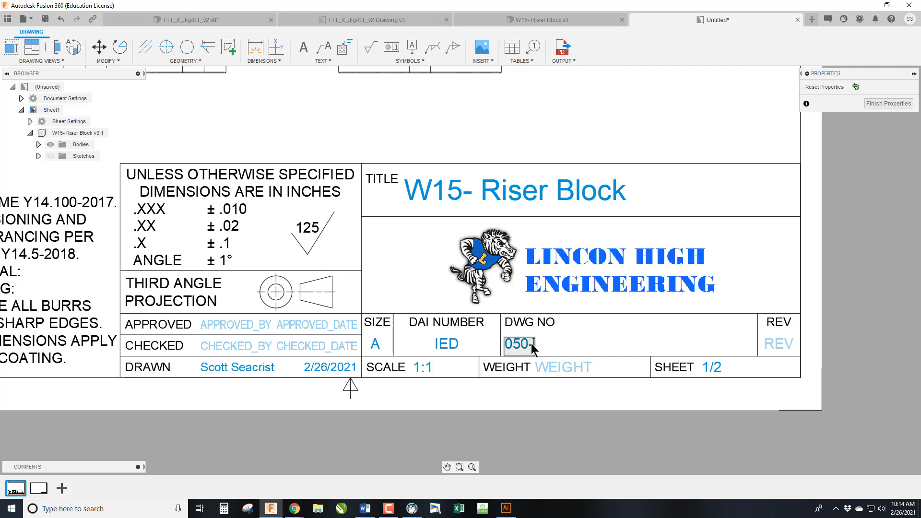
pyautogui.write('01')
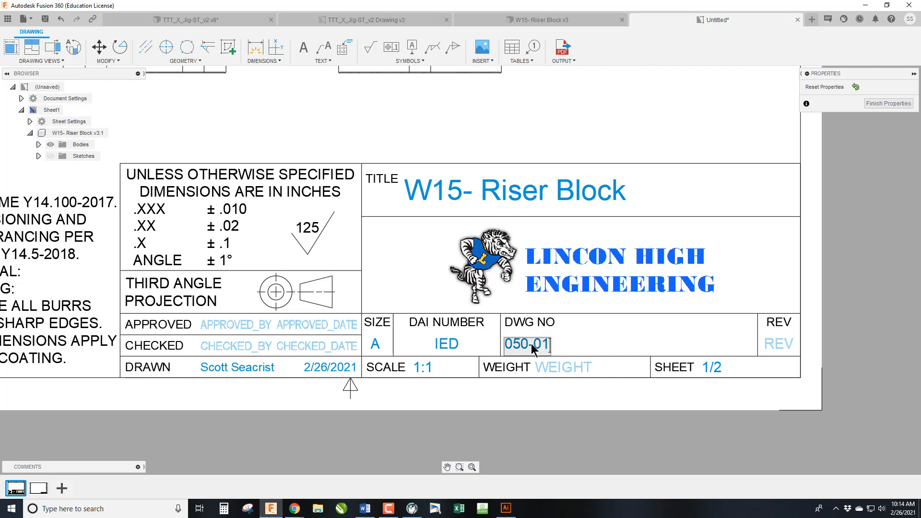
pyautogui.write('5-')
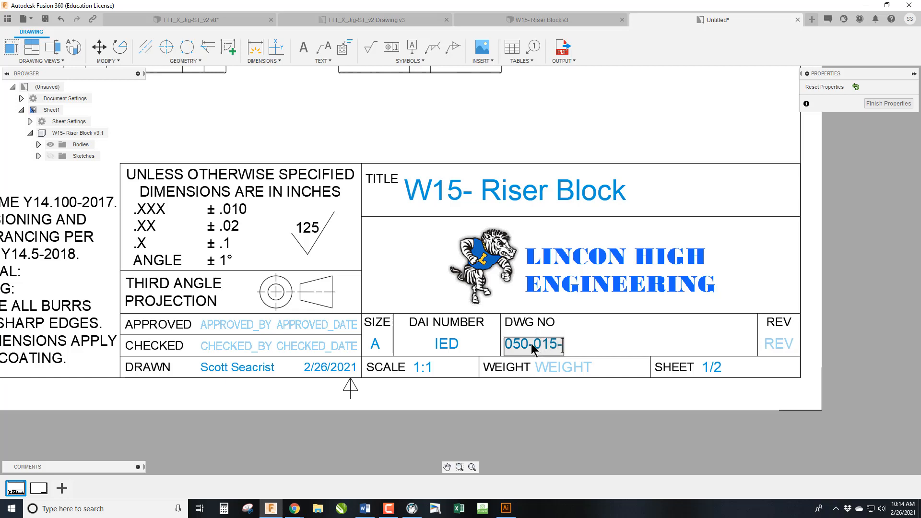
pyautogui.write('01')
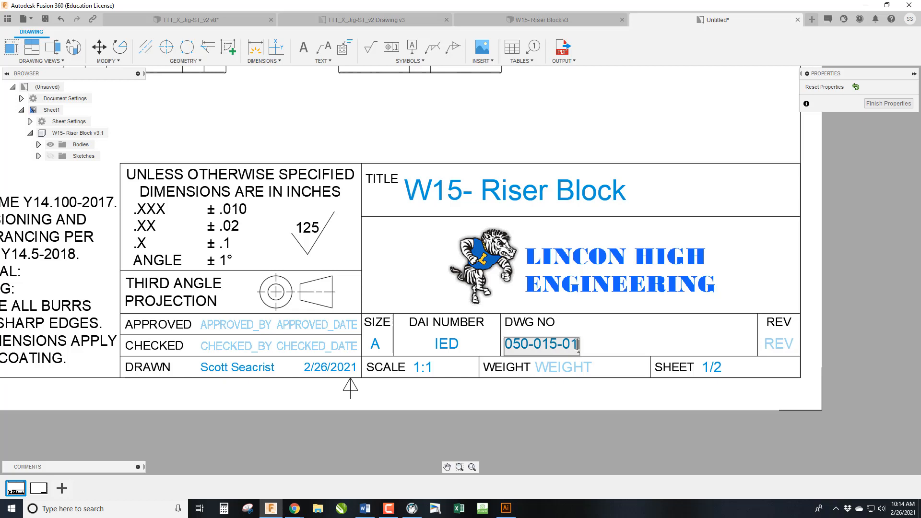
# - Set the title block revision to 21.1
pyautogui.click(777, 343)
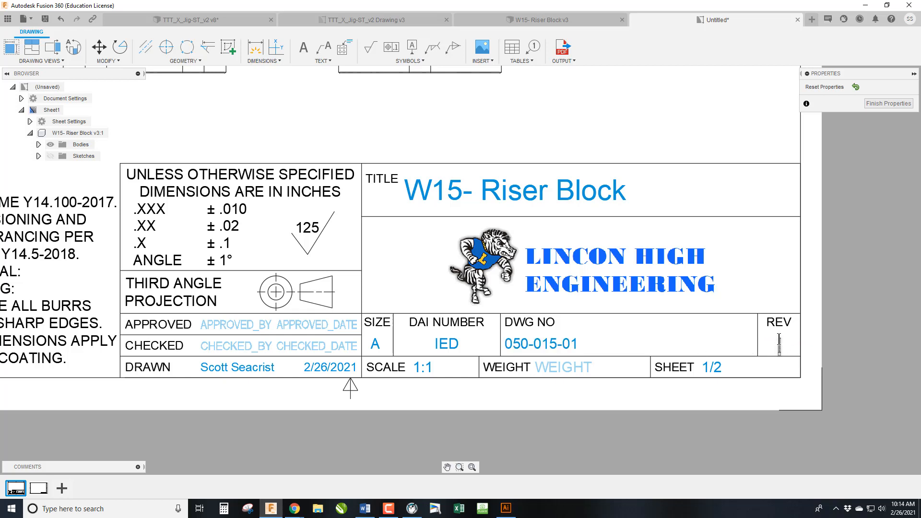
pyautogui.write('21.1')
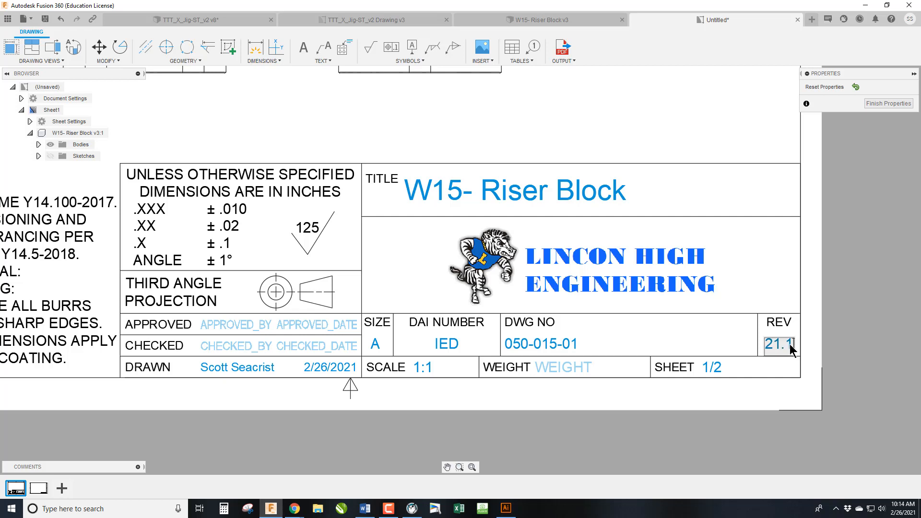
pyautogui.moveTo(777, 365)
pyautogui.write(' 6')
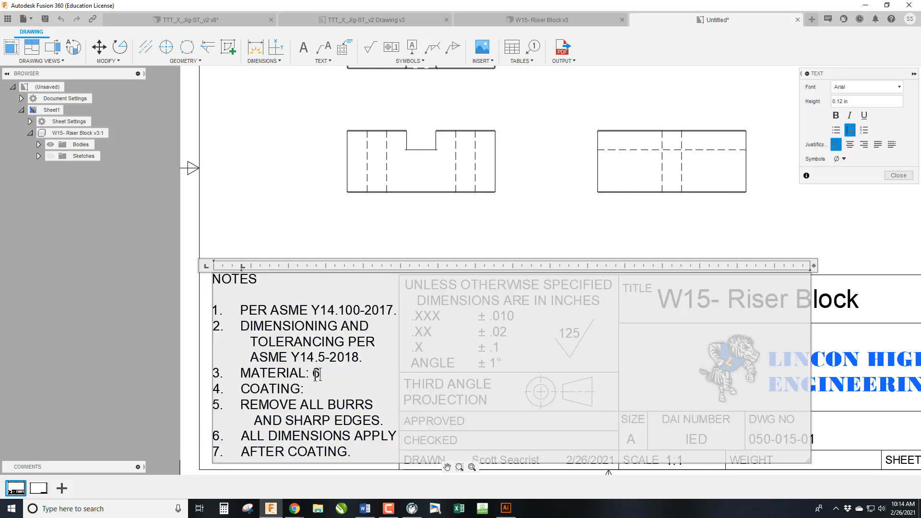
# - Fill the notes with material 6061 ALUM and coating RAW
pyautogui.write('061')
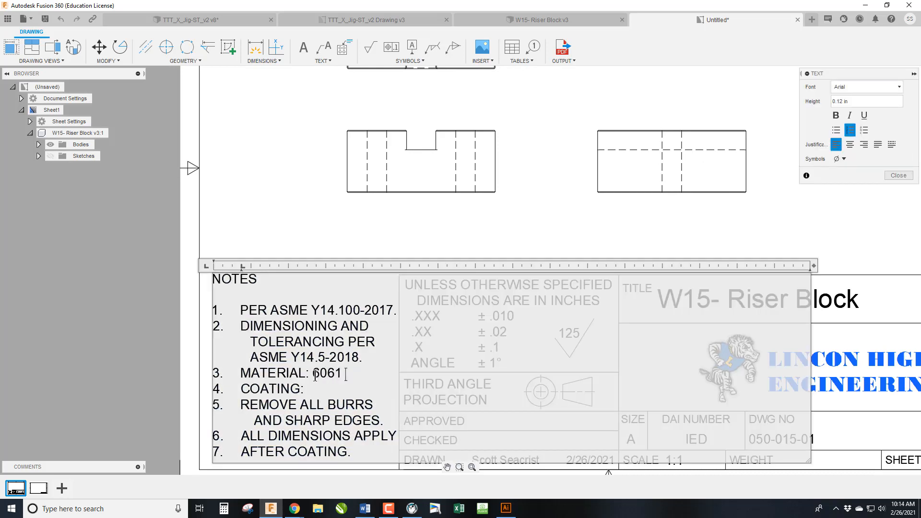
pyautogui.write('AL')
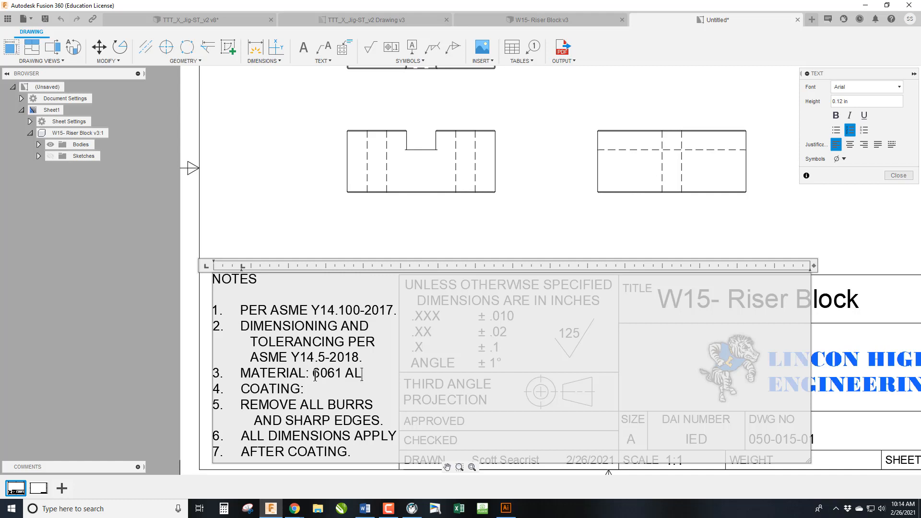
pyautogui.write('UM')
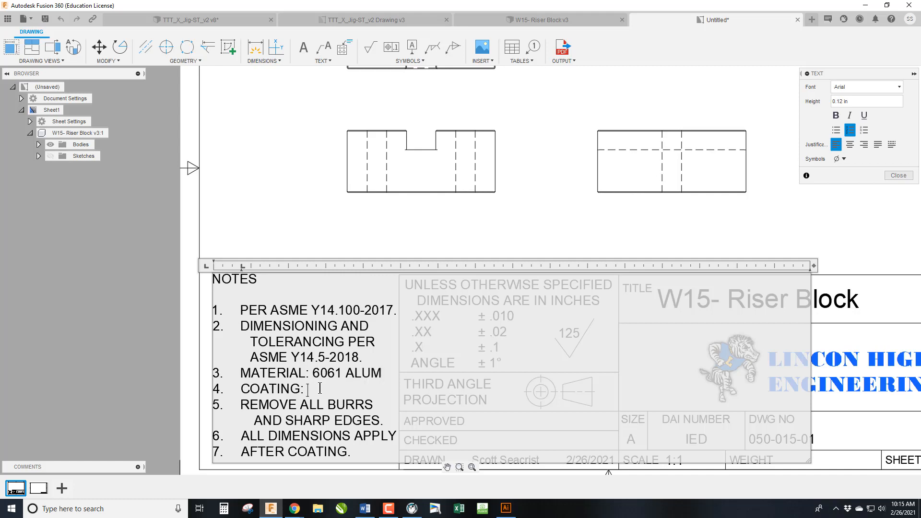
pyautogui.write('RAW')
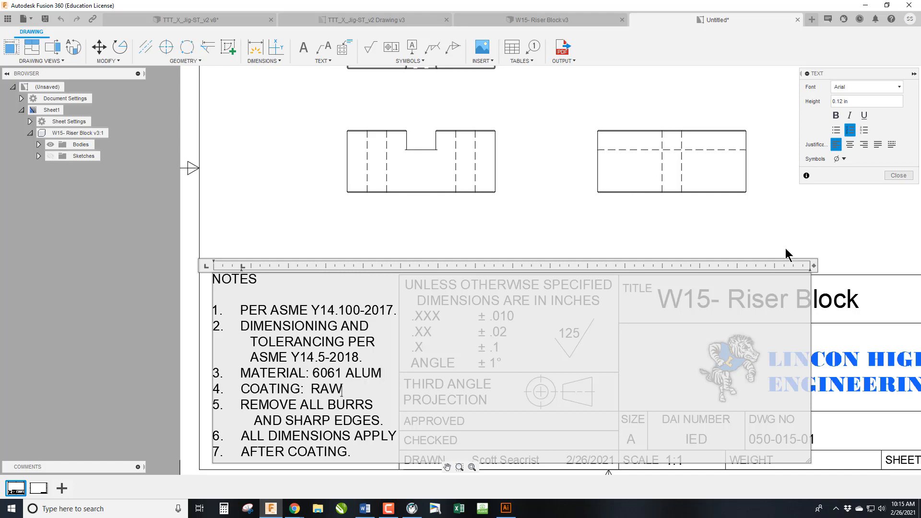
pyautogui.click(897, 175)
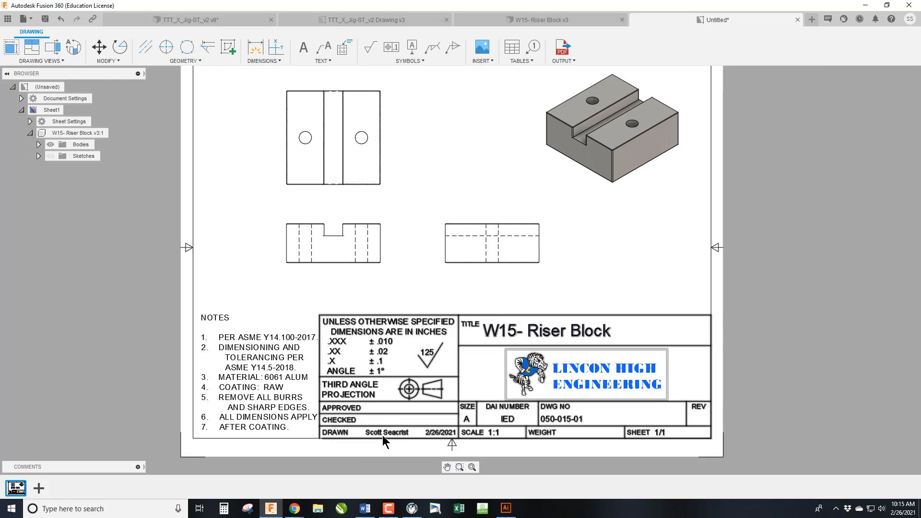
pyautogui.moveTo(394, 409)
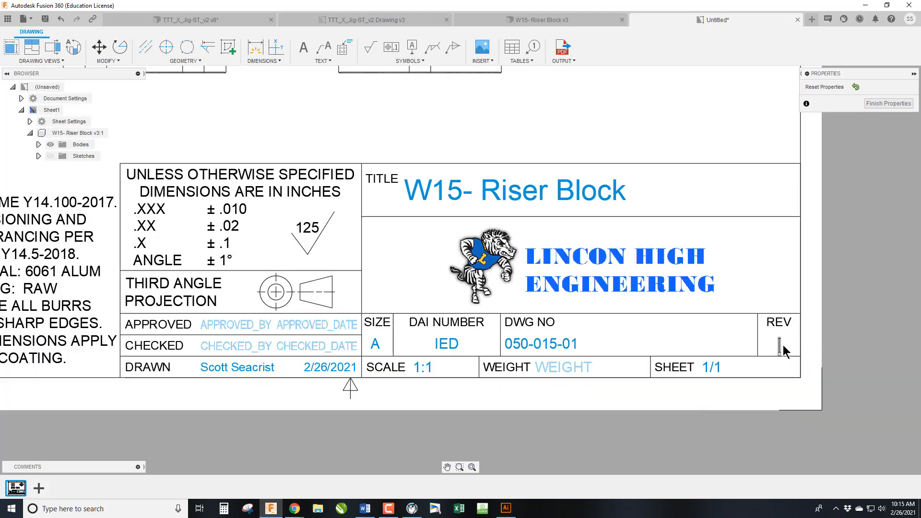
# - Enter revision 21.1 in the title block's REV field
pyautogui.write('21.1')
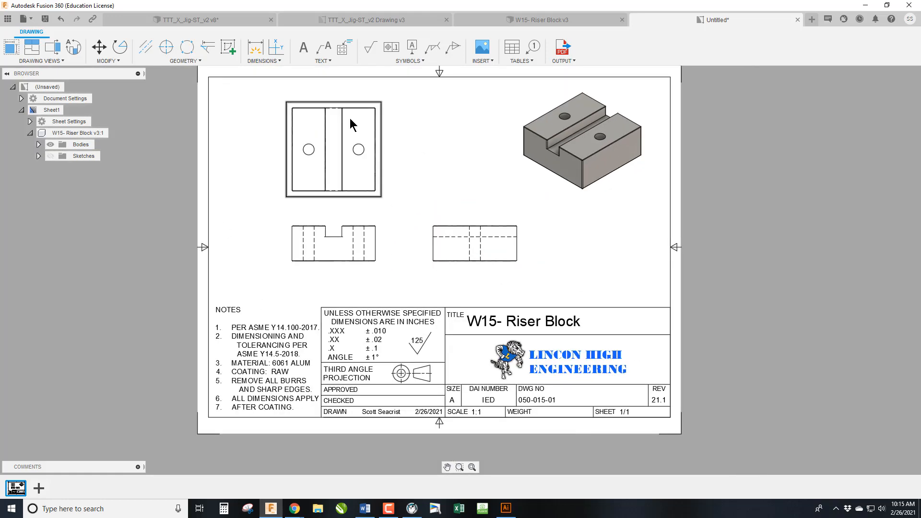
# - Select the top view and begin placing the 1.9 and .8 dimensions
pyautogui.scroll(3)
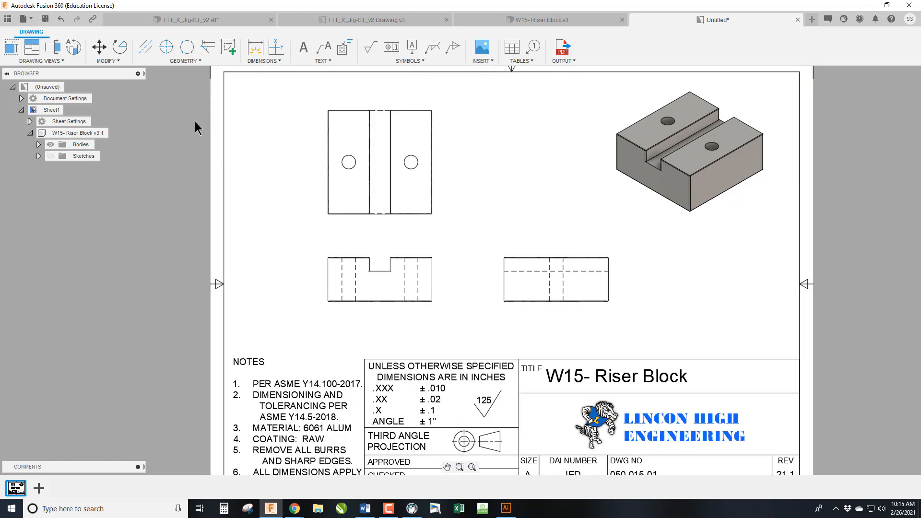
pyautogui.moveTo(215, 149)
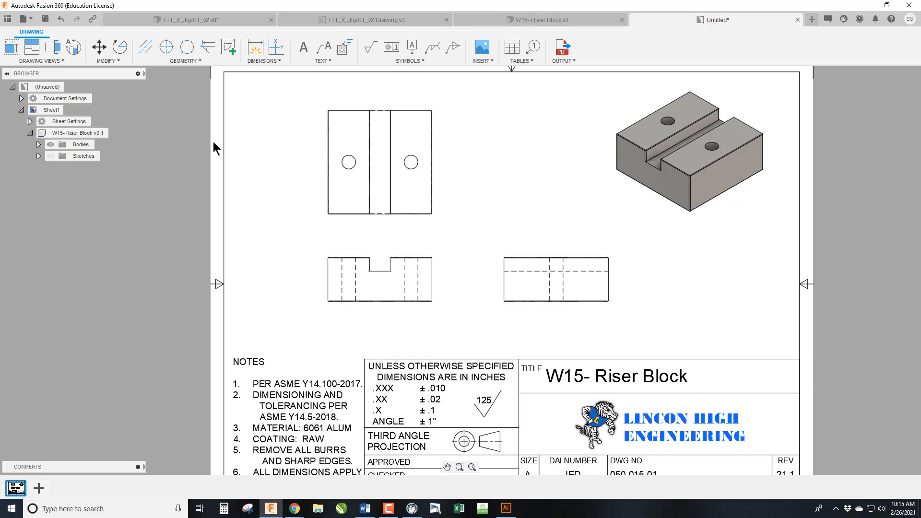
pyautogui.click(379, 161)
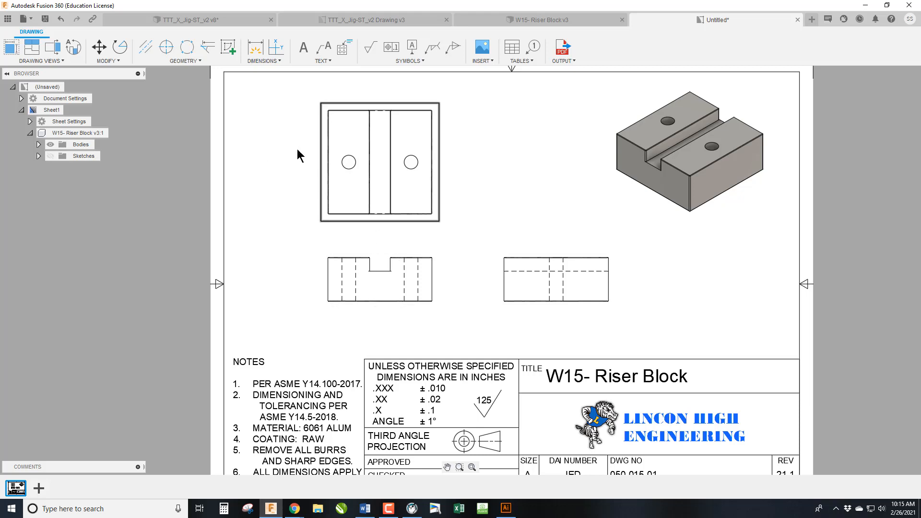
pyautogui.click(255, 47)
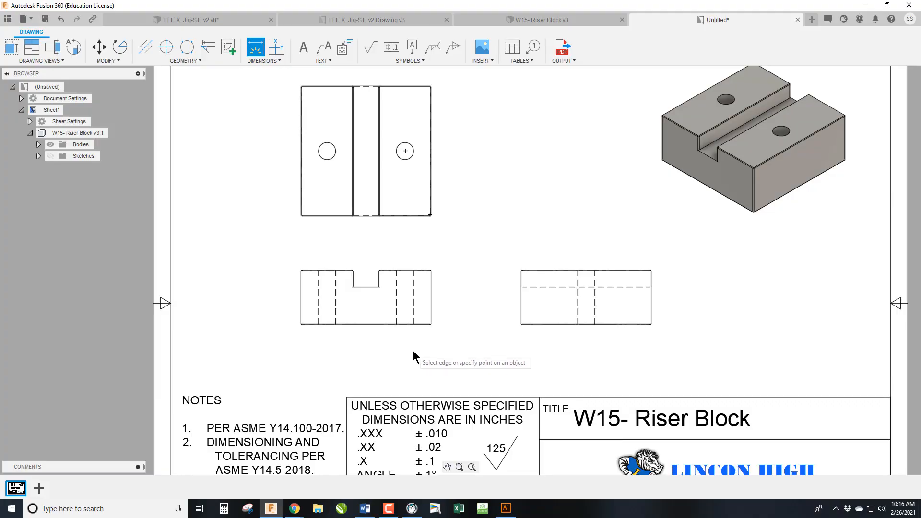
pyautogui.moveTo(436, 294)
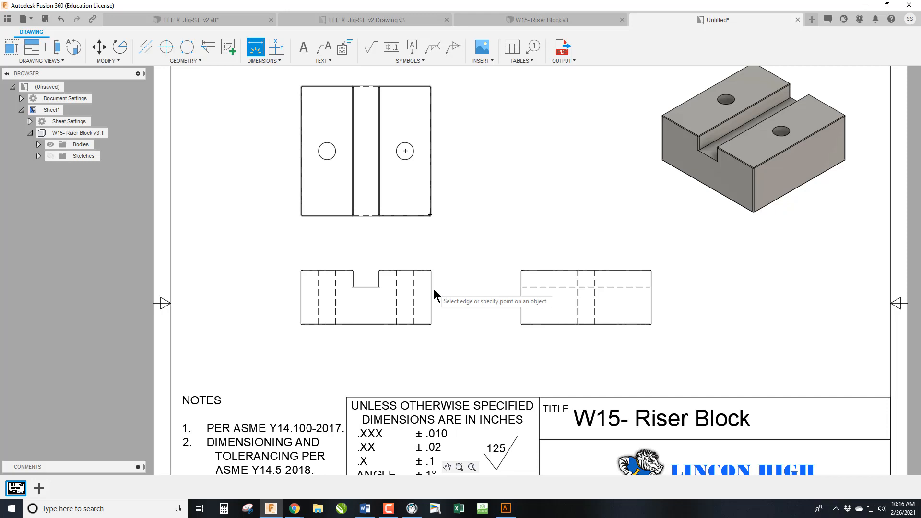
pyautogui.moveTo(480, 302)
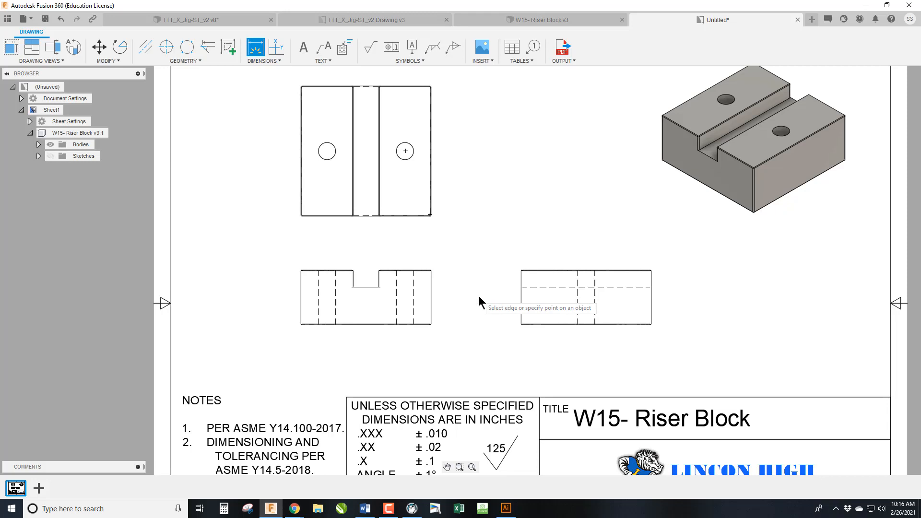
pyautogui.moveTo(528, 299)
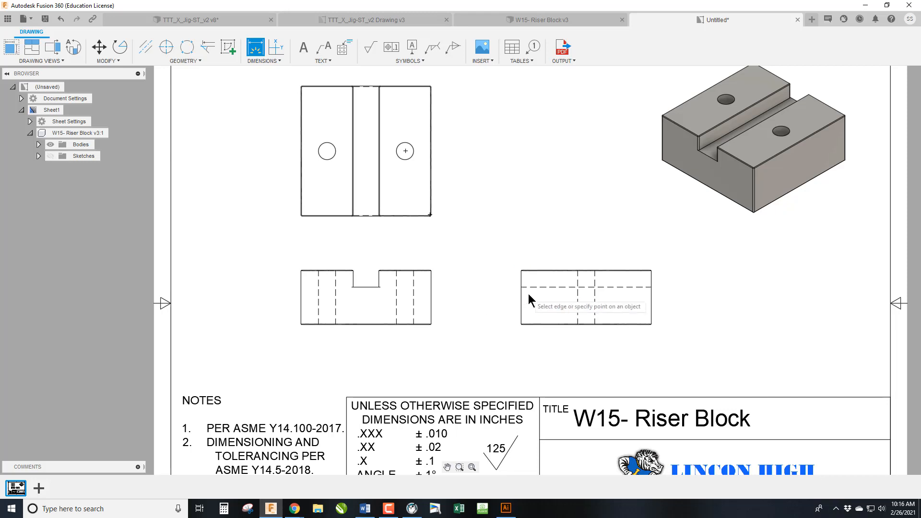
pyautogui.moveTo(530, 300)
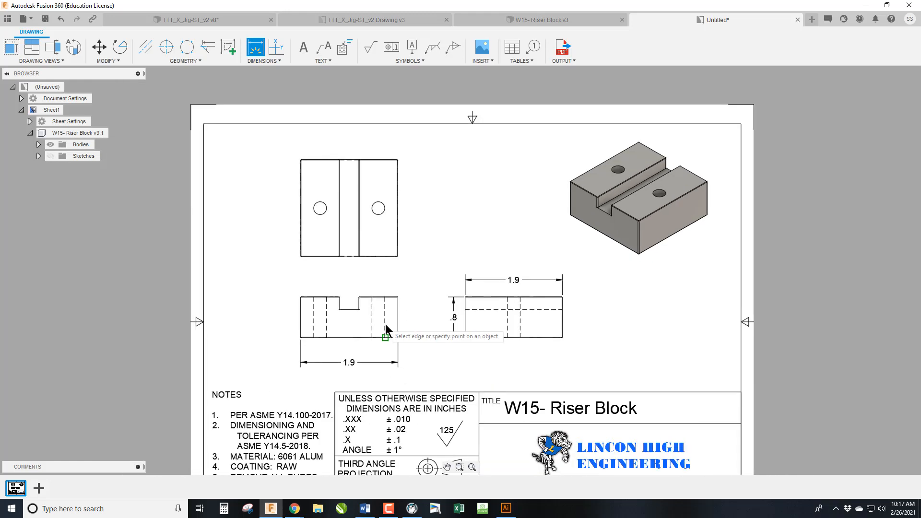
pyautogui.click(386, 337)
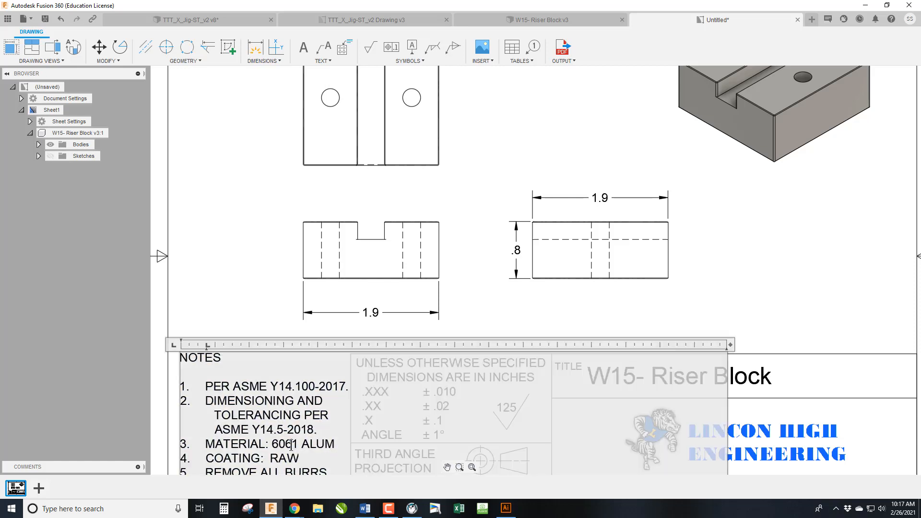
pyautogui.doubleClick(286, 444)
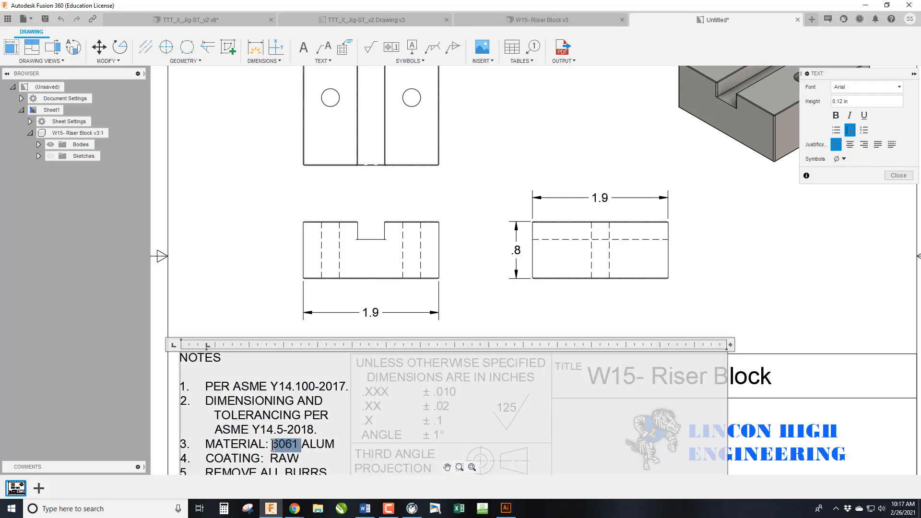
pyautogui.press('Delete')
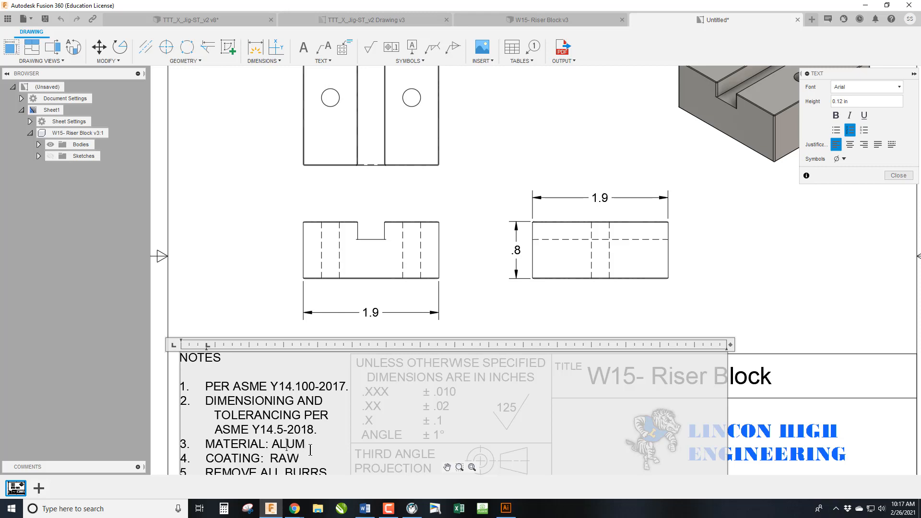
pyautogui.write('6061')
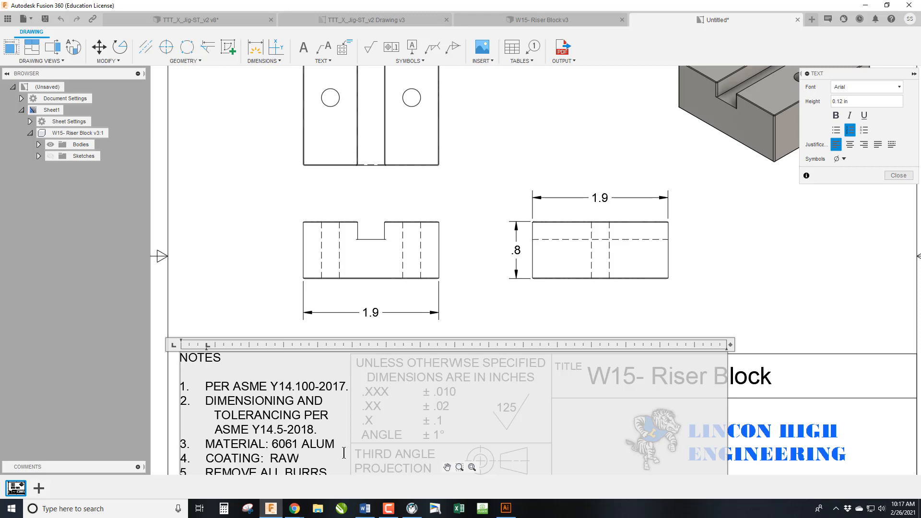
pyautogui.write('-76')
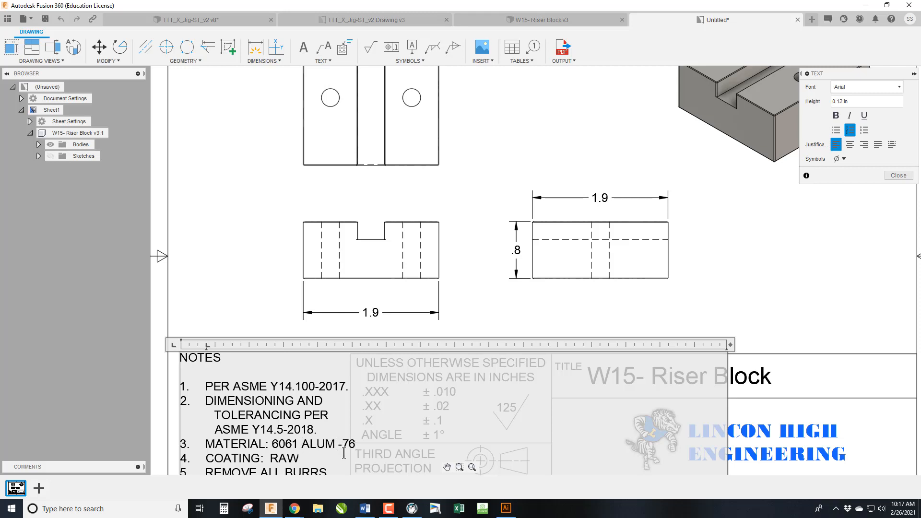
pyautogui.write('T6')
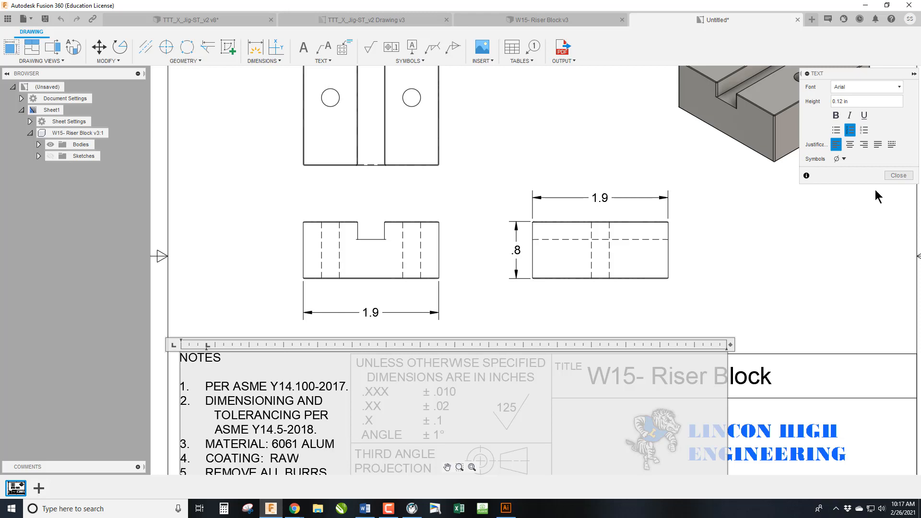
pyautogui.click(897, 175)
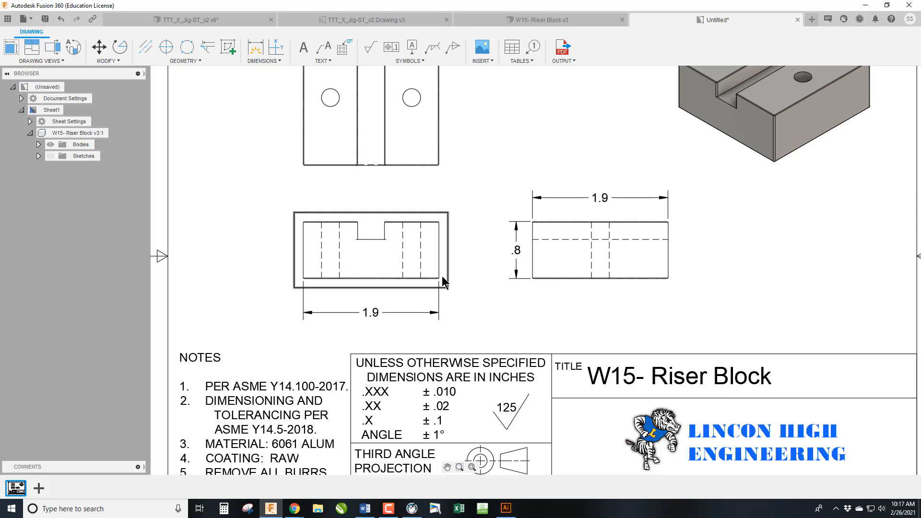
# - Place the .76 slot-to-edge dimension above the front view
pyautogui.scroll(-3)
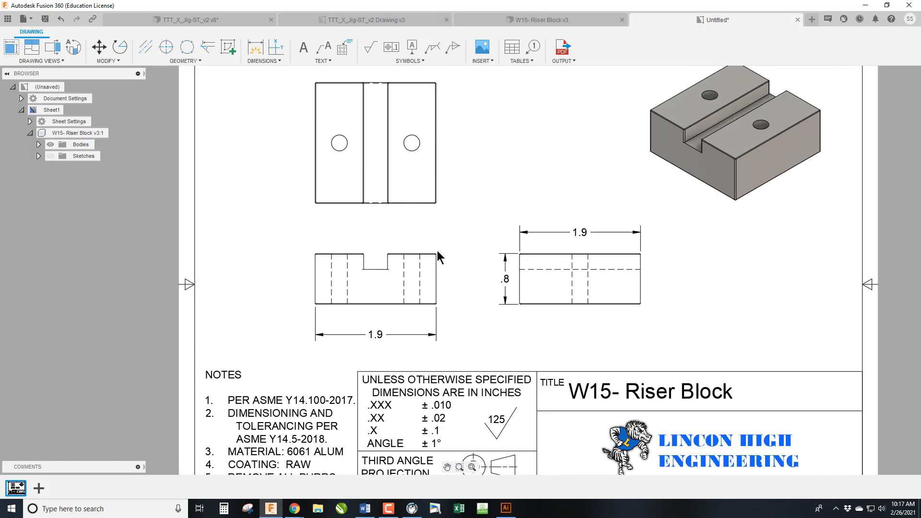
pyautogui.click(375, 279)
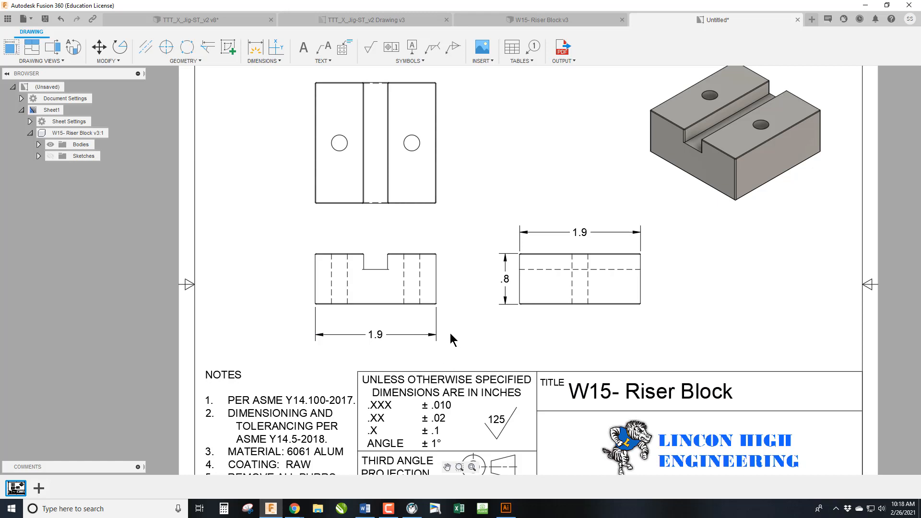
pyautogui.click(411, 265)
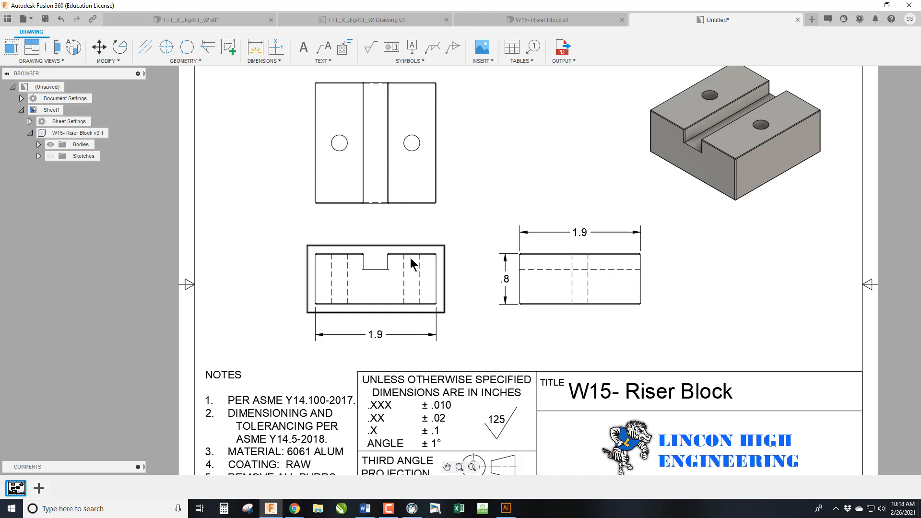
pyautogui.moveTo(422, 286)
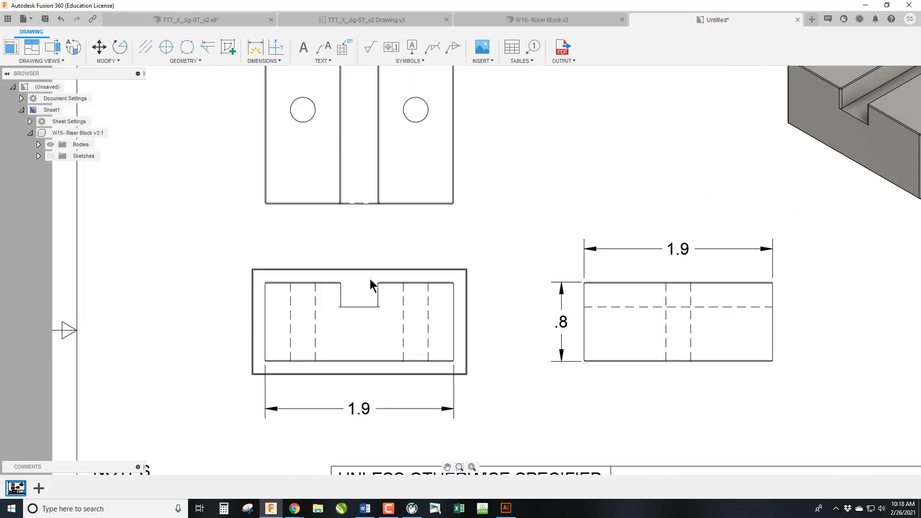
pyautogui.moveTo(354, 307)
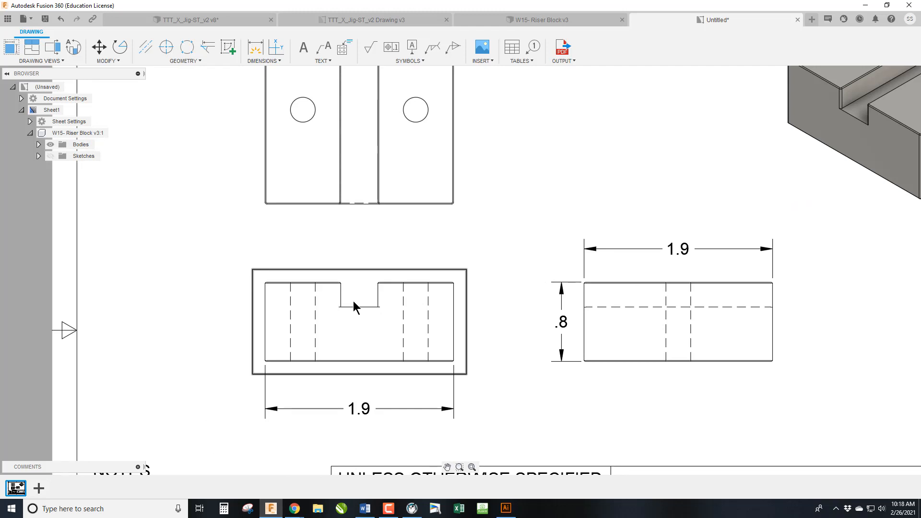
pyautogui.moveTo(359, 321)
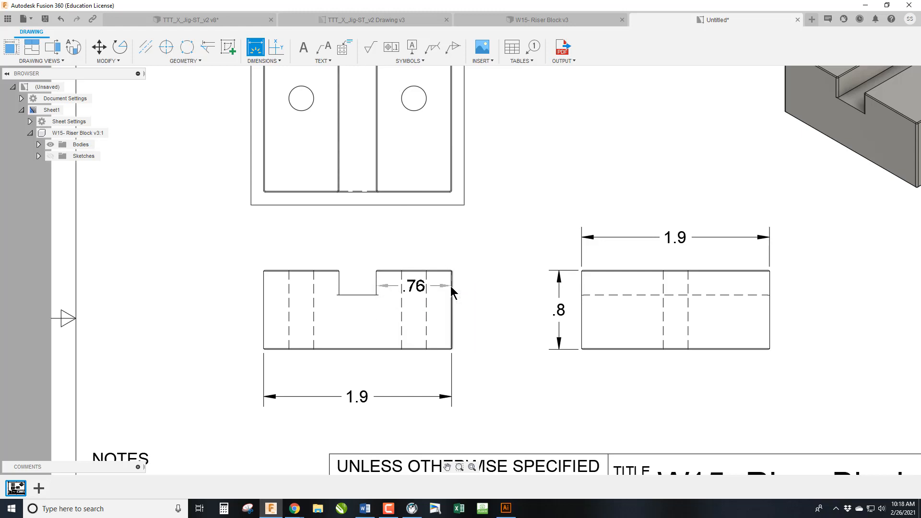
pyautogui.click(450, 272)
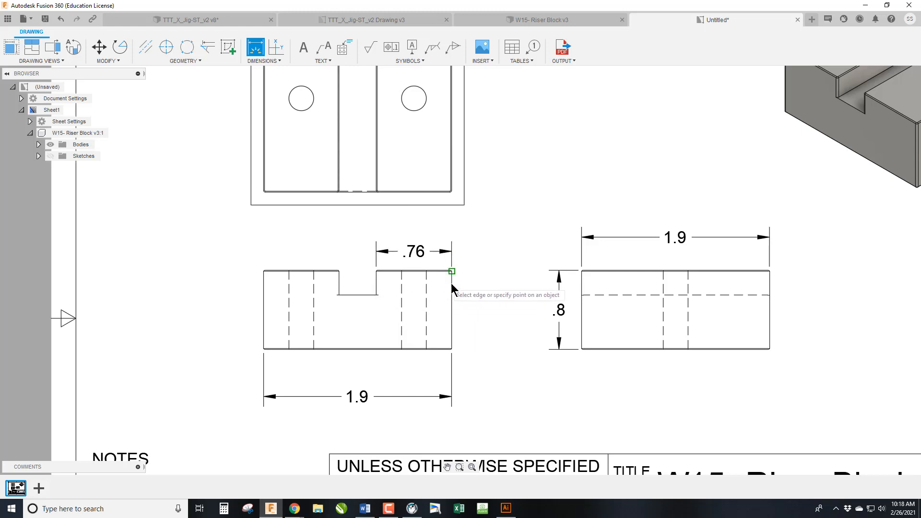
pyautogui.moveTo(448, 287)
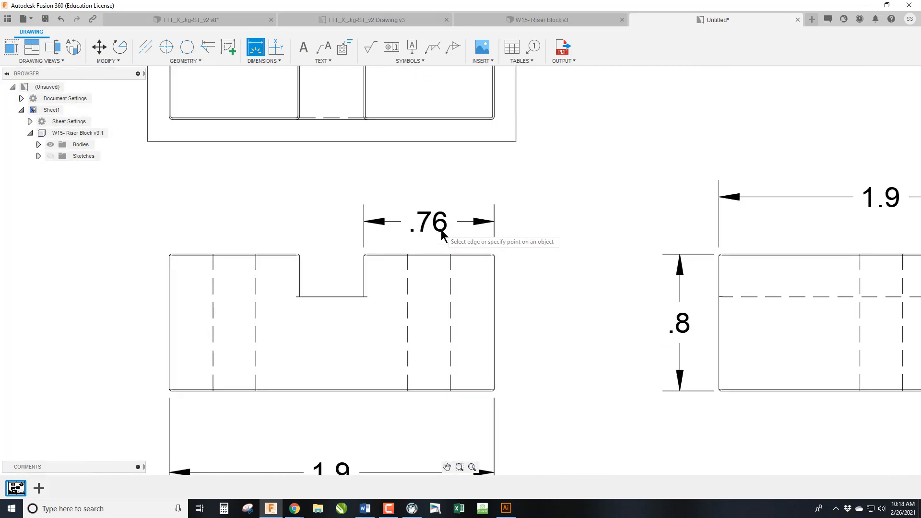
pyautogui.moveTo(426, 261)
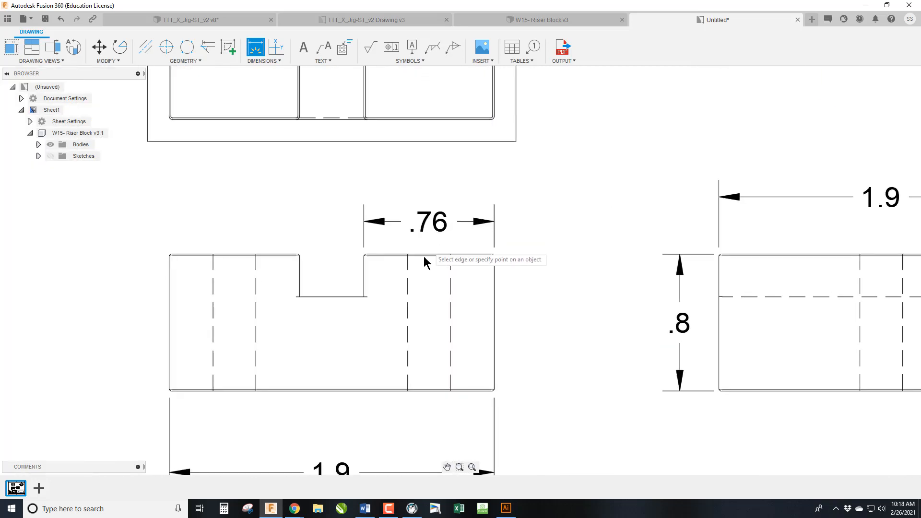
pyautogui.scroll(-3)
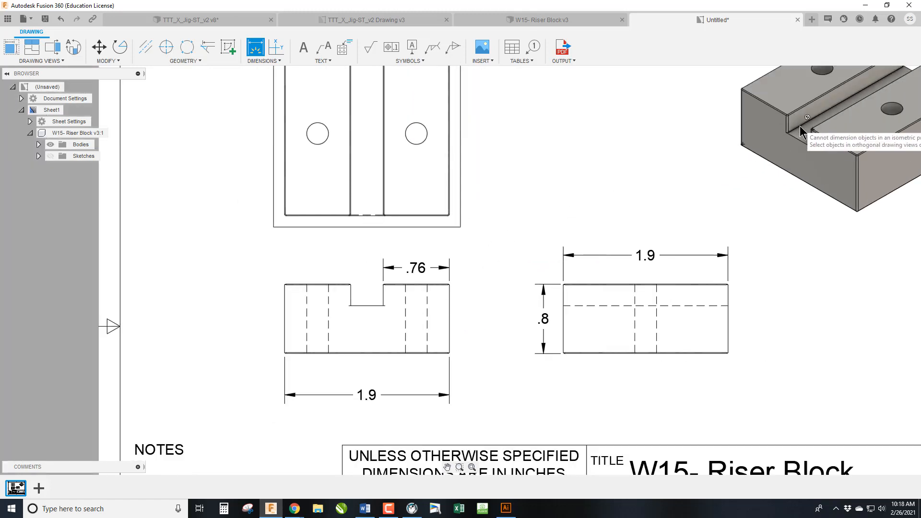
pyautogui.moveTo(470, 298)
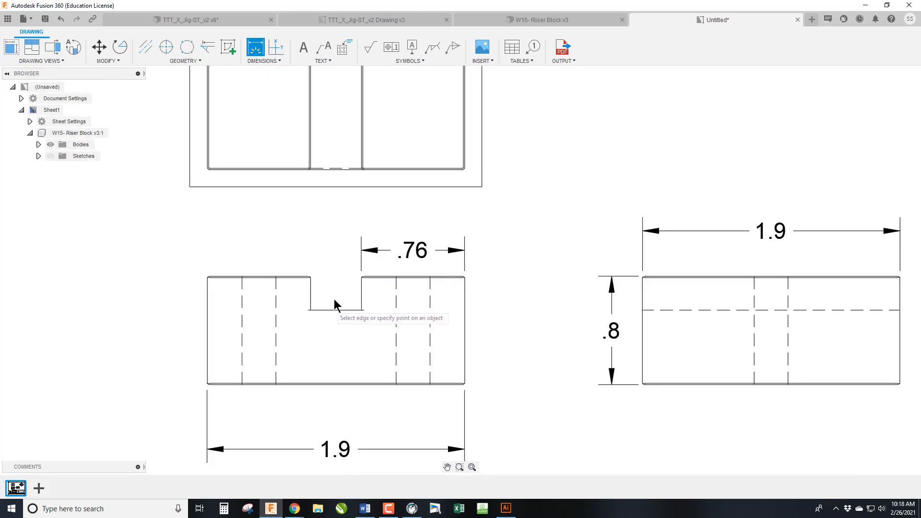
pyautogui.moveTo(337, 271)
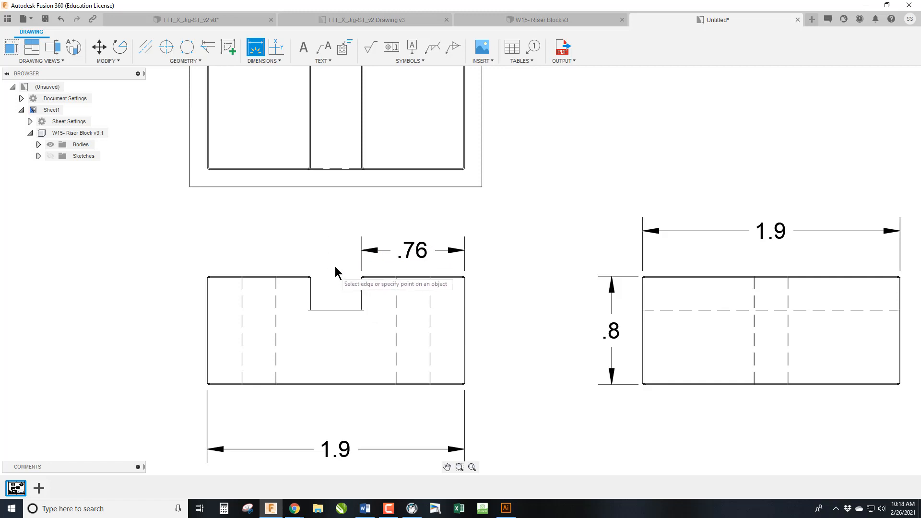
pyautogui.moveTo(345, 293)
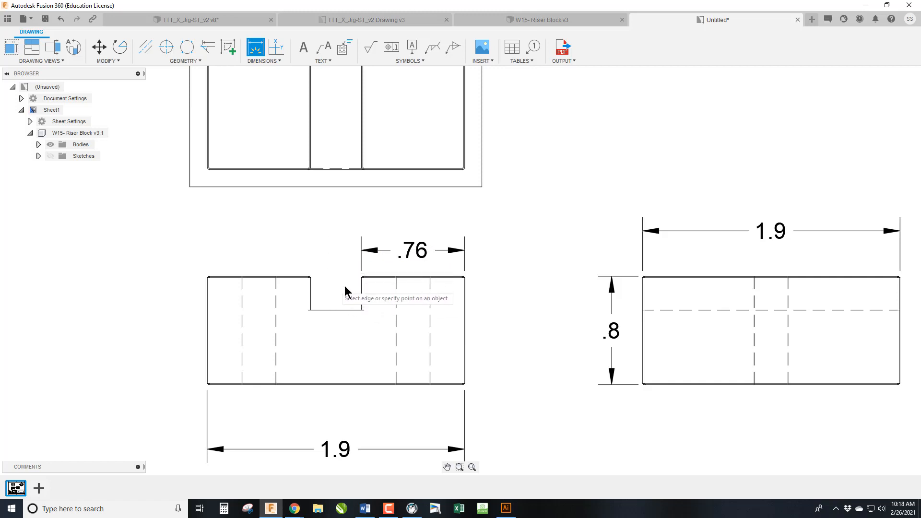
pyautogui.moveTo(459, 300)
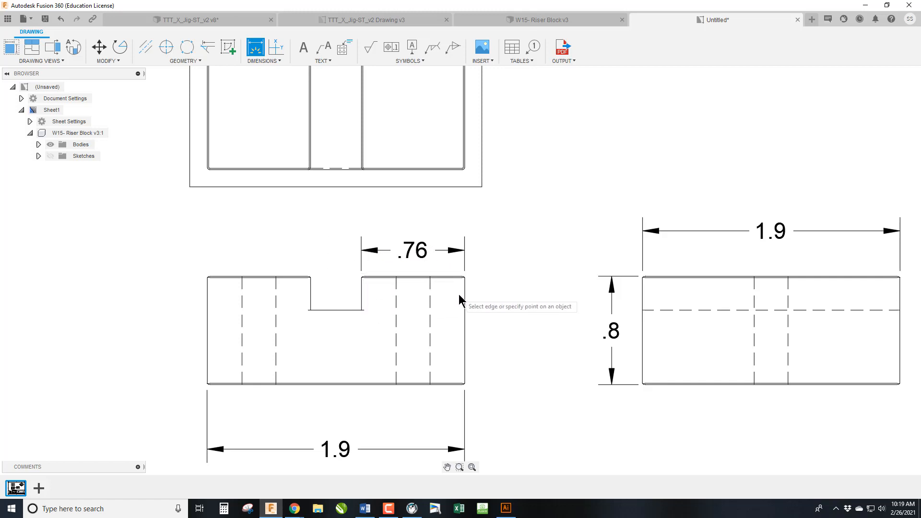
pyautogui.moveTo(430, 285)
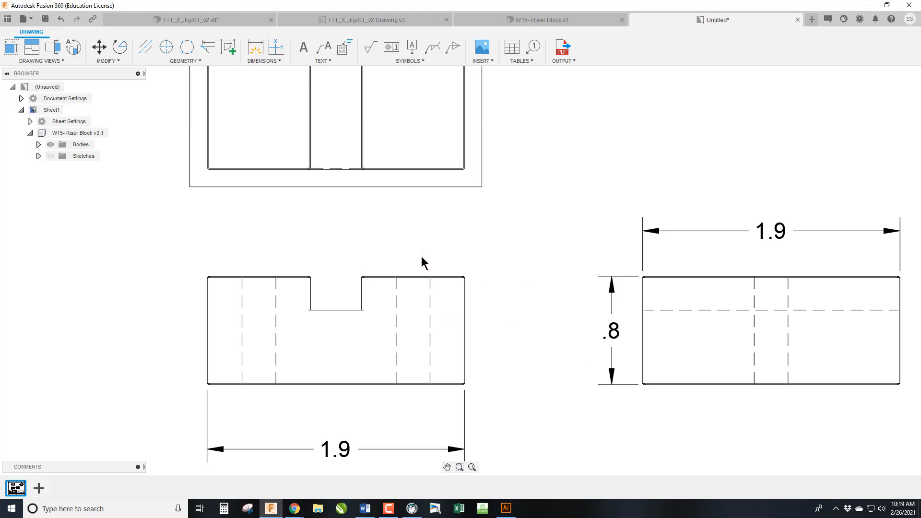
# - Dimension the front-view slot width as .375 with 0.123 primary precision
pyautogui.click(254, 46)
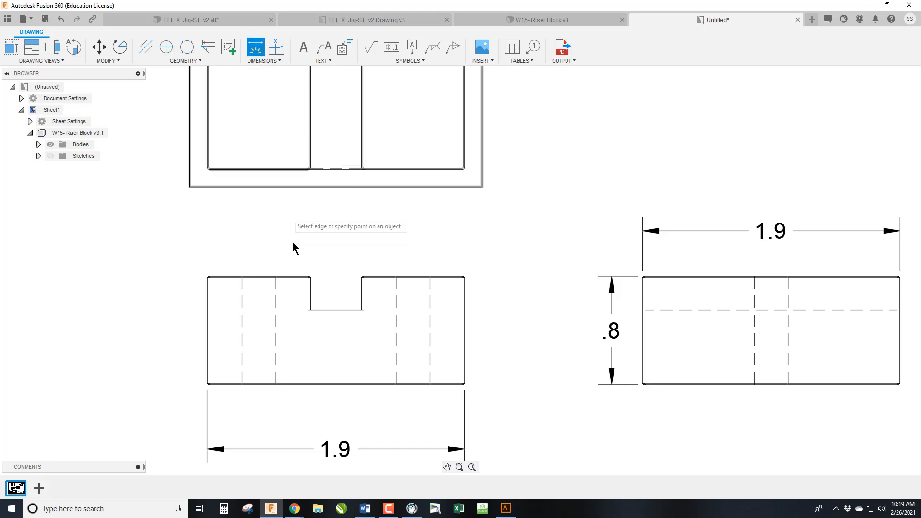
pyautogui.click(363, 297)
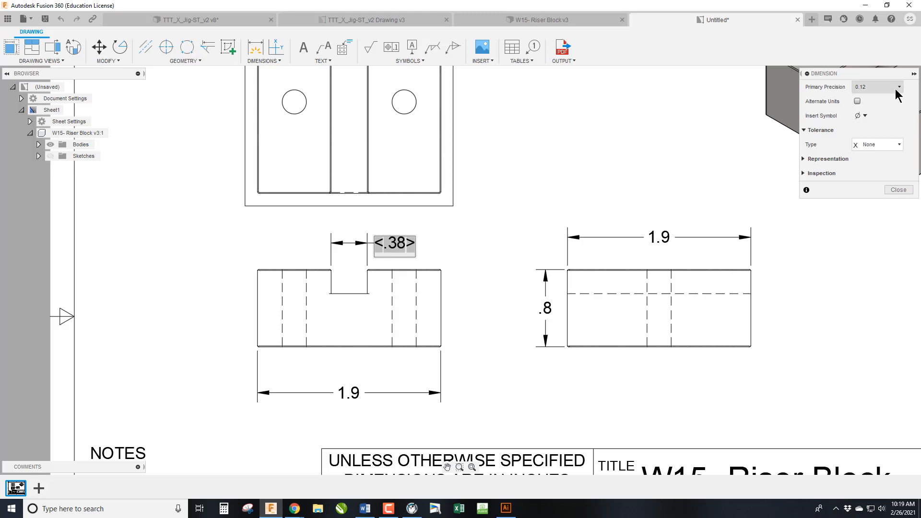
pyautogui.click(875, 86)
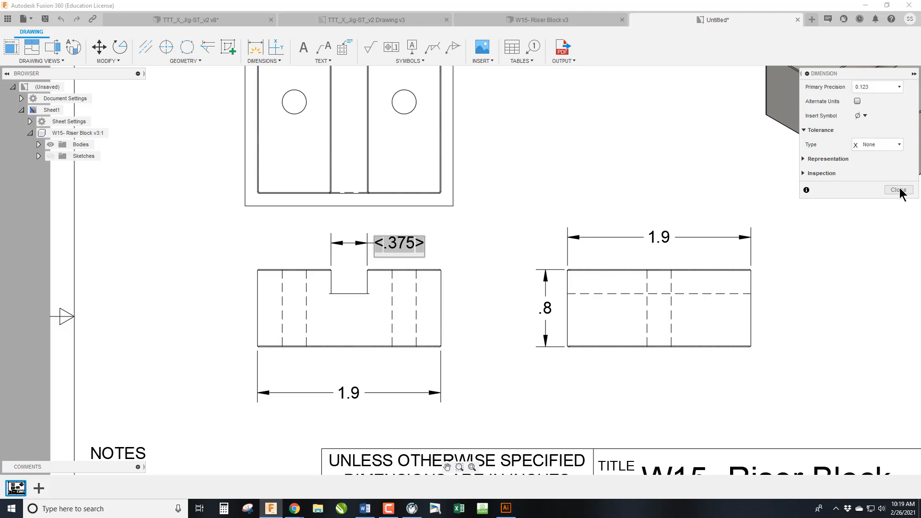
pyautogui.click(898, 190)
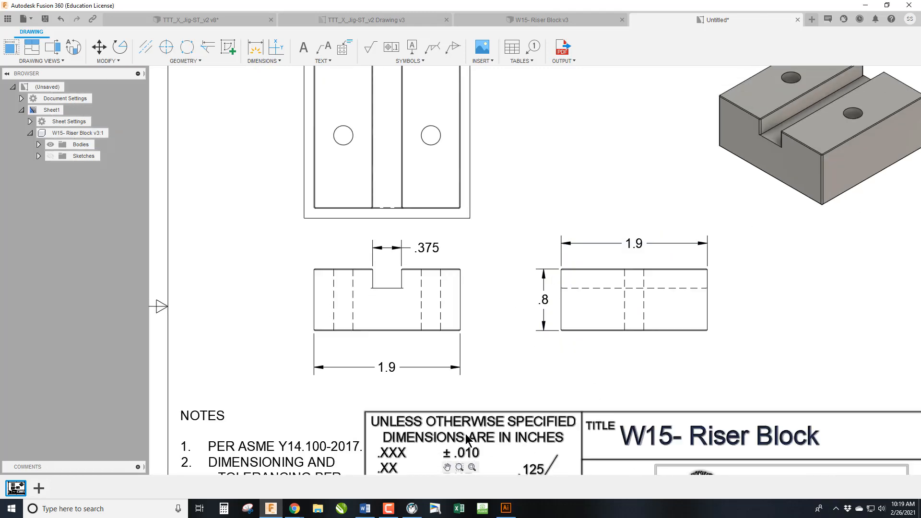
pyautogui.scroll(3)
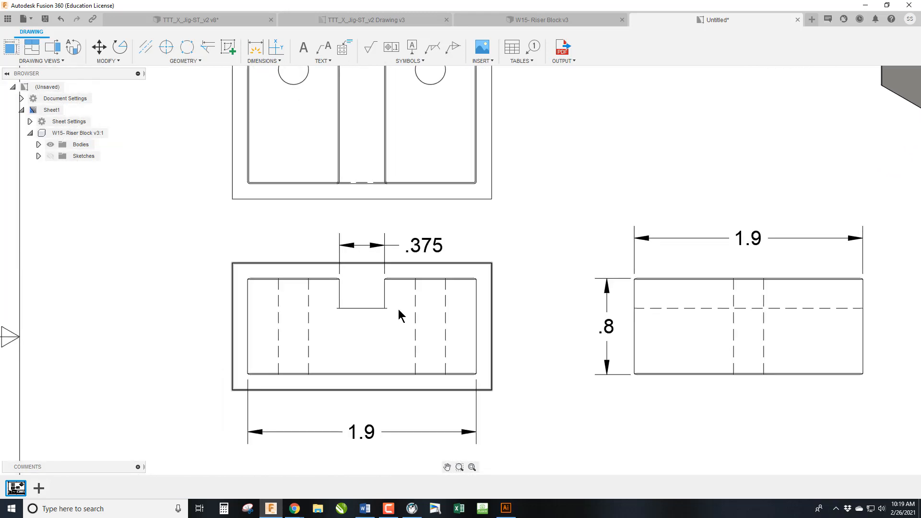
pyautogui.moveTo(344, 298)
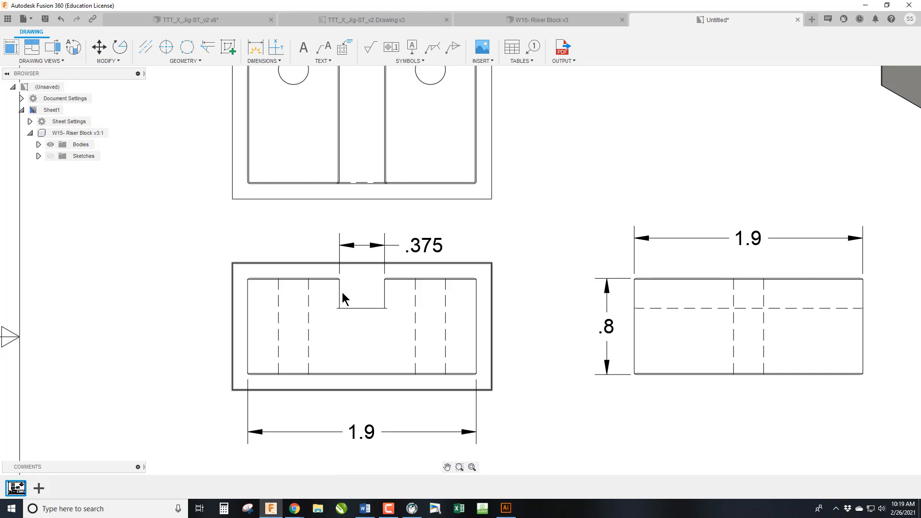
pyautogui.moveTo(288, 302)
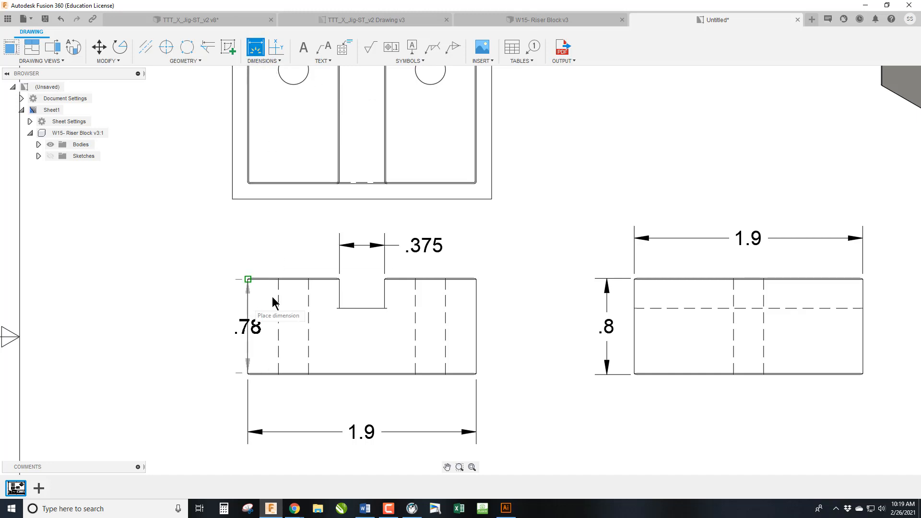
pyautogui.moveTo(305, 249)
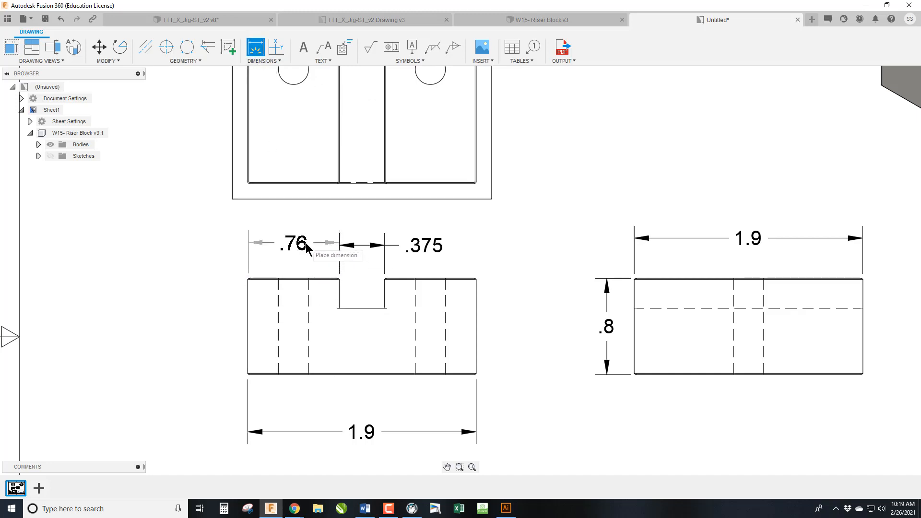
pyautogui.click(247, 290)
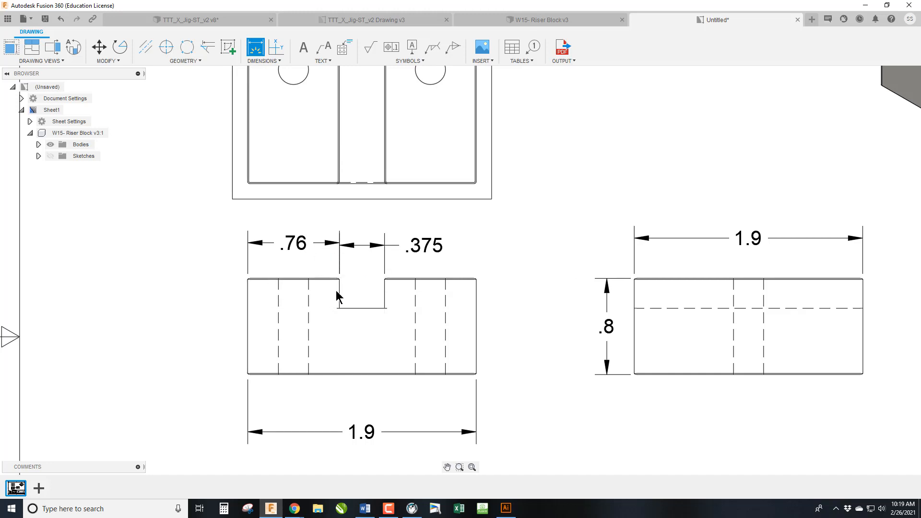
pyautogui.moveTo(399, 292)
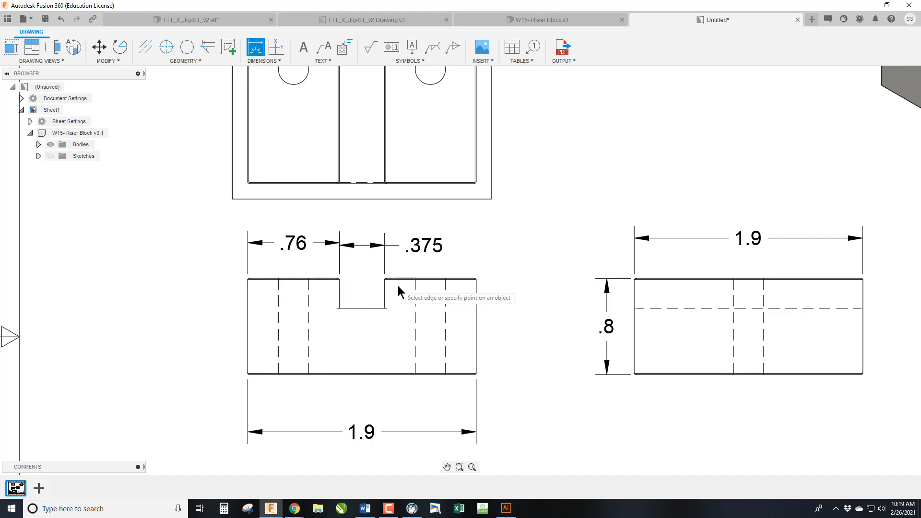
pyautogui.moveTo(473, 282)
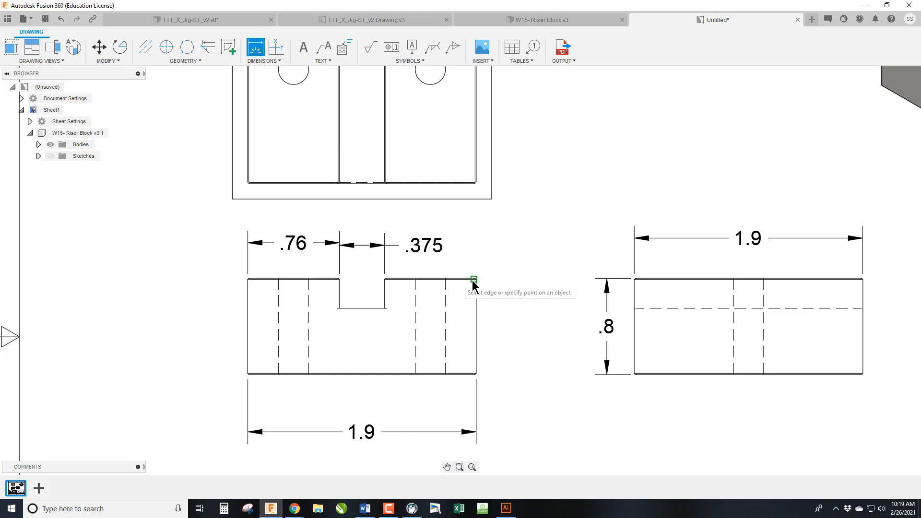
pyautogui.moveTo(473, 285)
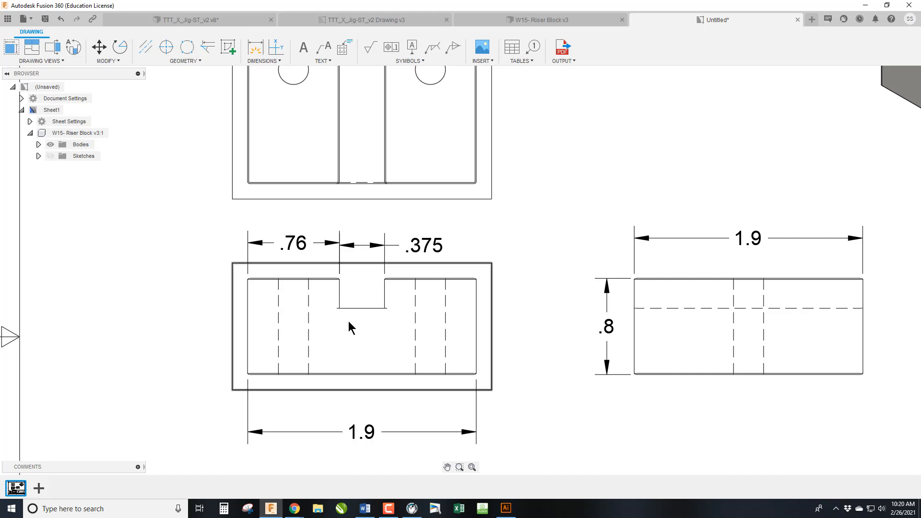
pyautogui.click(294, 242)
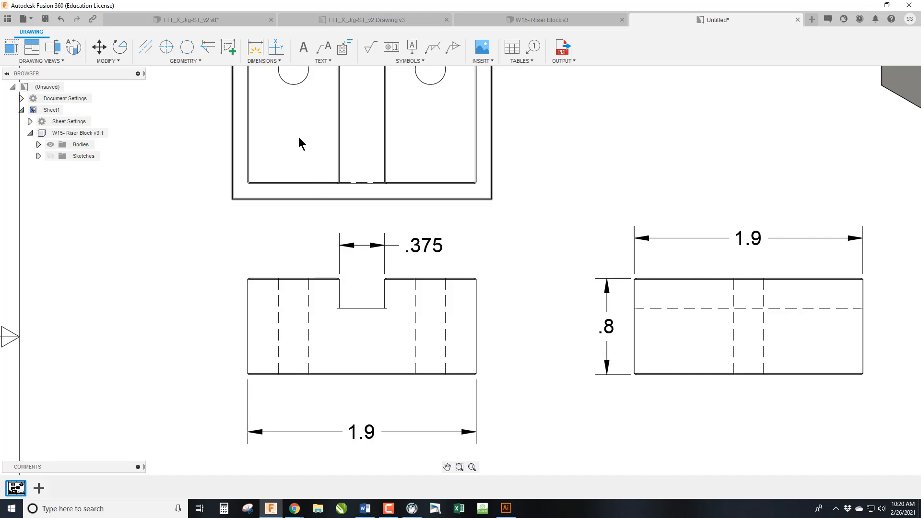
# - Add a centerline through the slot using its two edges
pyautogui.click(146, 47)
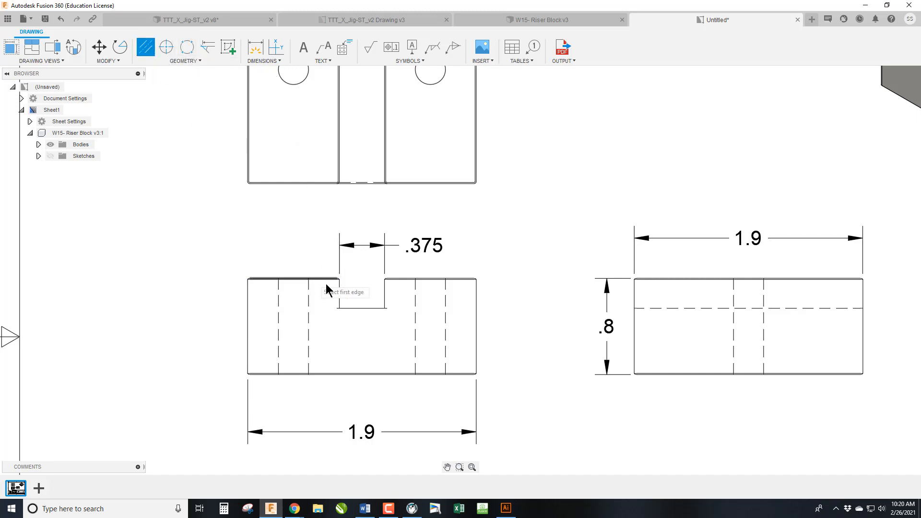
pyautogui.moveTo(345, 284)
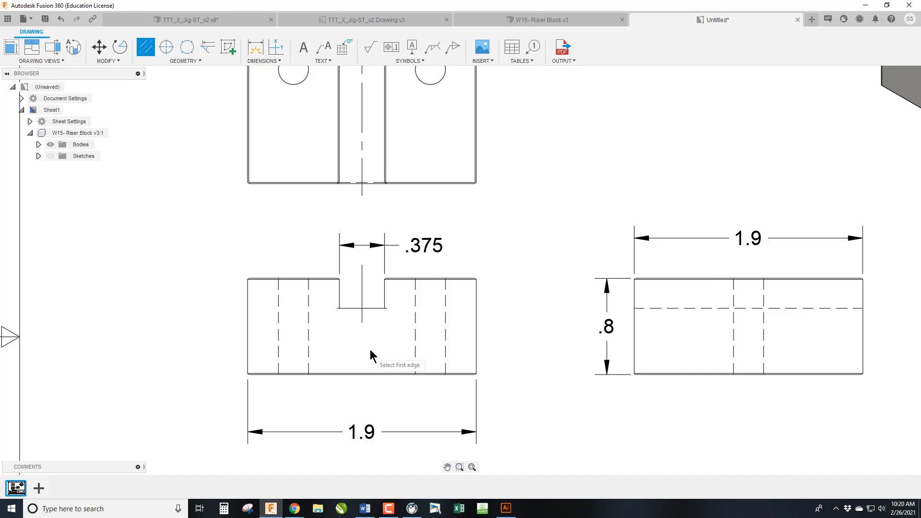
pyautogui.moveTo(369, 293)
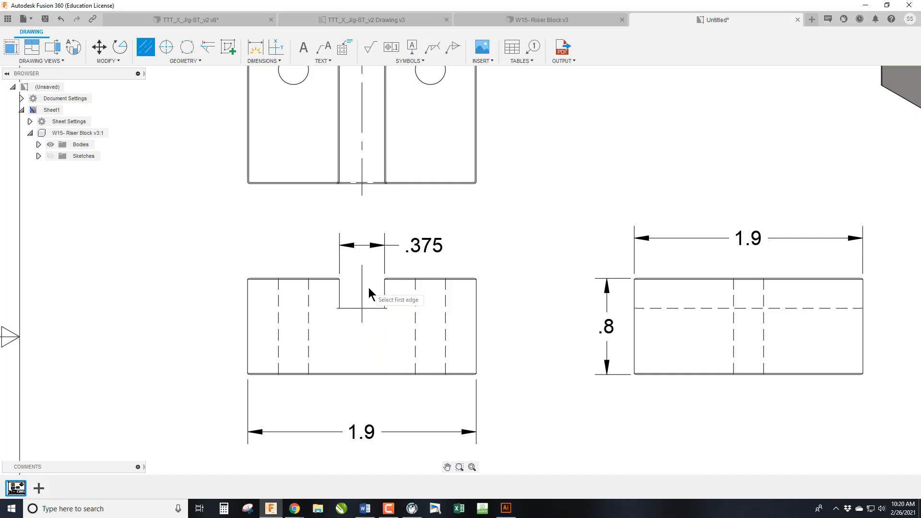
pyautogui.moveTo(378, 294)
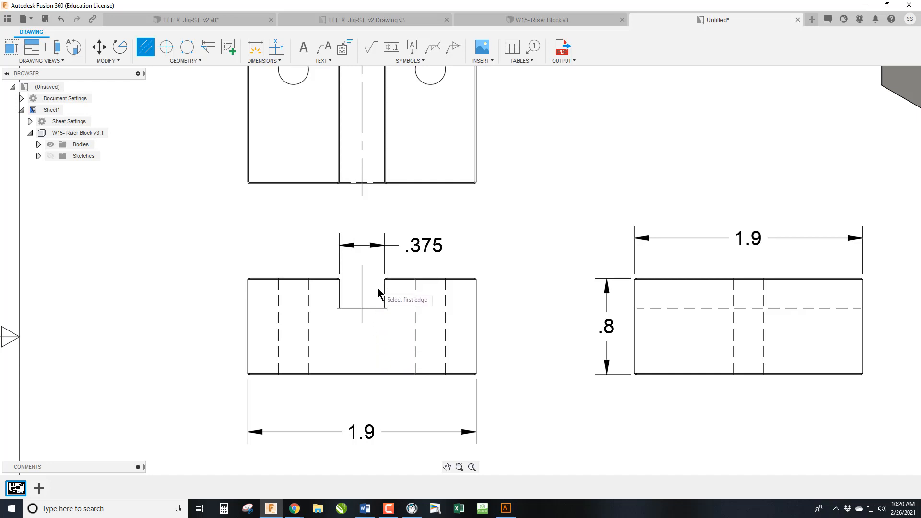
pyautogui.moveTo(377, 301)
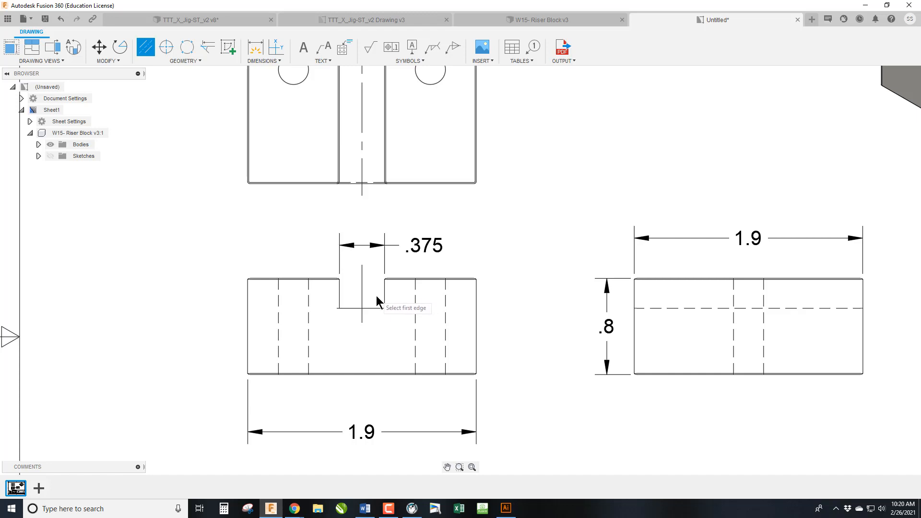
pyautogui.scroll(-3)
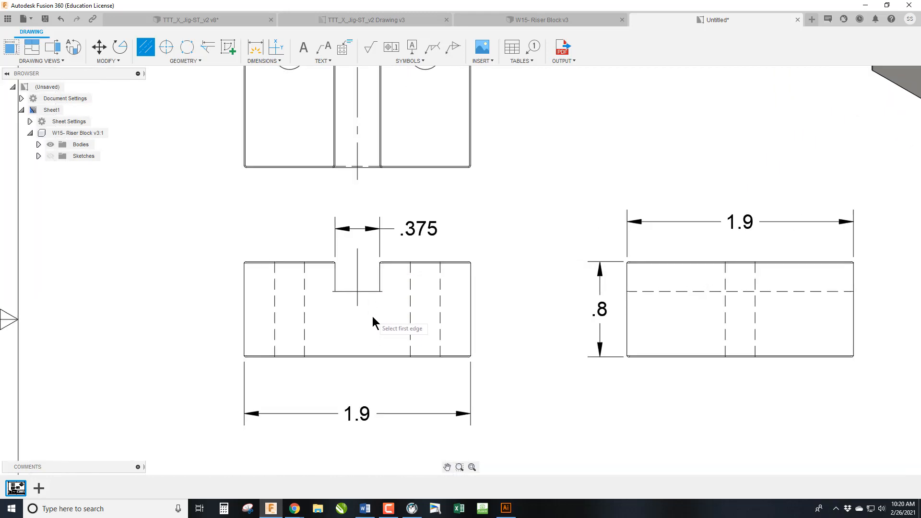
pyautogui.moveTo(358, 325)
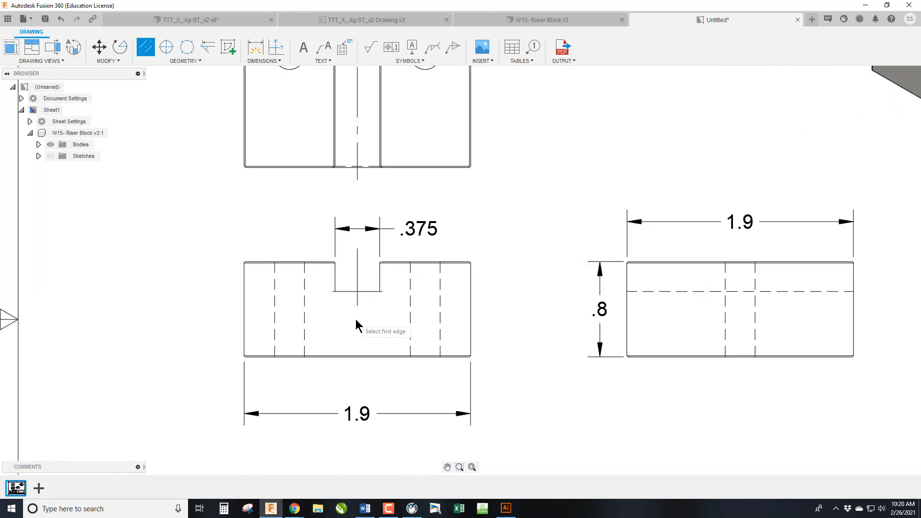
# - Start the .55 vertical dimension on the right of the front view
pyautogui.click(255, 47)
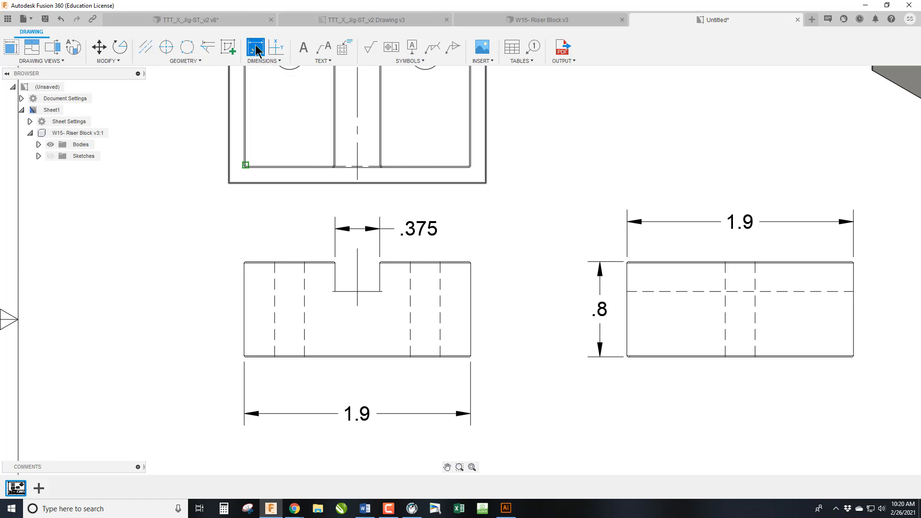
pyautogui.click(255, 47)
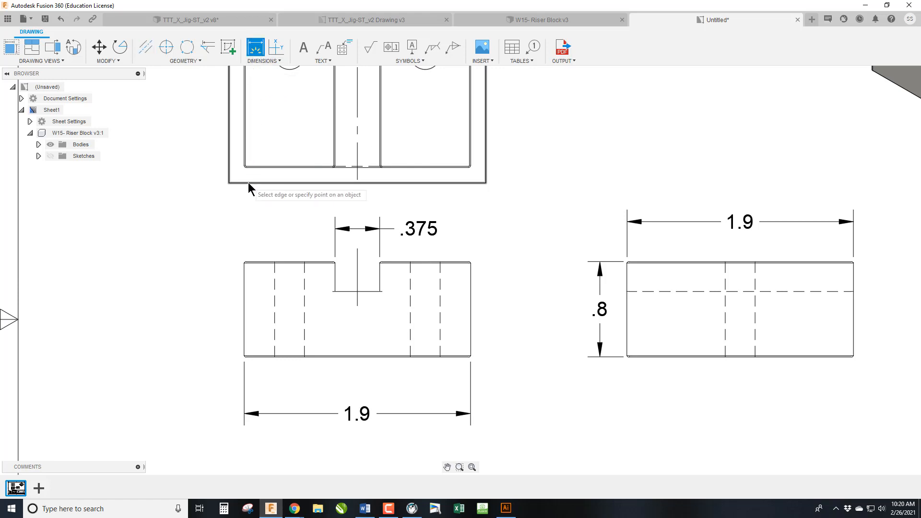
pyautogui.click(357, 357)
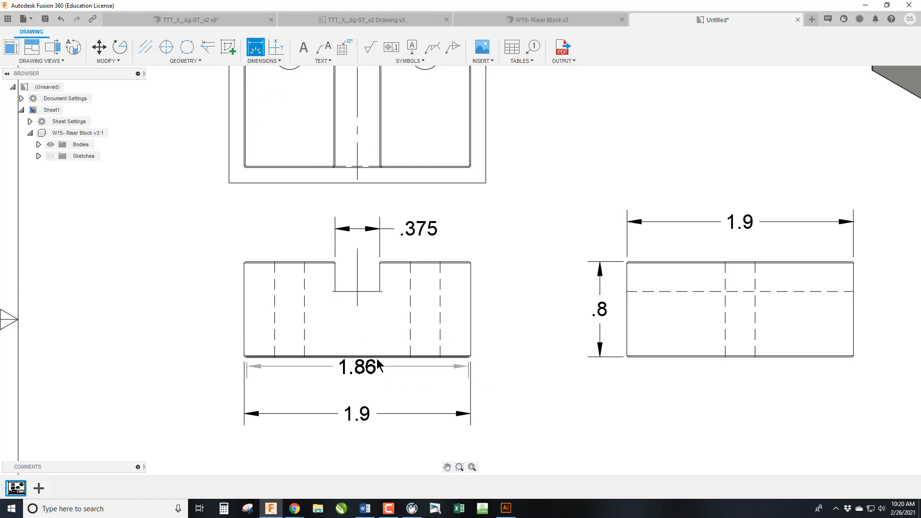
pyautogui.scroll(3)
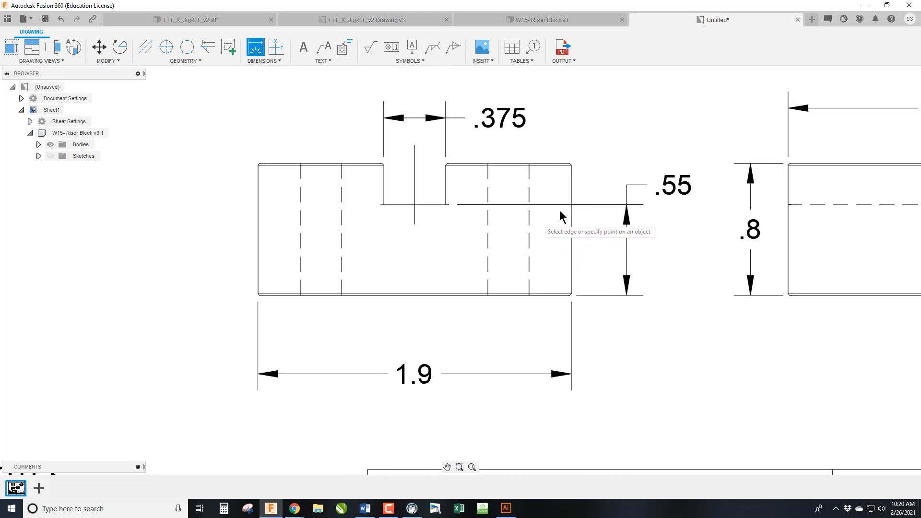
pyautogui.moveTo(525, 213)
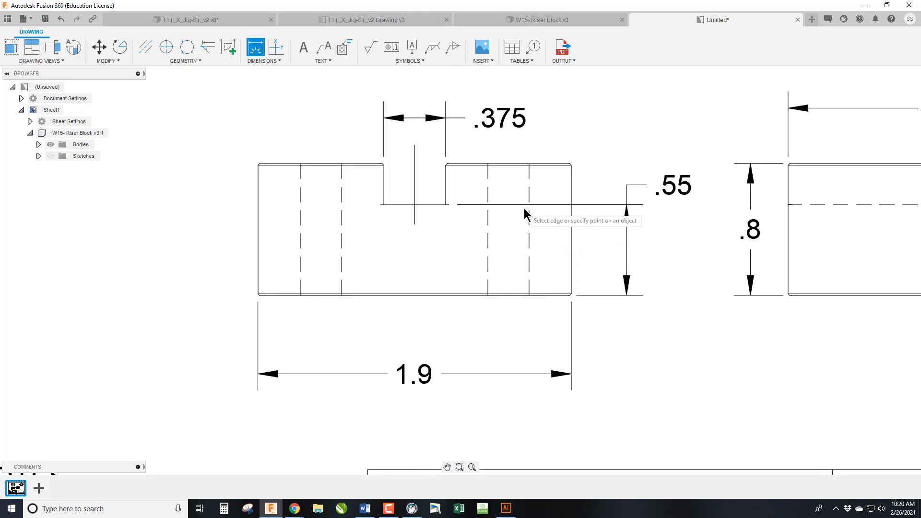
pyautogui.moveTo(506, 219)
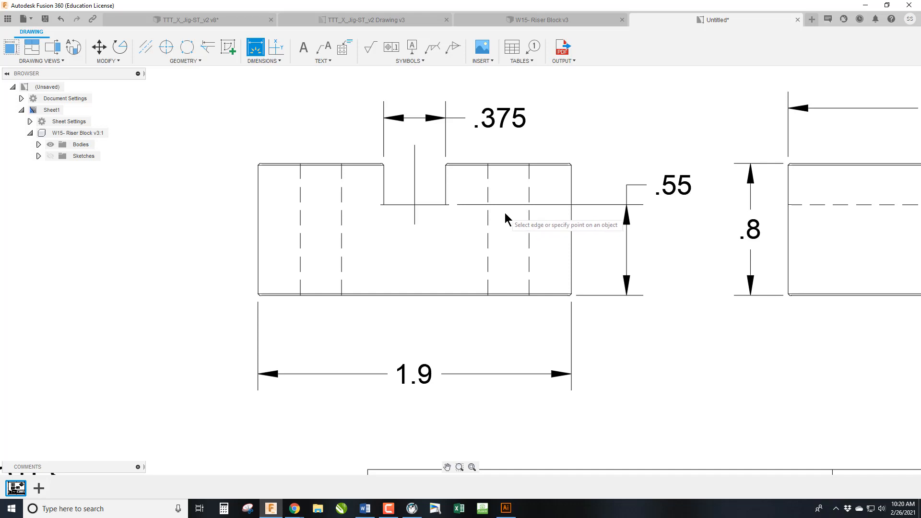
pyautogui.moveTo(462, 169)
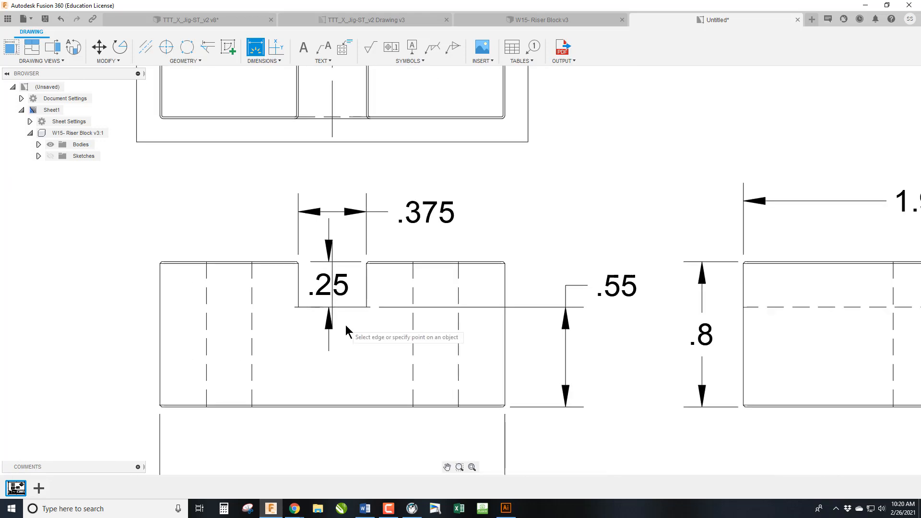
pyautogui.moveTo(352, 381)
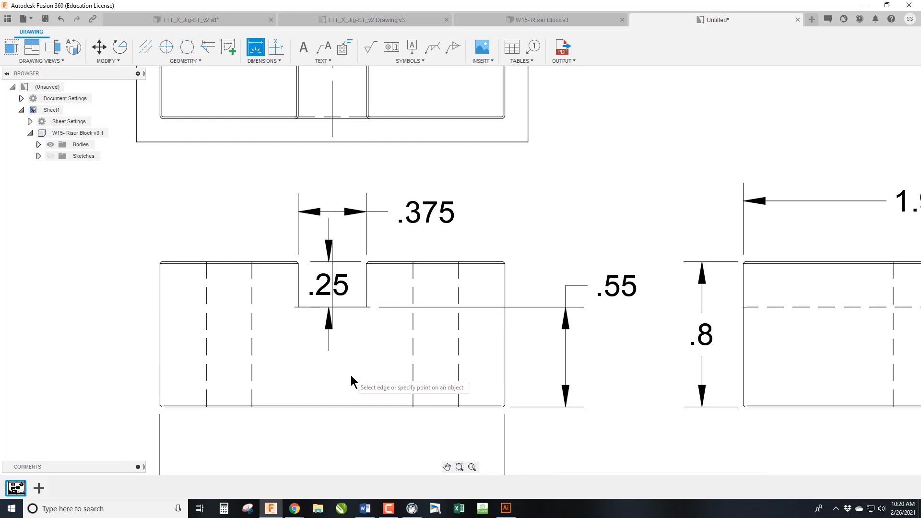
pyautogui.moveTo(337, 302)
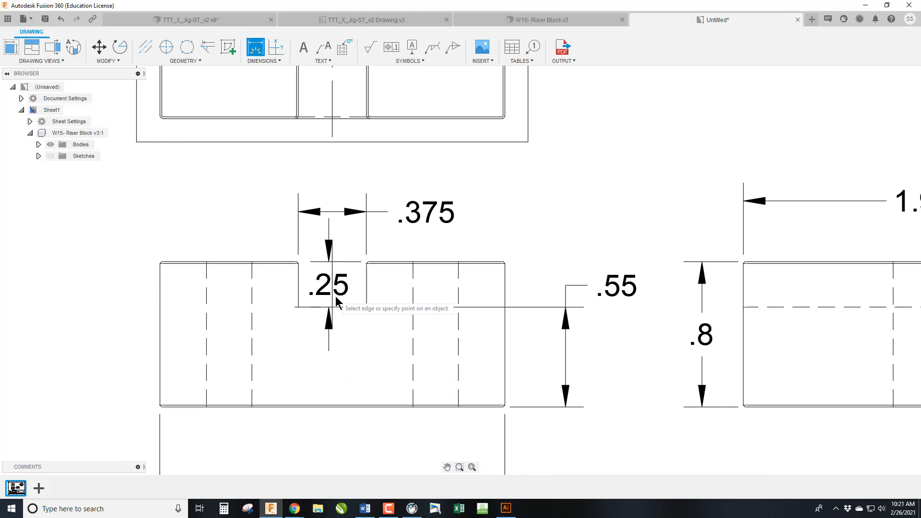
pyautogui.moveTo(573, 365)
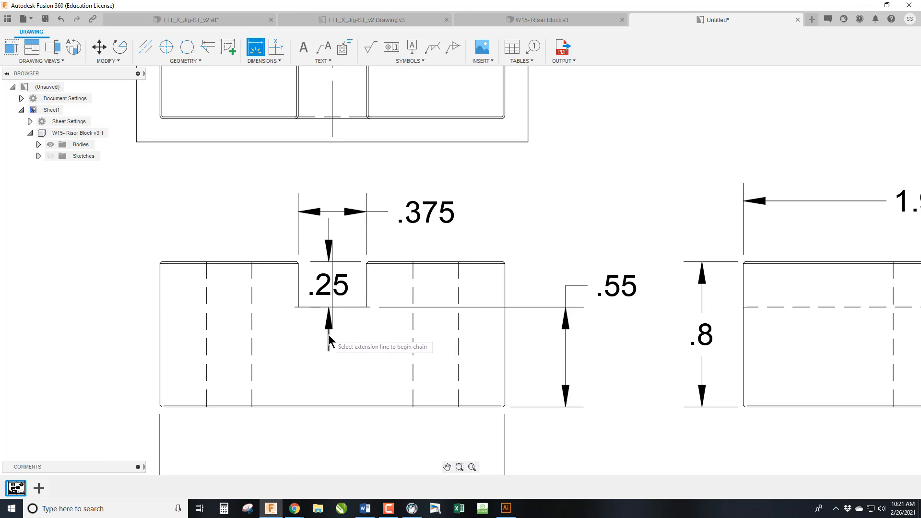
pyautogui.moveTo(292, 348)
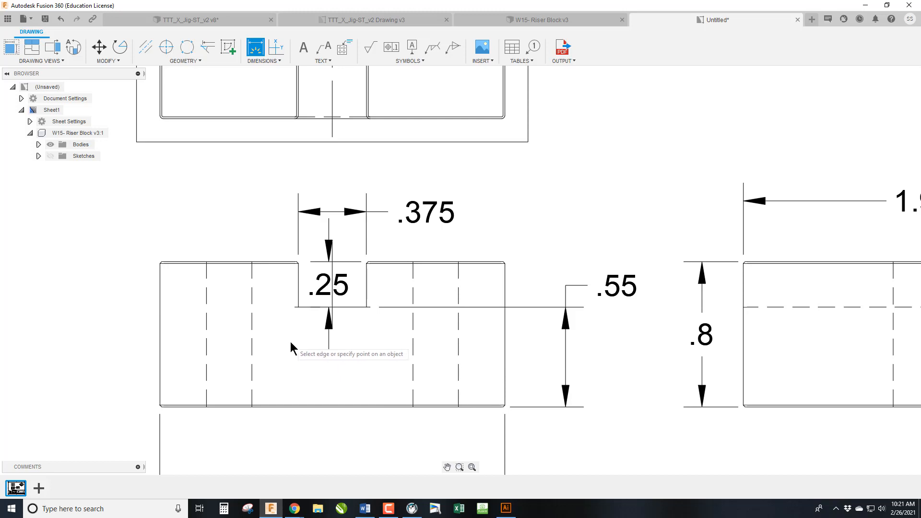
pyautogui.moveTo(308, 422)
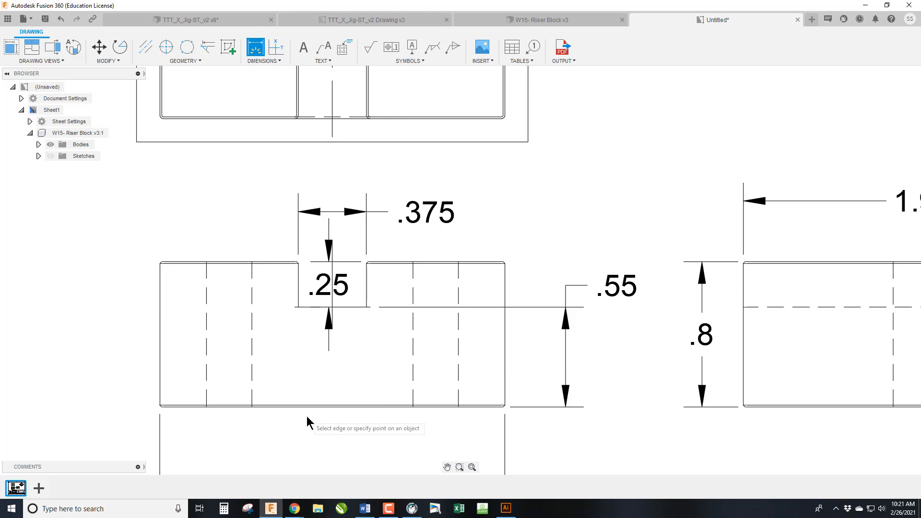
pyautogui.moveTo(578, 328)
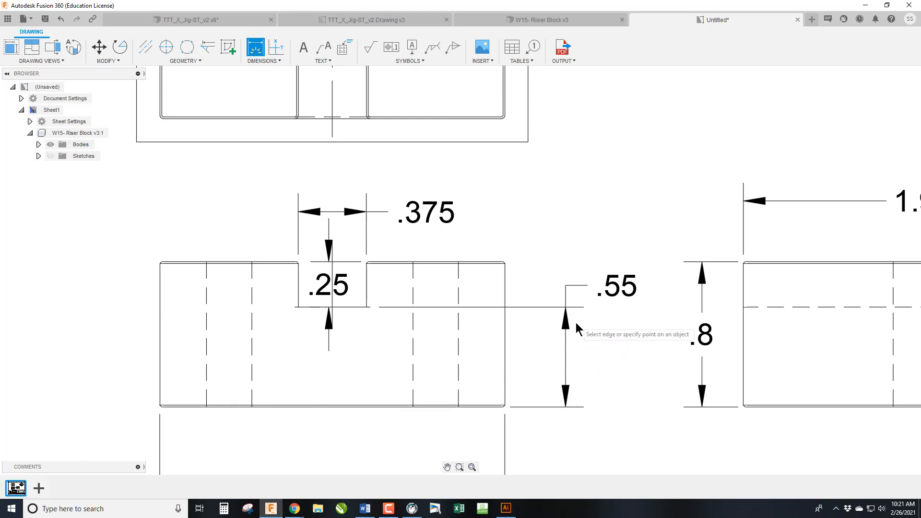
pyautogui.moveTo(355, 293)
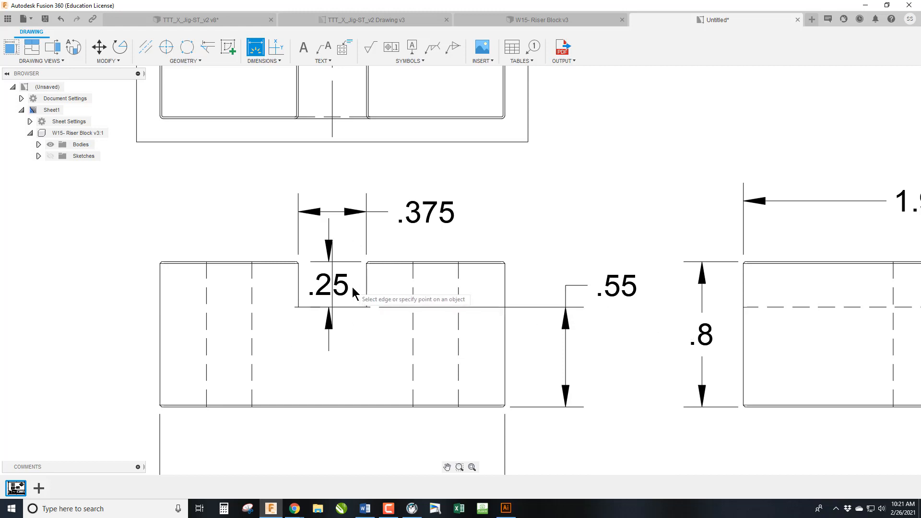
pyautogui.moveTo(345, 294)
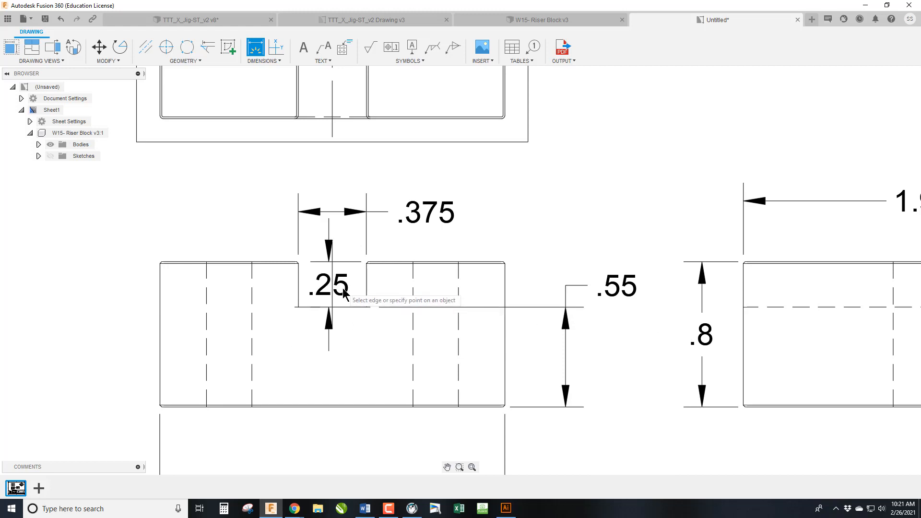
# - Relocate the .25 slot-depth dimension to sit outside, right of the front view
pyautogui.click(615, 287)
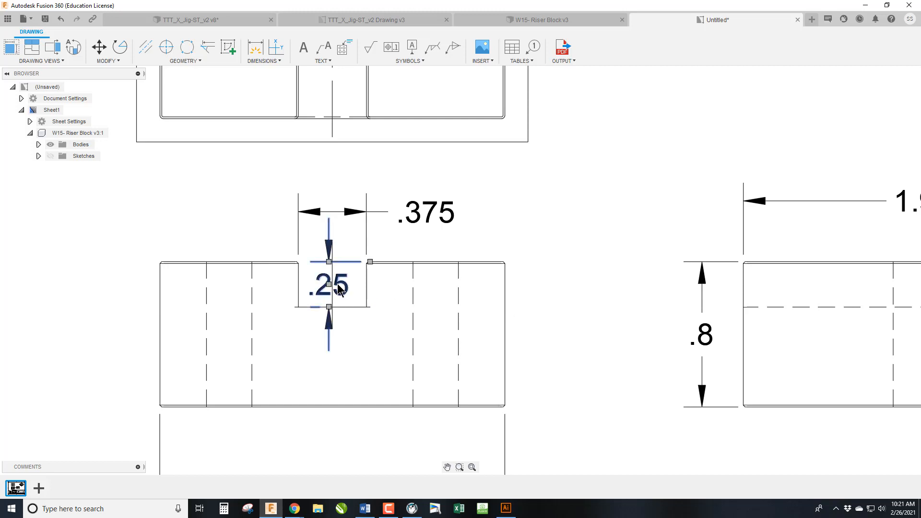
pyautogui.moveTo(345, 288)
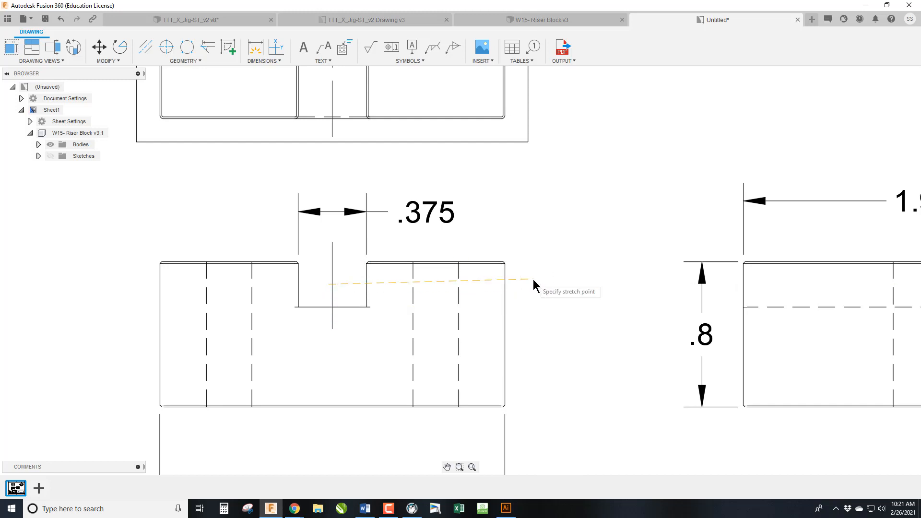
pyautogui.click(552, 285)
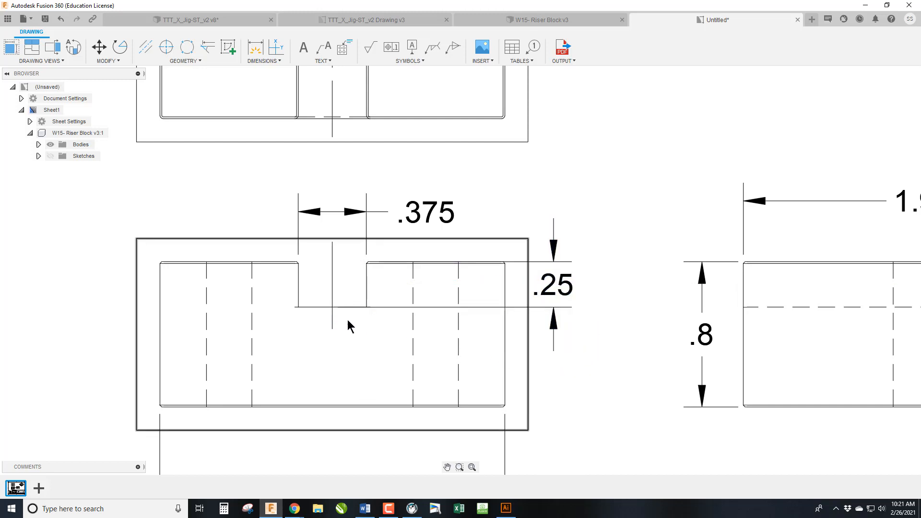
pyautogui.moveTo(395, 324)
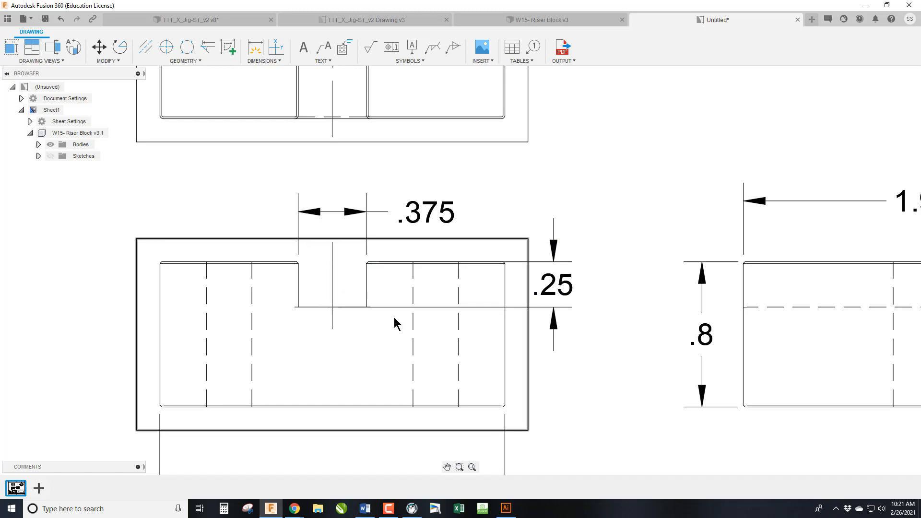
pyautogui.moveTo(350, 336)
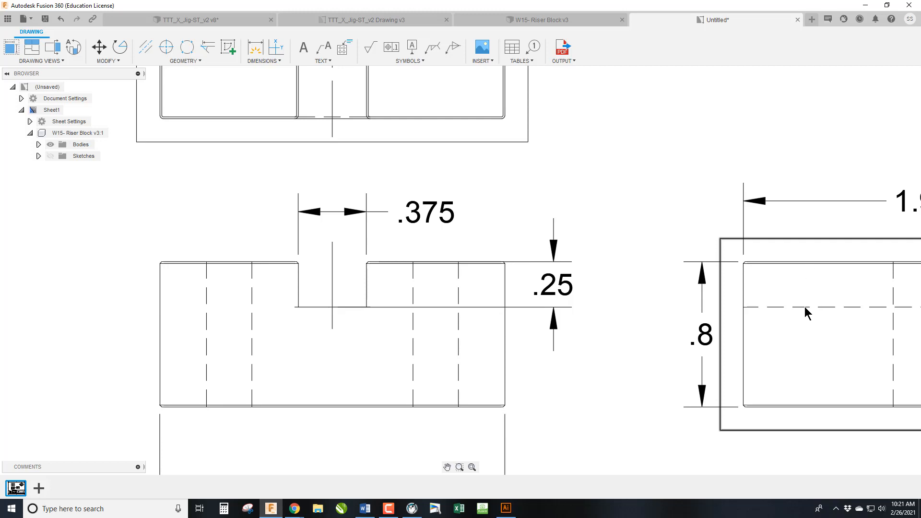
pyautogui.moveTo(783, 310)
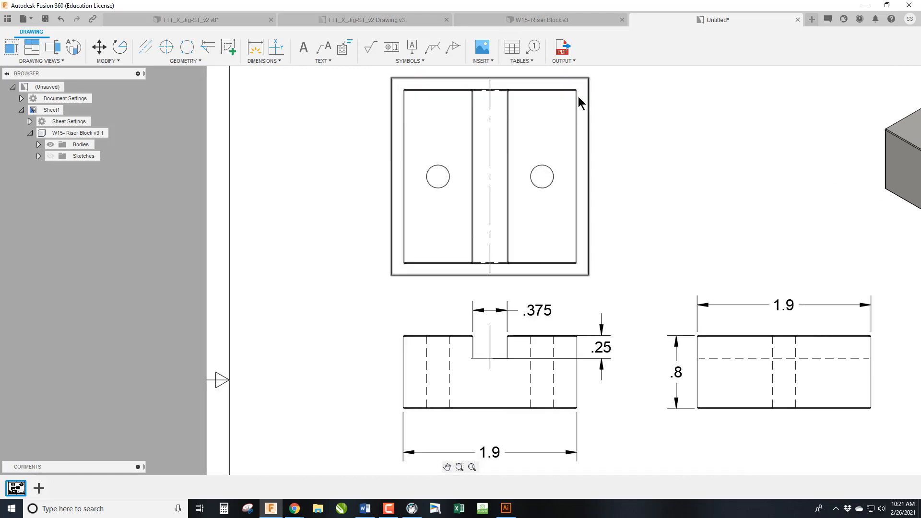
# - Add center marks to the left and right holes in the top view
pyautogui.scroll(3)
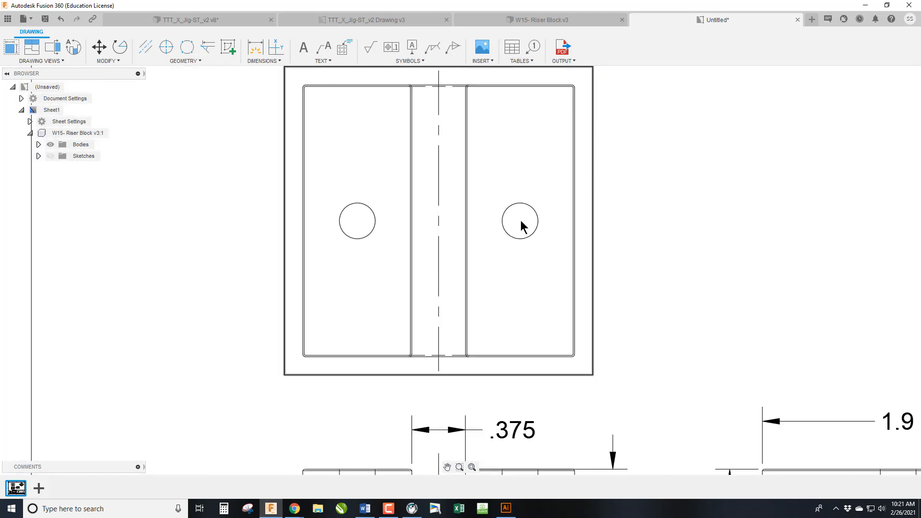
pyautogui.click(166, 47)
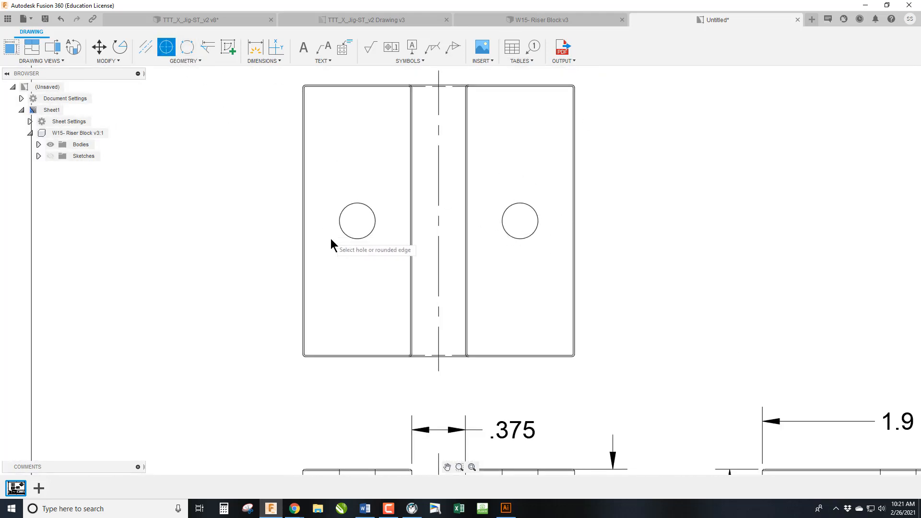
pyautogui.click(357, 220)
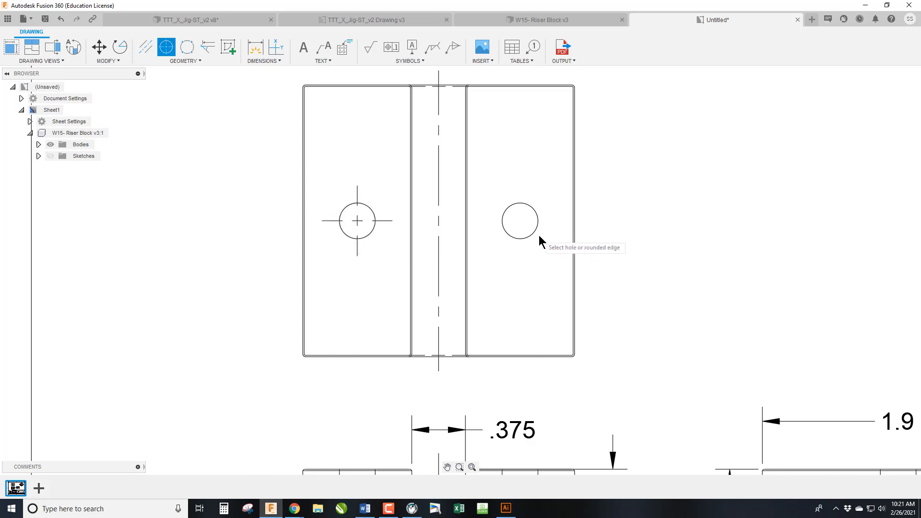
pyautogui.click(519, 221)
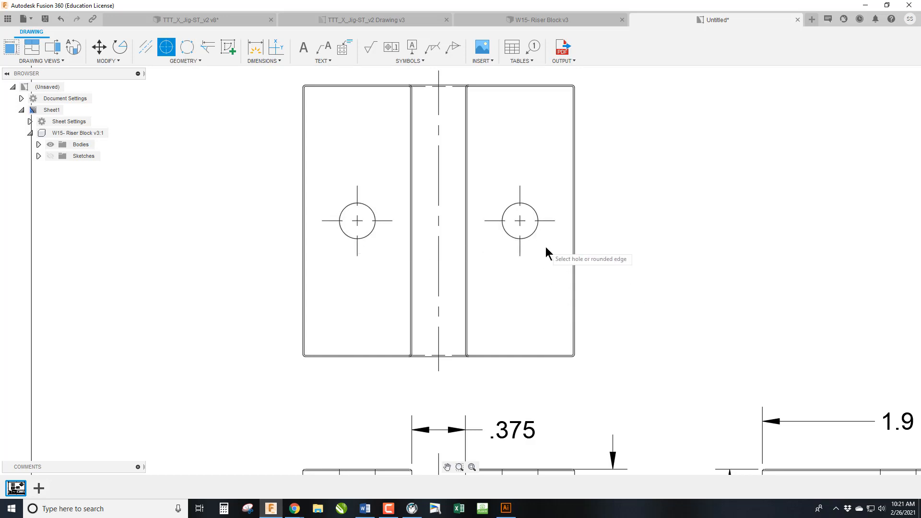
pyautogui.moveTo(530, 231)
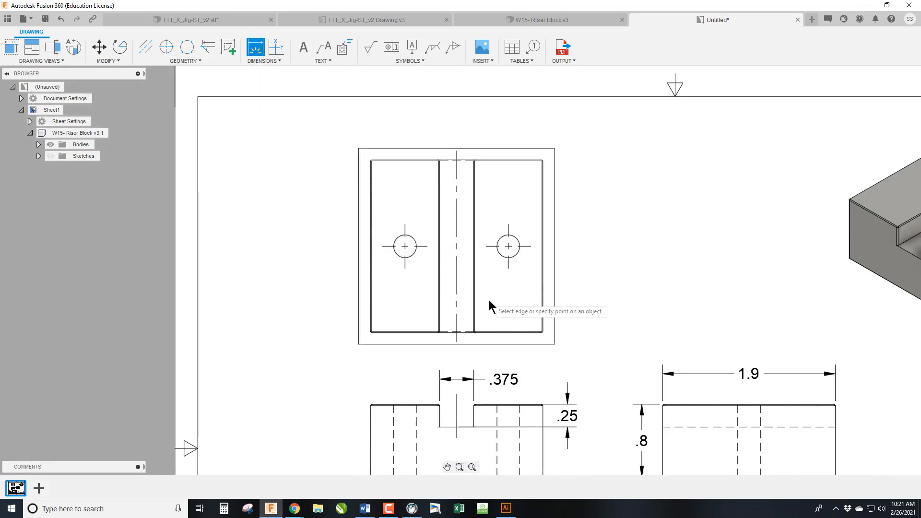
pyautogui.scroll(3)
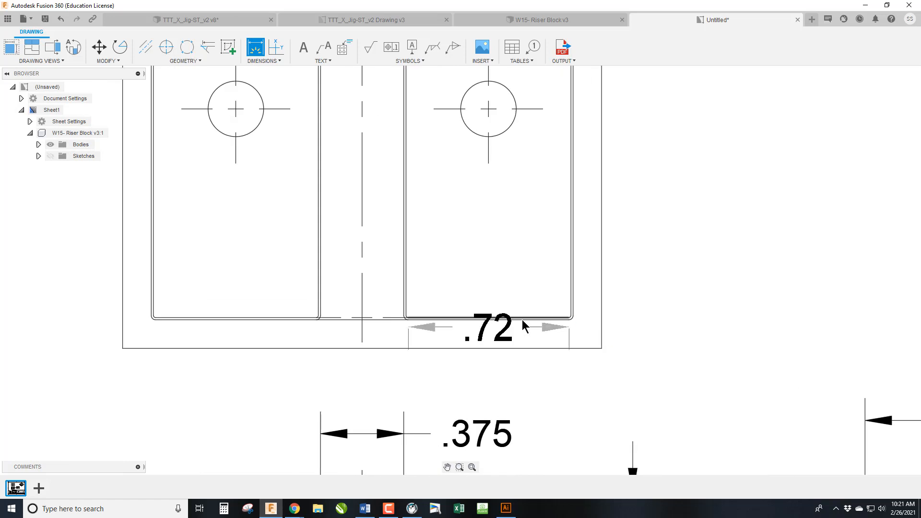
pyautogui.moveTo(501, 117)
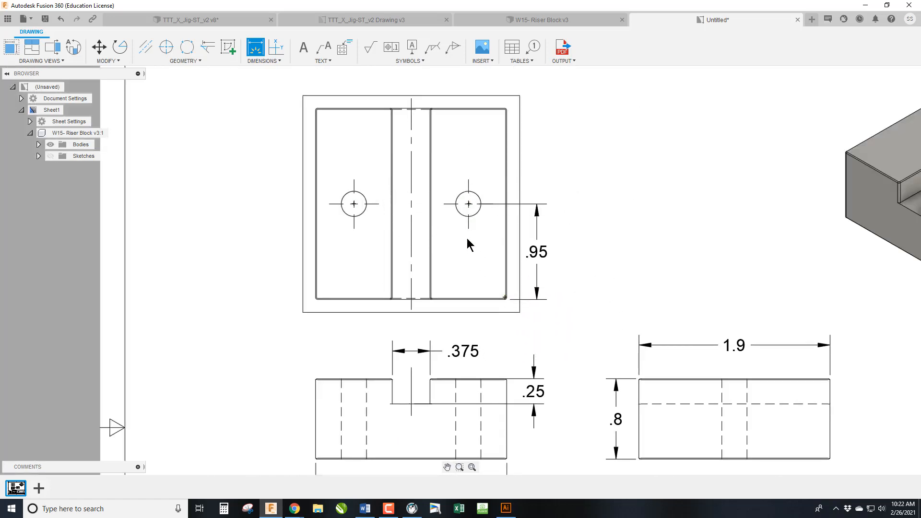
pyautogui.moveTo(629, 351)
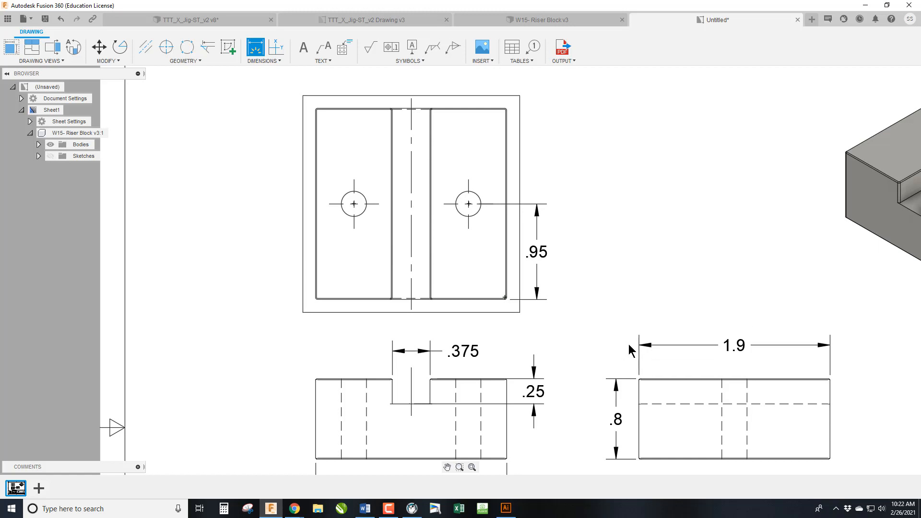
pyautogui.moveTo(535, 265)
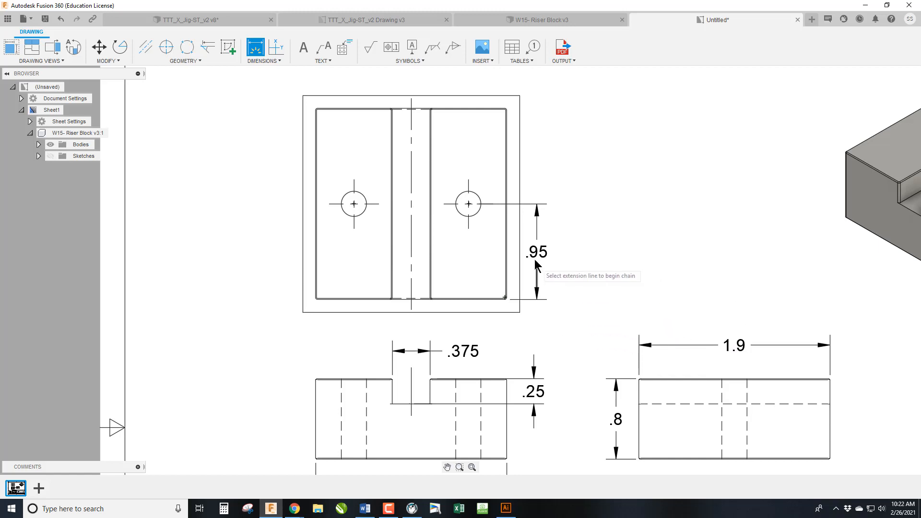
pyautogui.moveTo(733, 357)
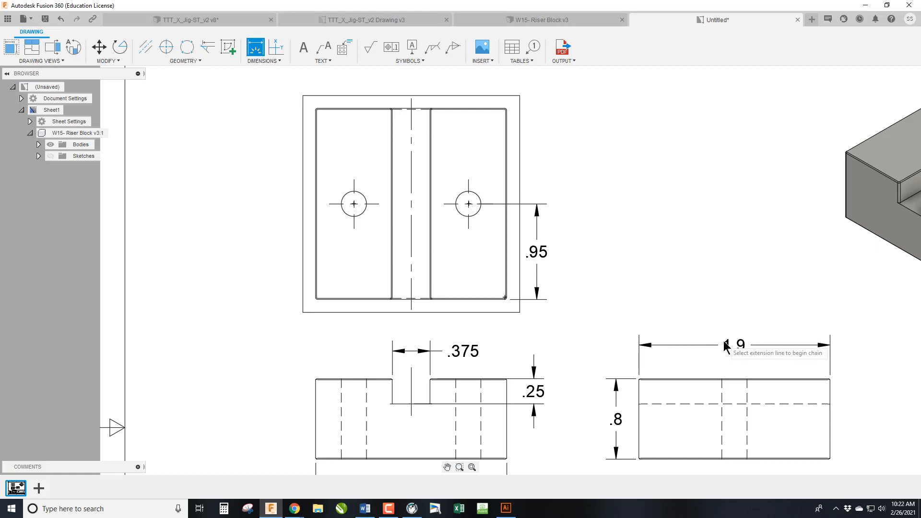
pyautogui.moveTo(482, 257)
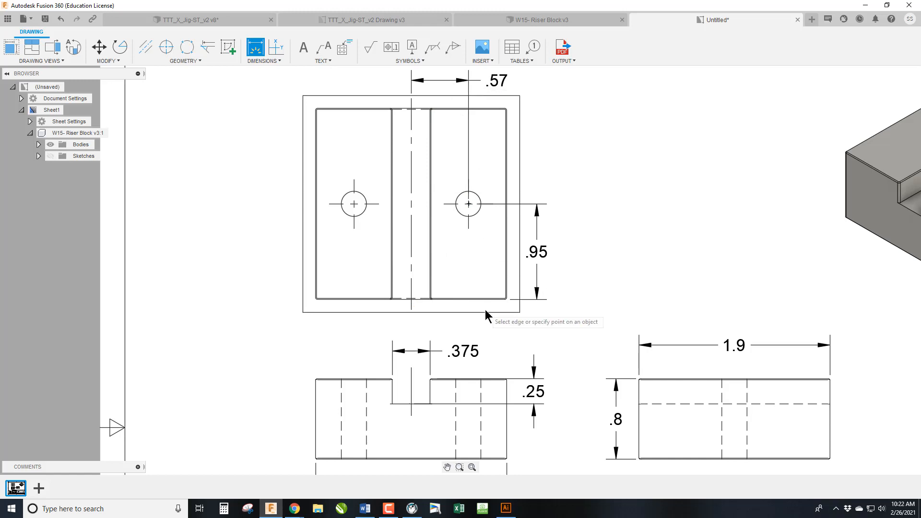
pyautogui.moveTo(472, 287)
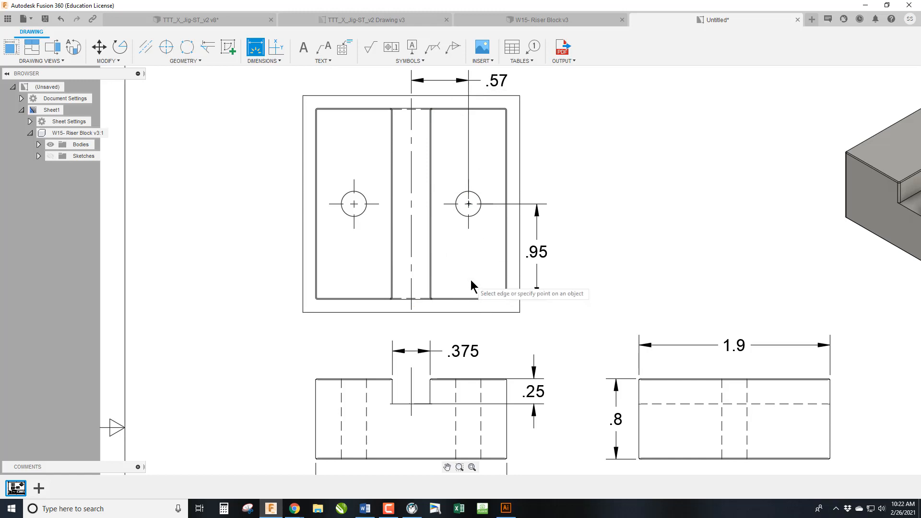
pyautogui.moveTo(468, 204)
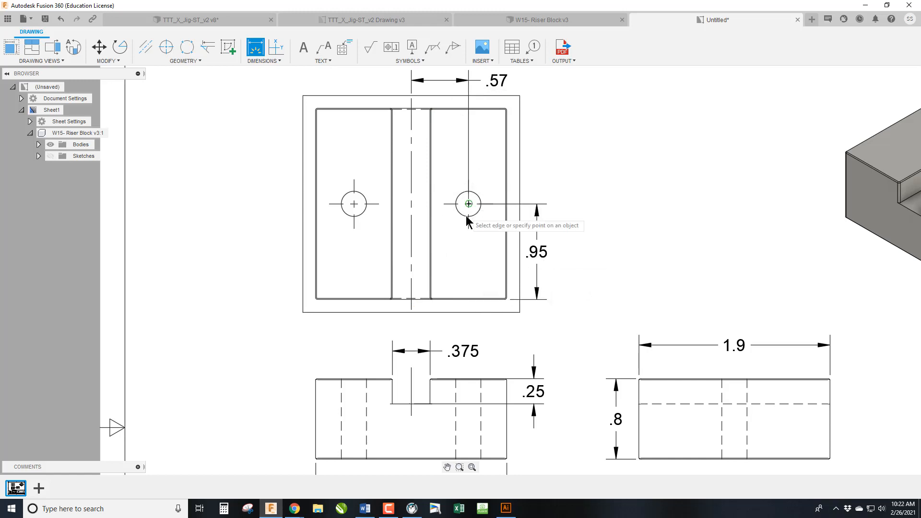
pyautogui.moveTo(490, 211)
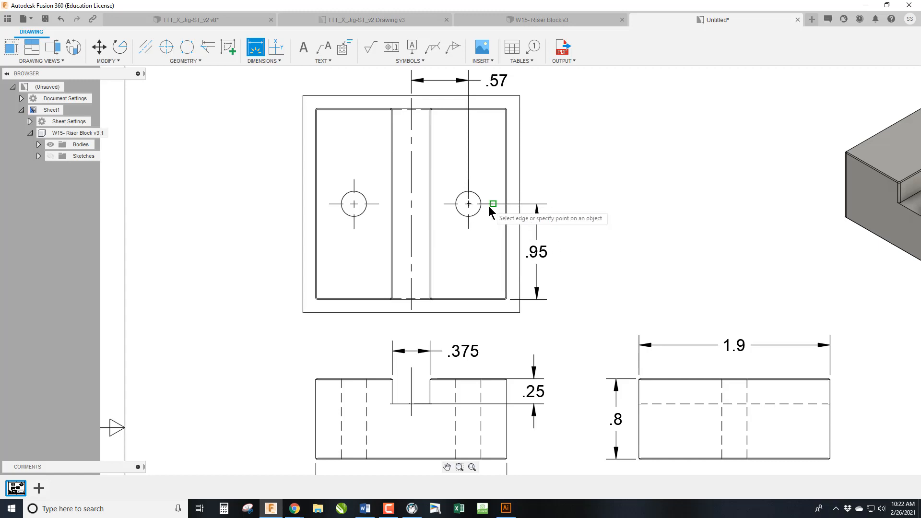
pyautogui.moveTo(426, 212)
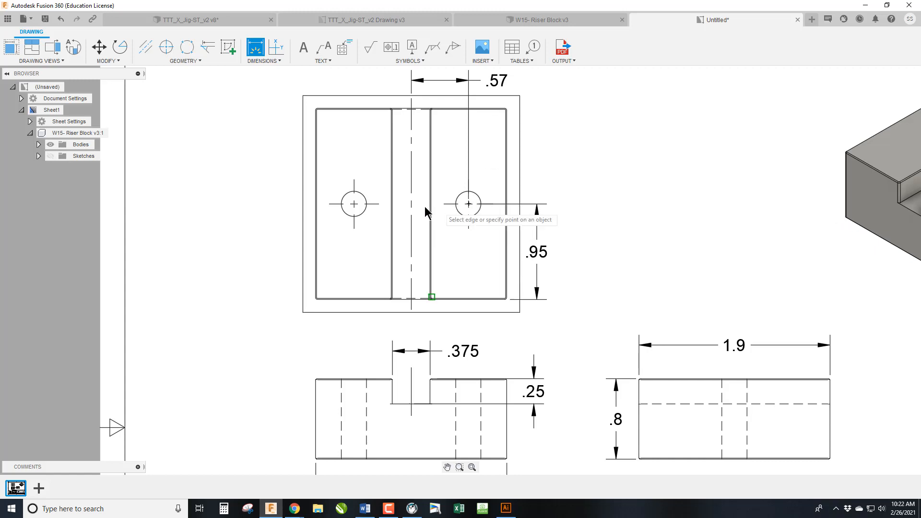
pyautogui.moveTo(435, 381)
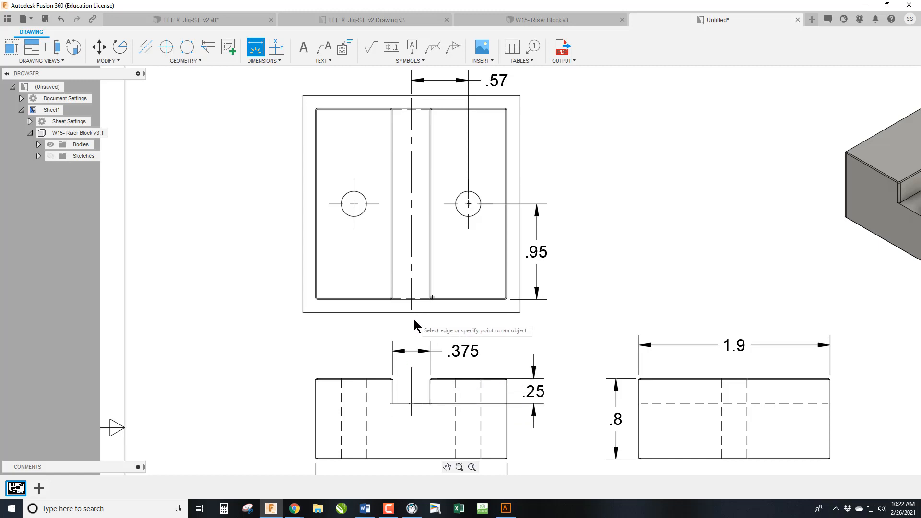
pyautogui.moveTo(416, 282)
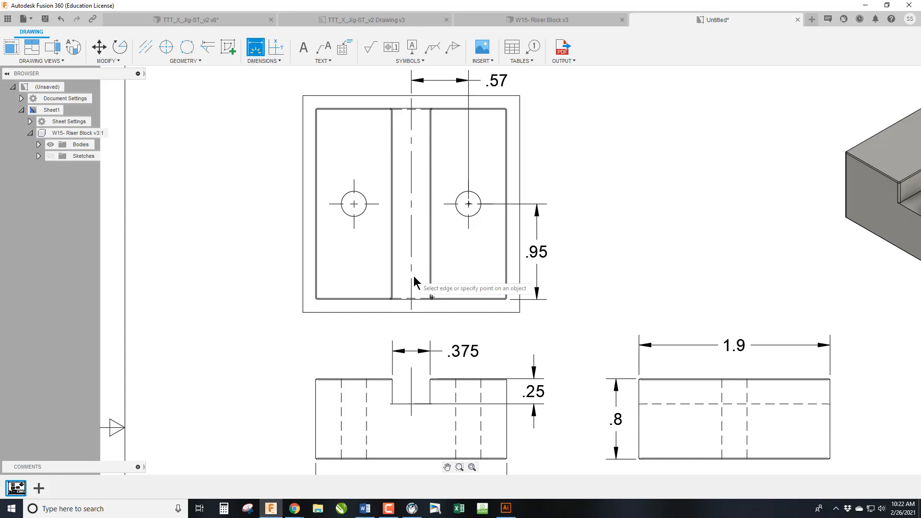
pyautogui.moveTo(446, 162)
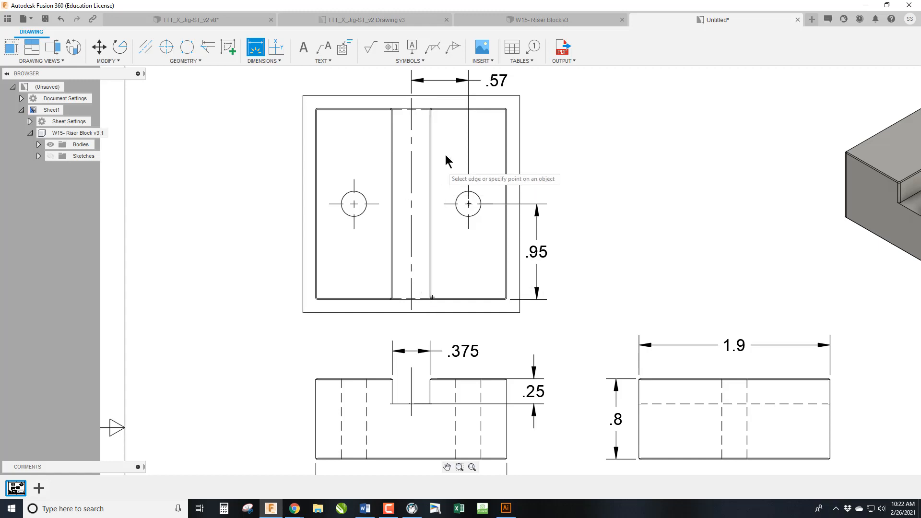
pyautogui.moveTo(436, 243)
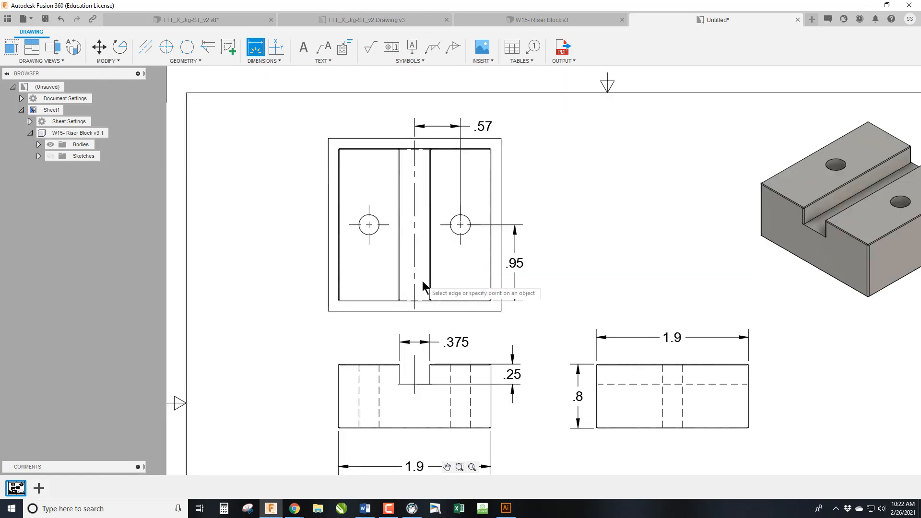
pyautogui.moveTo(567, 281)
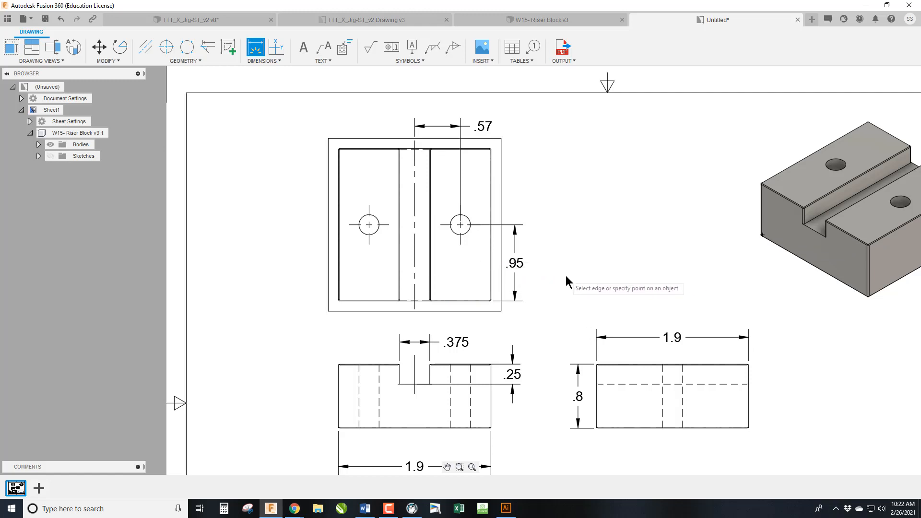
pyautogui.moveTo(310, 242)
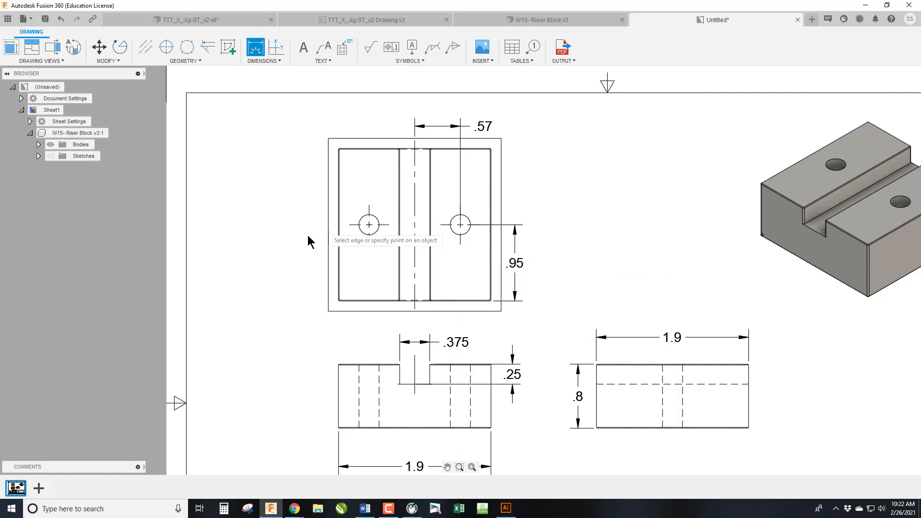
pyautogui.moveTo(587, 313)
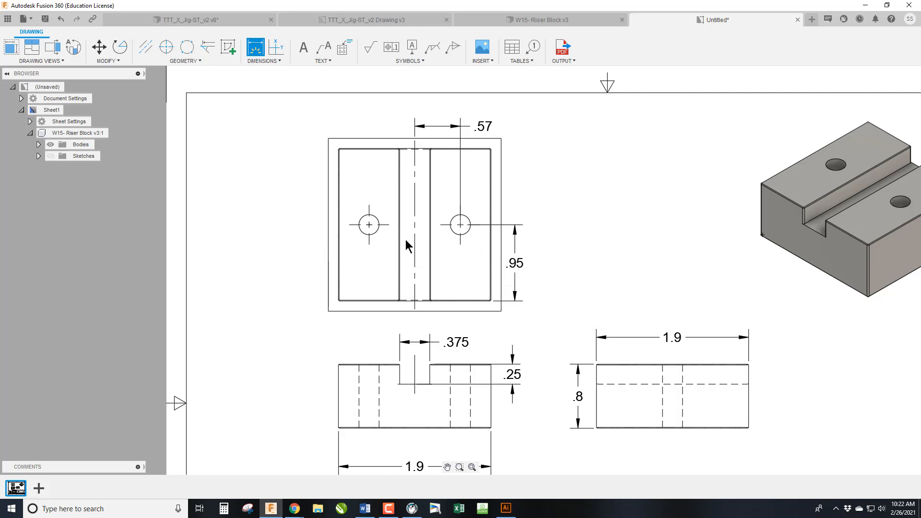
# - Dimension the right hole's diameter and edit its text to read 2X Ø.25 THRU
pyautogui.click(459, 224)
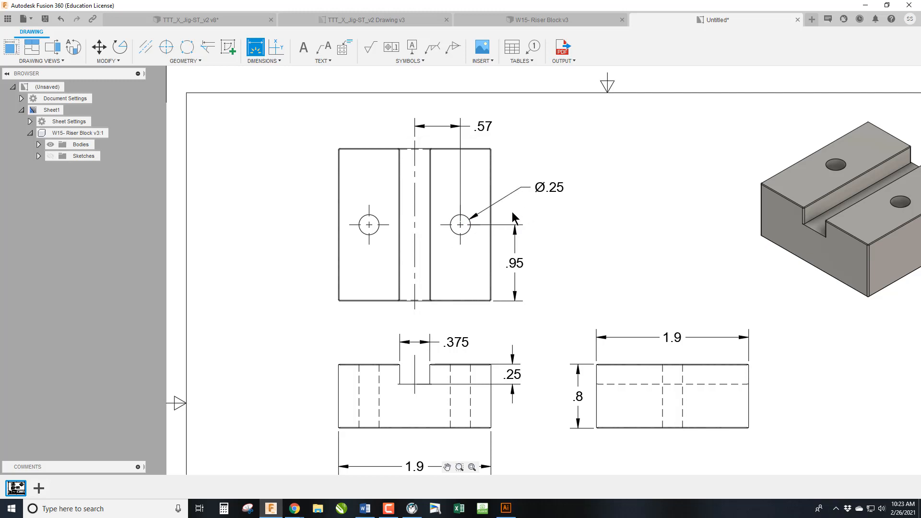
pyautogui.moveTo(543, 194)
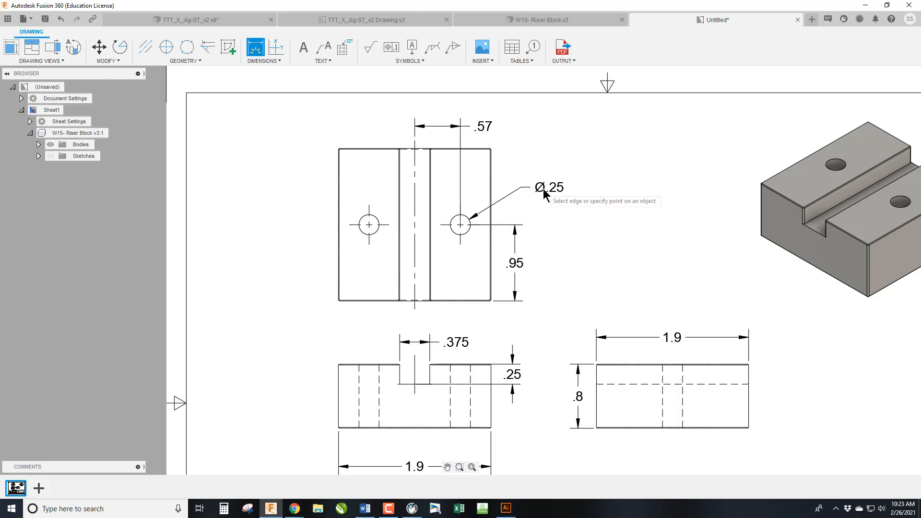
pyautogui.click(548, 187)
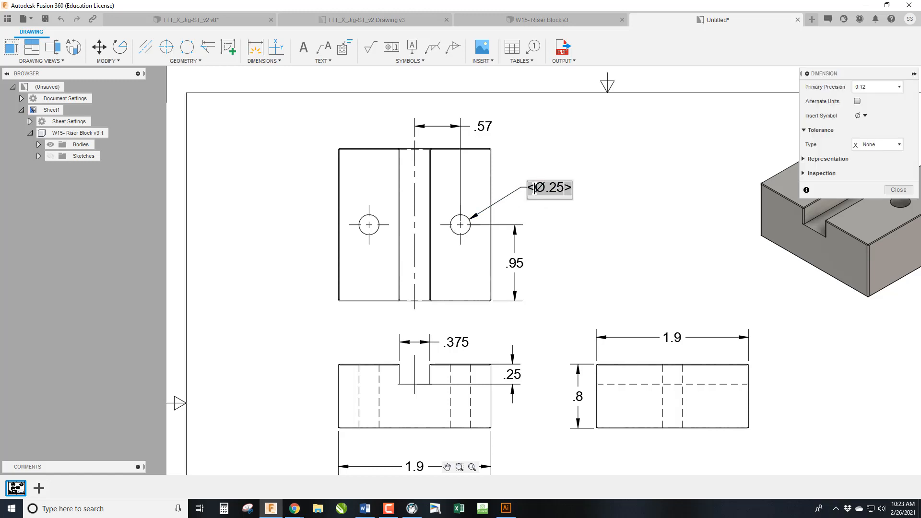
pyautogui.moveTo(553, 221)
pyautogui.write('2X ')
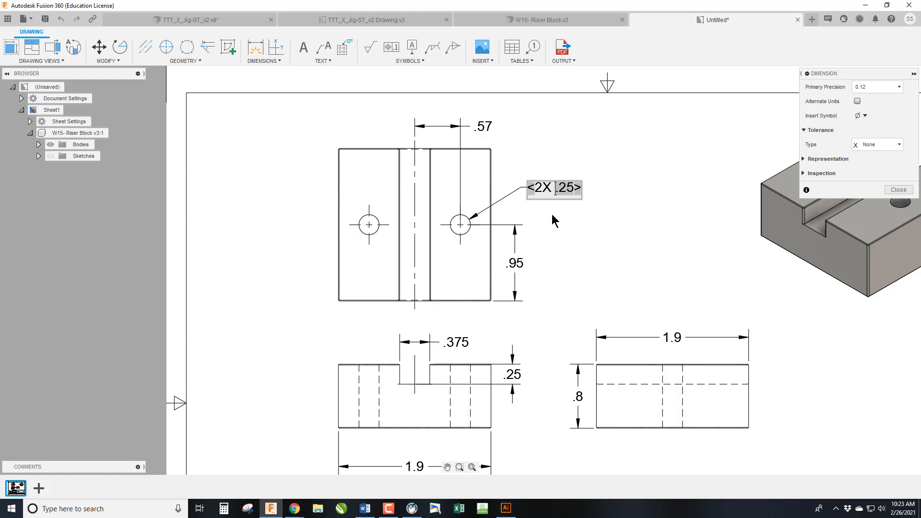
pyautogui.moveTo(481, 234)
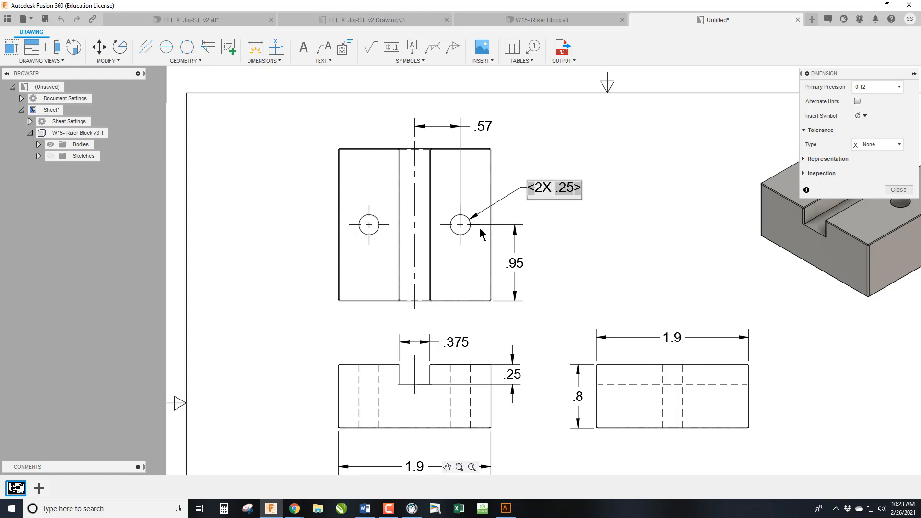
pyautogui.moveTo(457, 236)
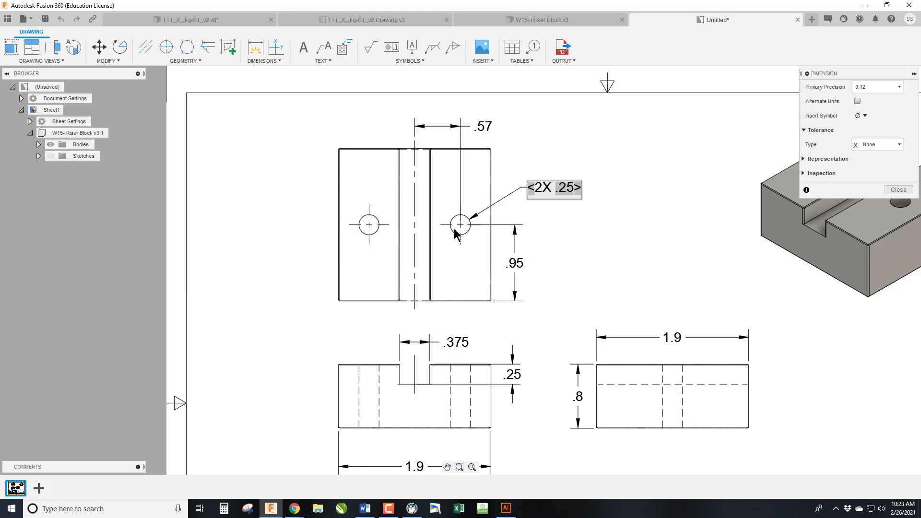
pyautogui.moveTo(393, 238)
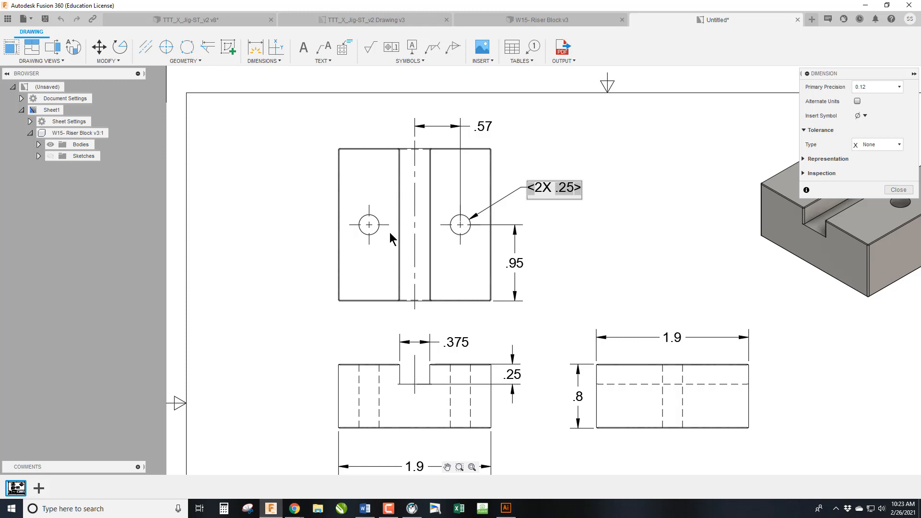
pyautogui.moveTo(601, 237)
pyautogui.write(' THRU')
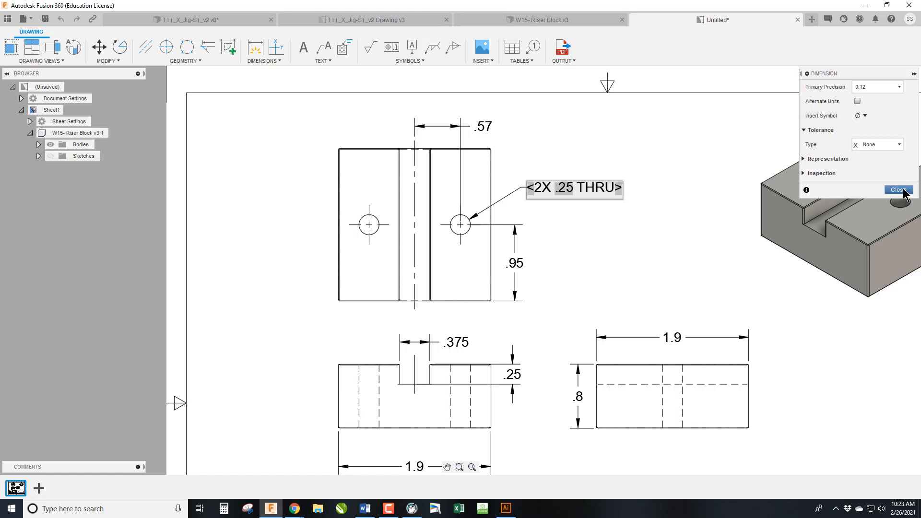
pyautogui.click(897, 190)
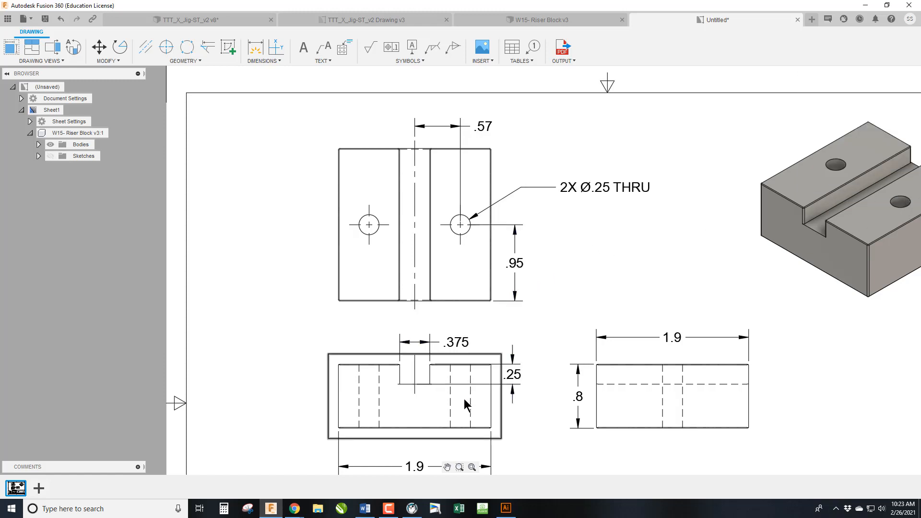
pyautogui.moveTo(464, 426)
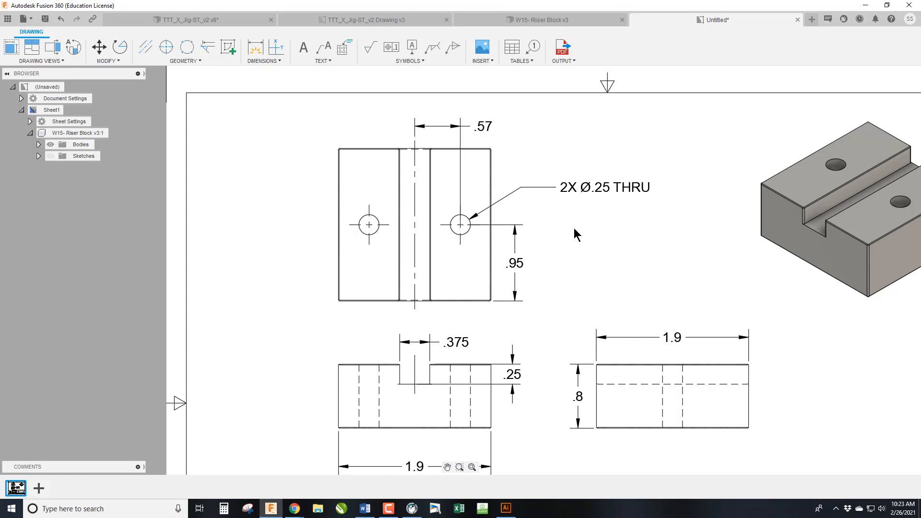
pyautogui.moveTo(569, 235)
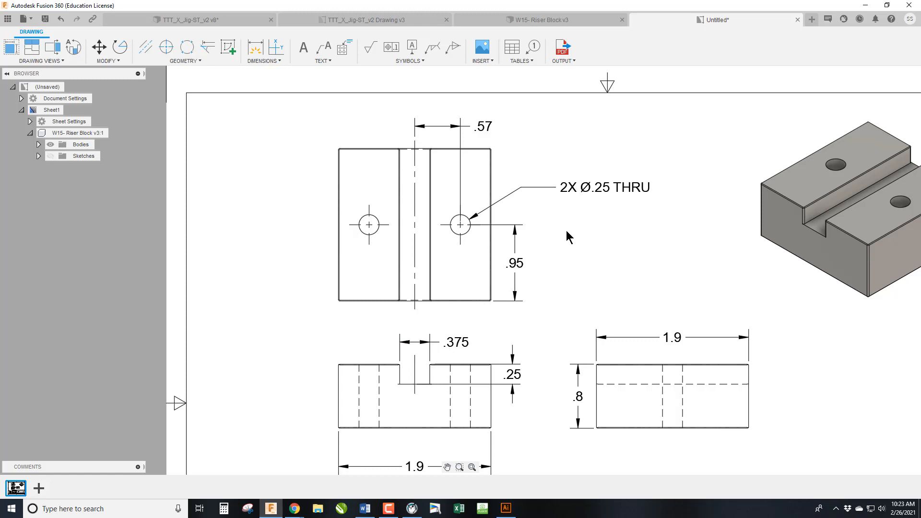
pyautogui.moveTo(558, 238)
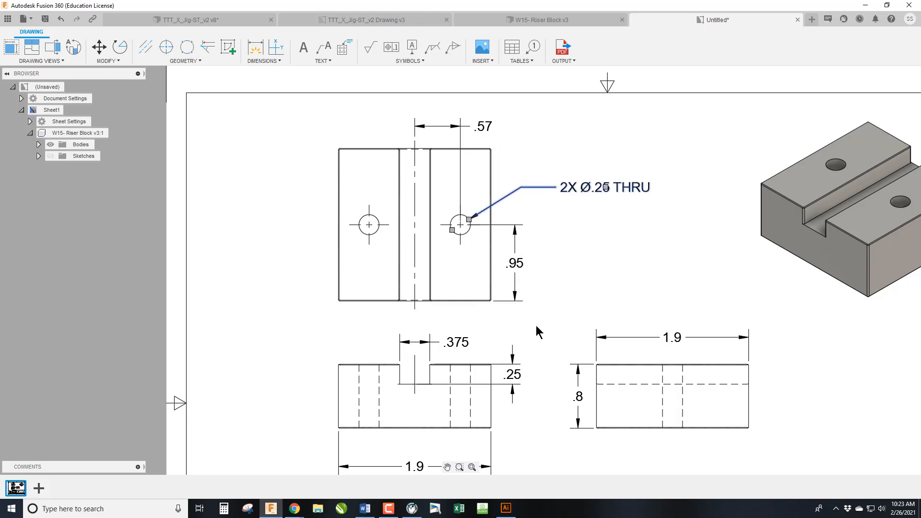
pyautogui.moveTo(510, 351)
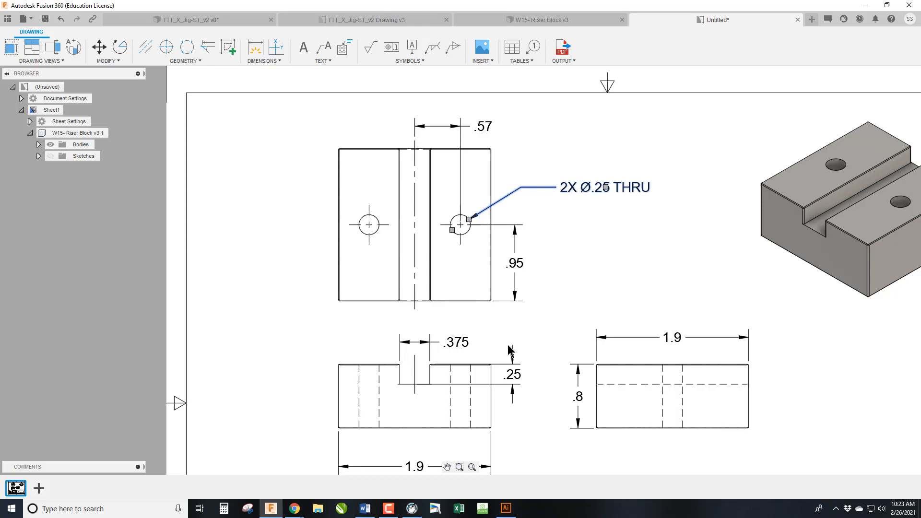
pyautogui.scroll(-3)
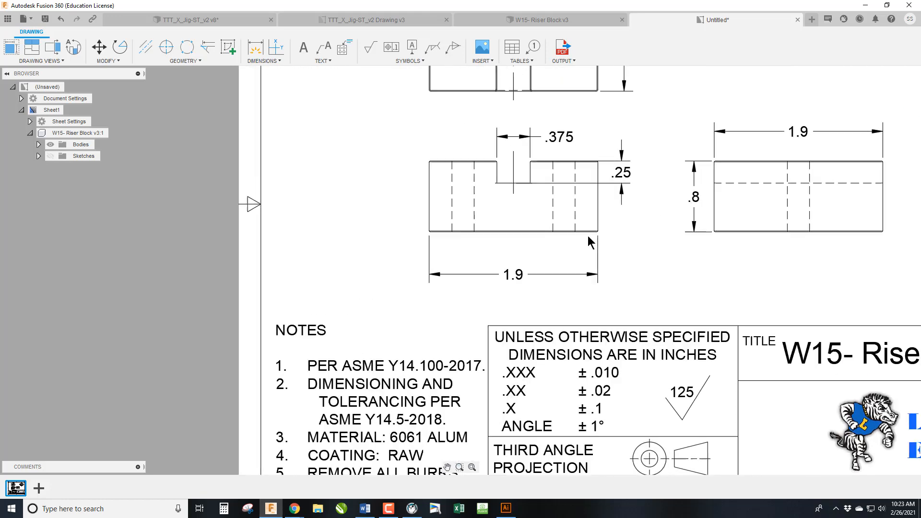
pyautogui.scroll(3)
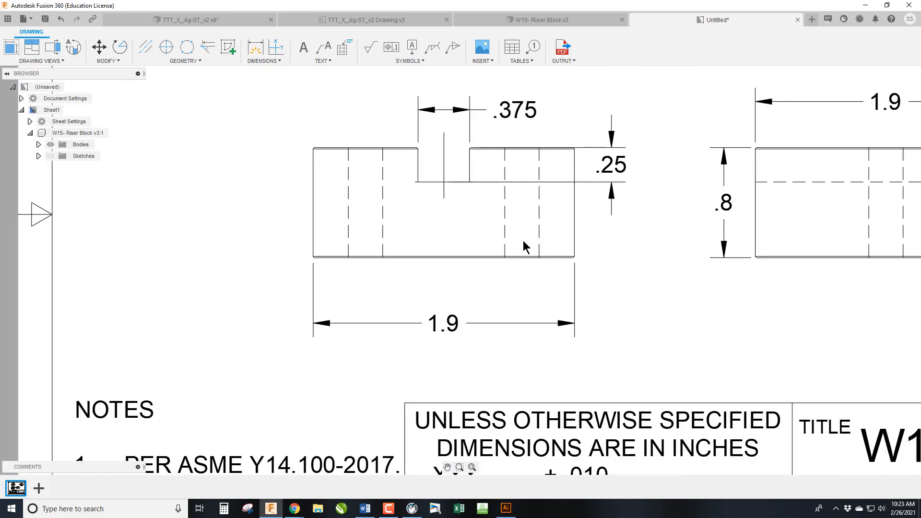
pyautogui.scroll(-3)
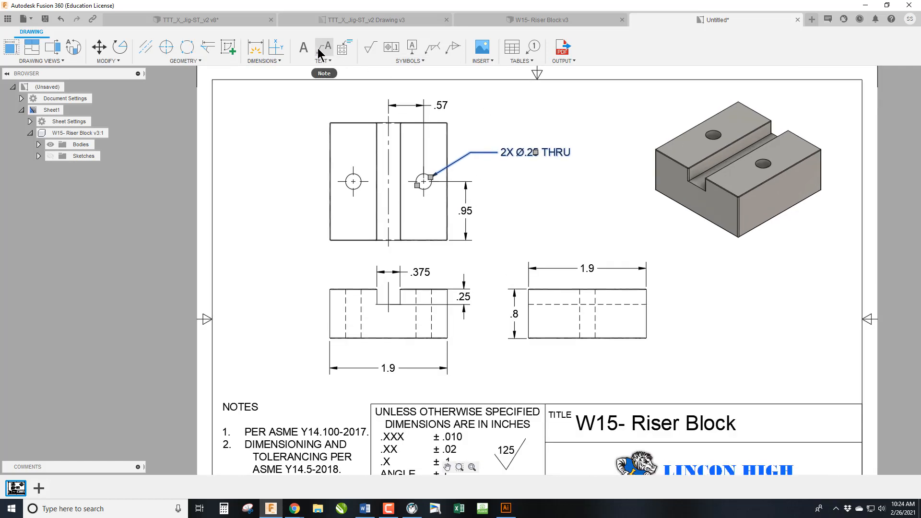
# - Place a leader note on the front view's corner reading CHAMFER 0.01
pyautogui.click(323, 48)
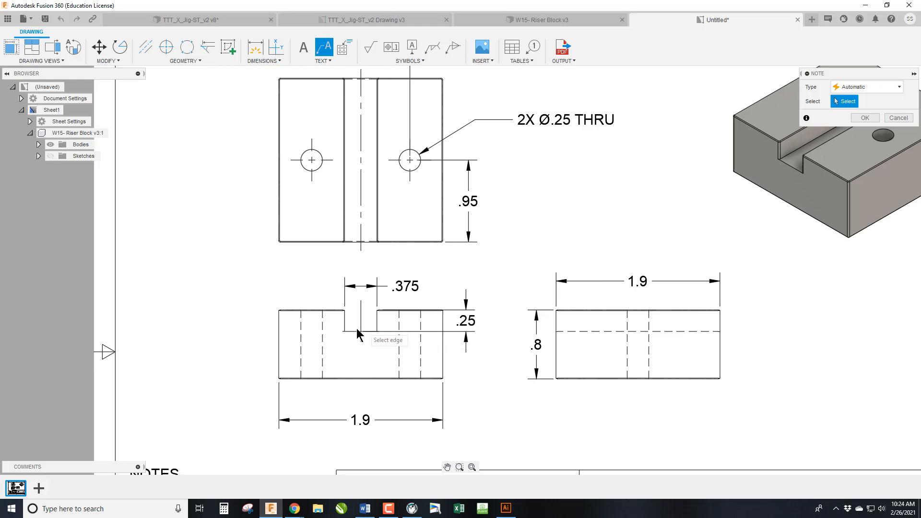
pyautogui.moveTo(325, 131)
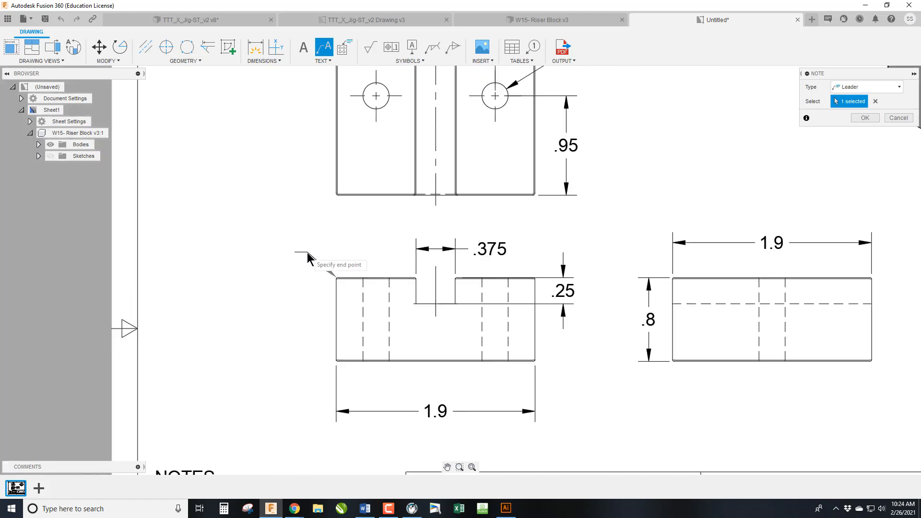
pyautogui.click(333, 289)
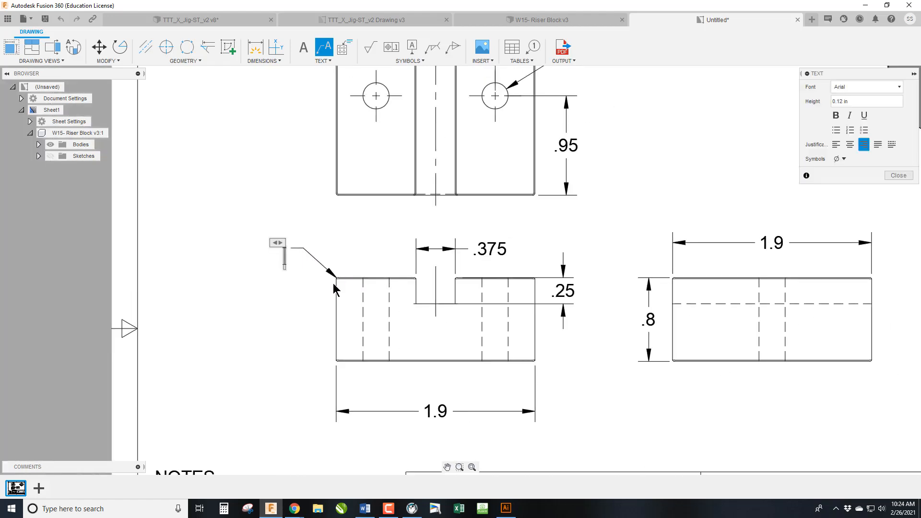
pyautogui.write('CHAMFER')
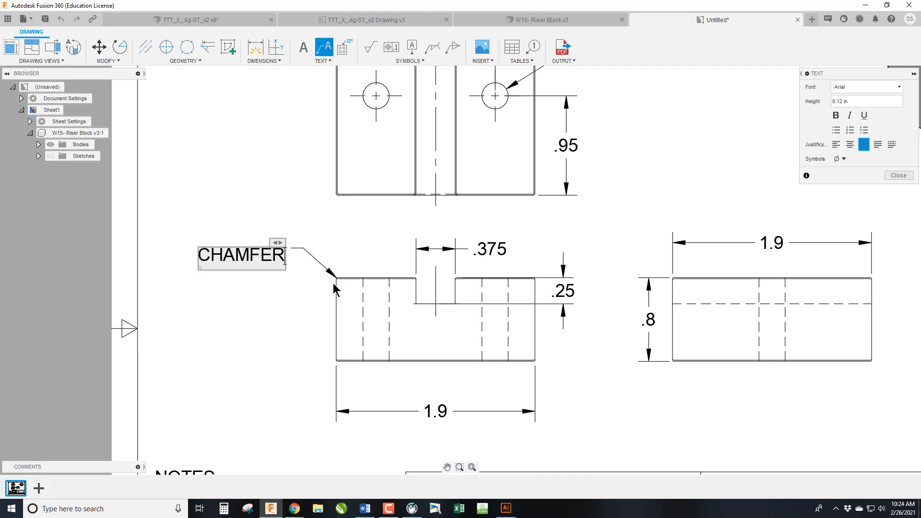
pyautogui.write('0.01')
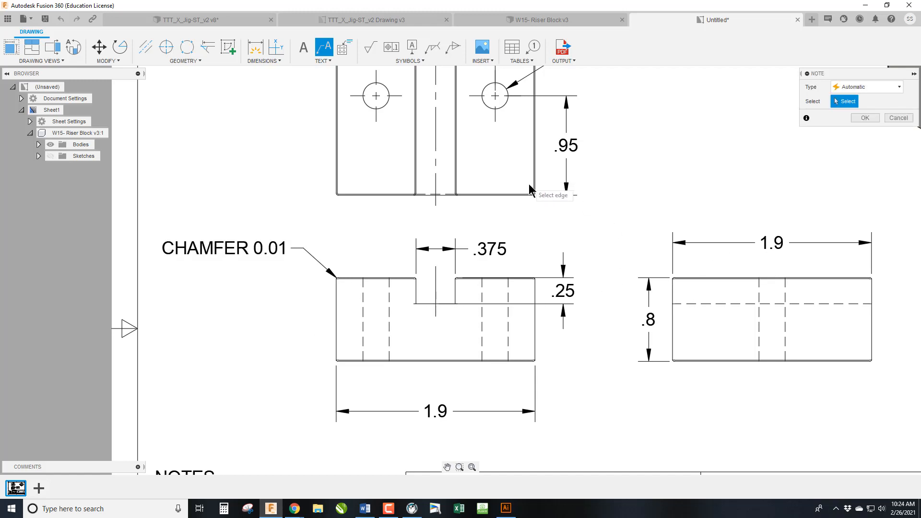
pyautogui.moveTo(376, 365)
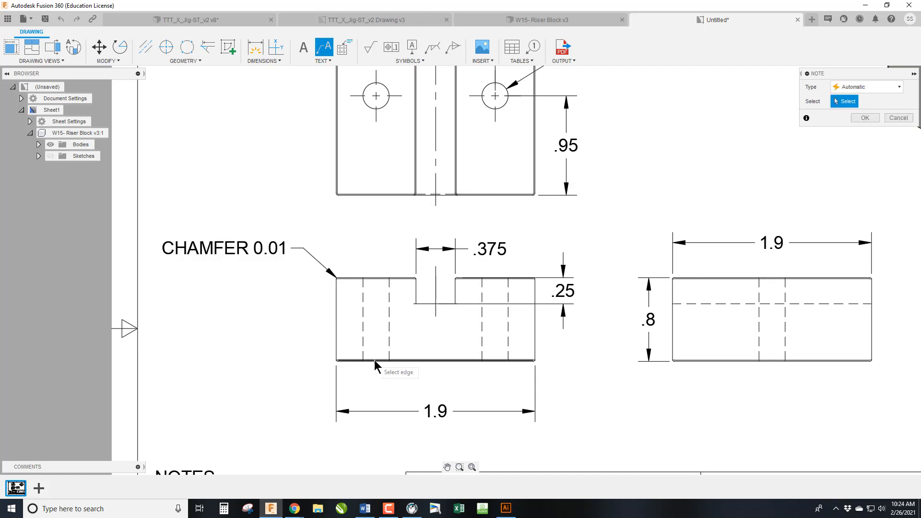
pyautogui.moveTo(297, 283)
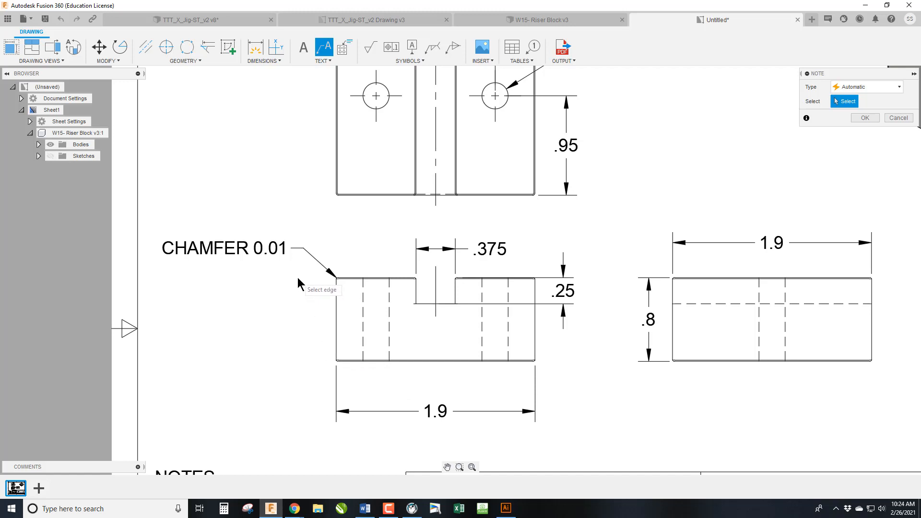
pyautogui.moveTo(294, 251)
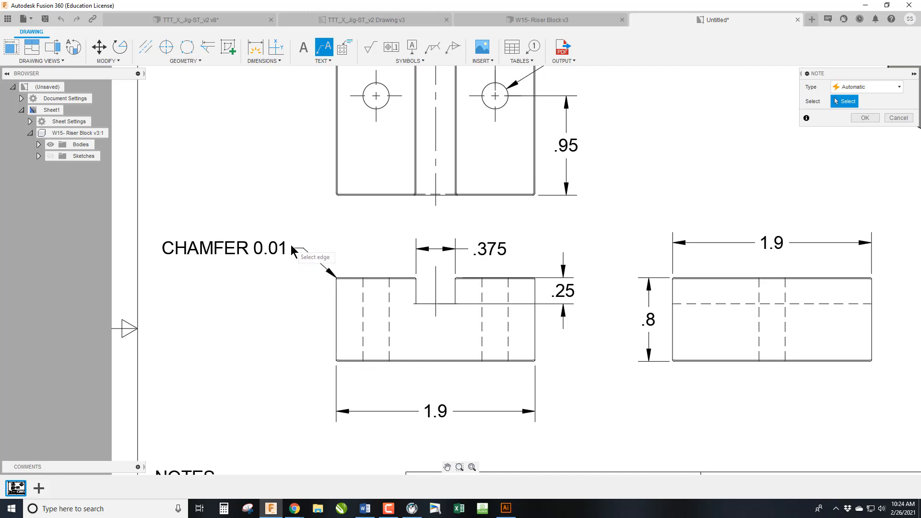
pyautogui.moveTo(696, 297)
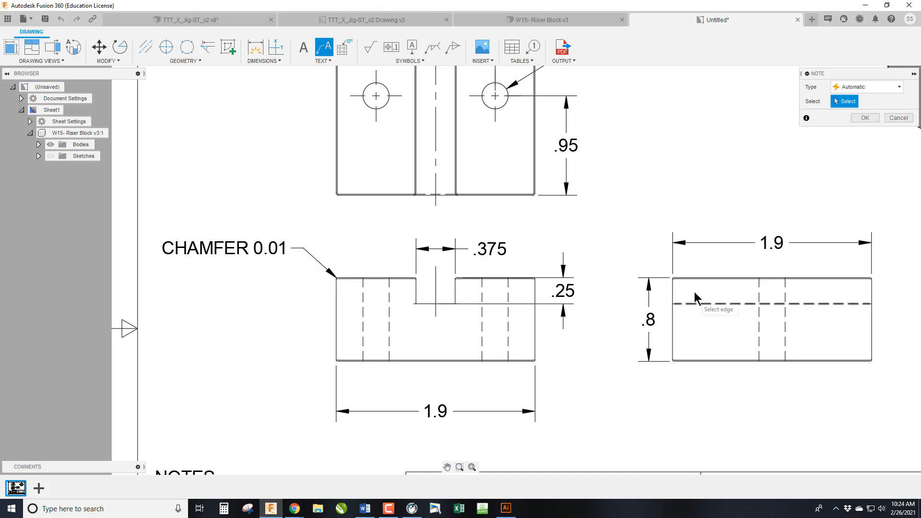
pyautogui.moveTo(501, 234)
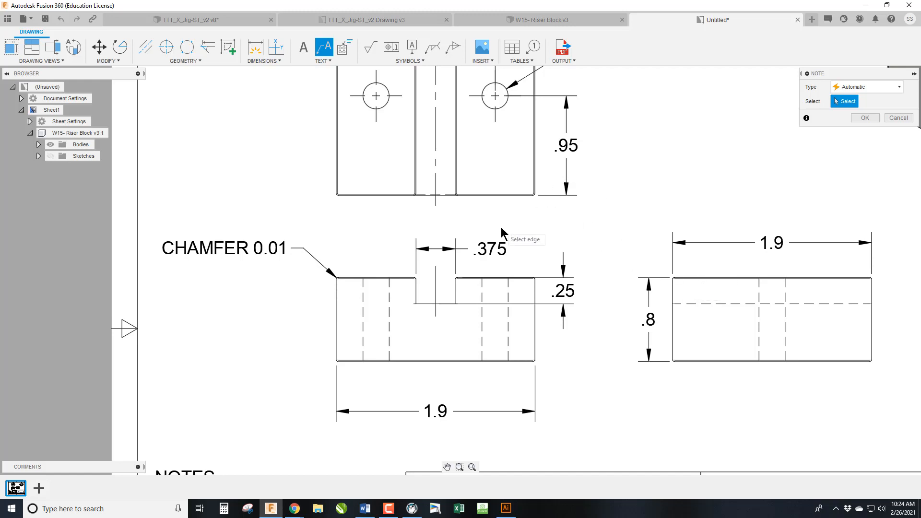
pyautogui.moveTo(479, 260)
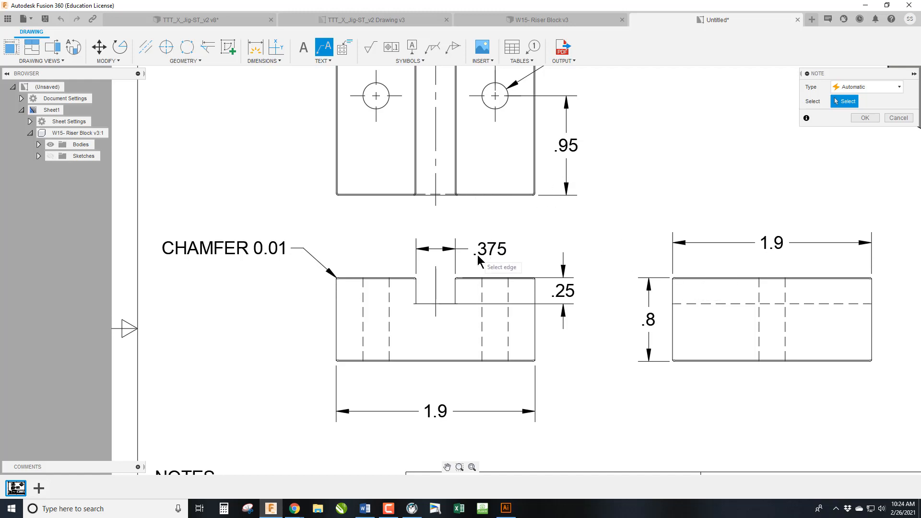
pyautogui.scroll(-3)
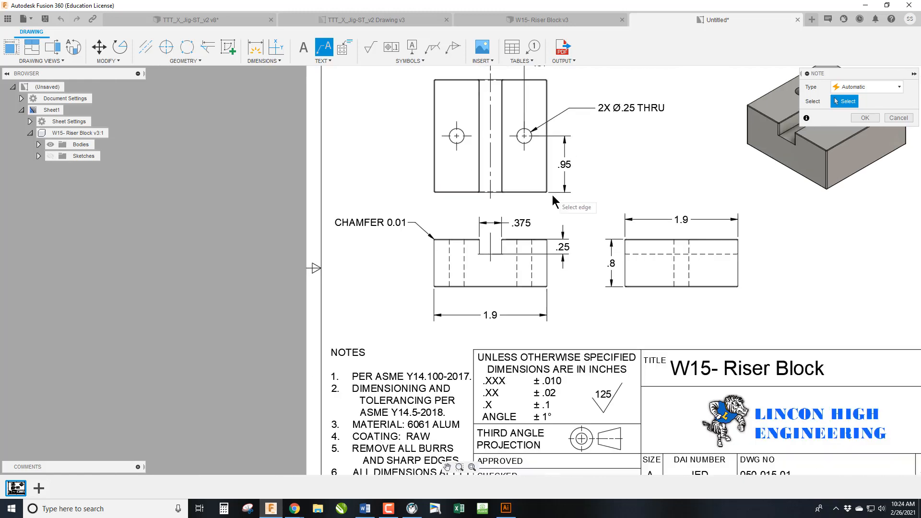
pyautogui.scroll(3)
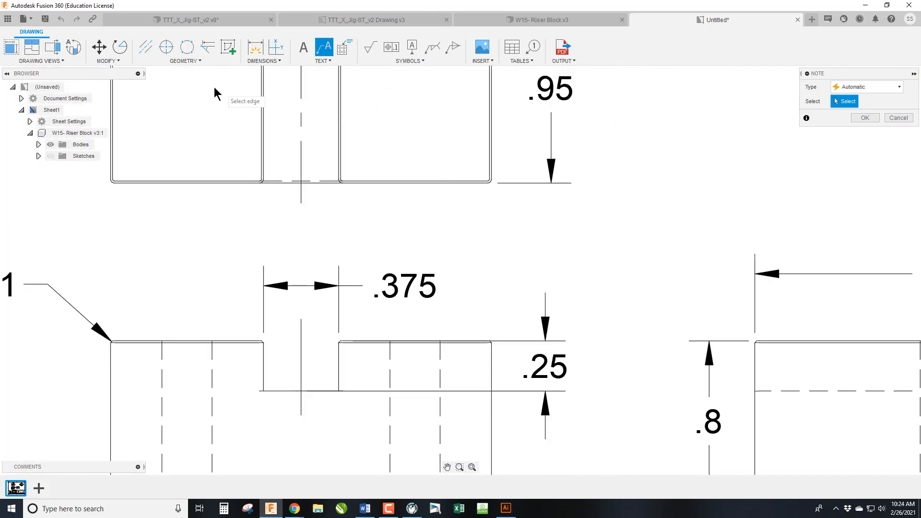
pyautogui.moveTo(246, 61)
pyautogui.write('R.02')
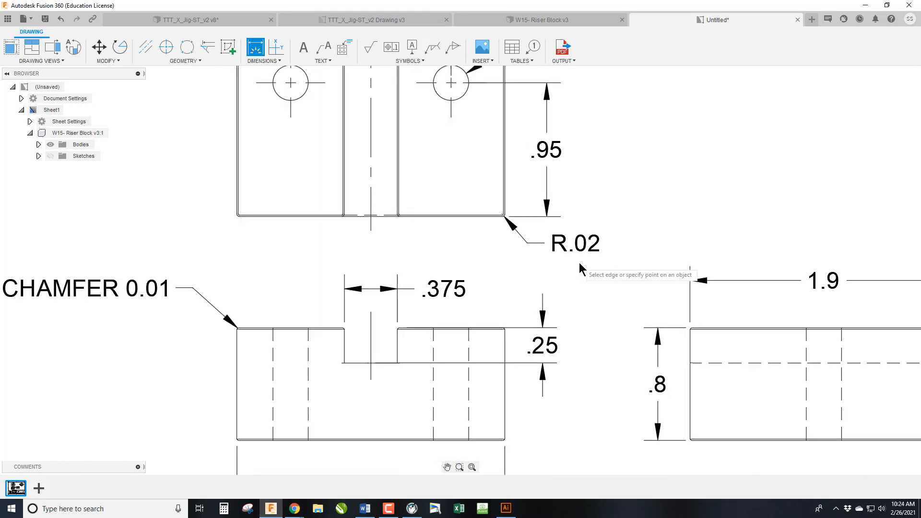
pyautogui.moveTo(501, 228)
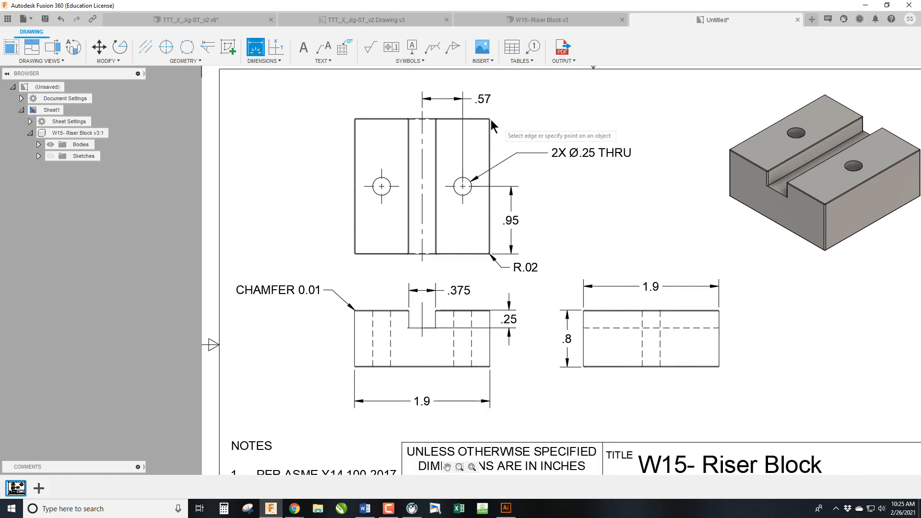
pyautogui.moveTo(532, 270)
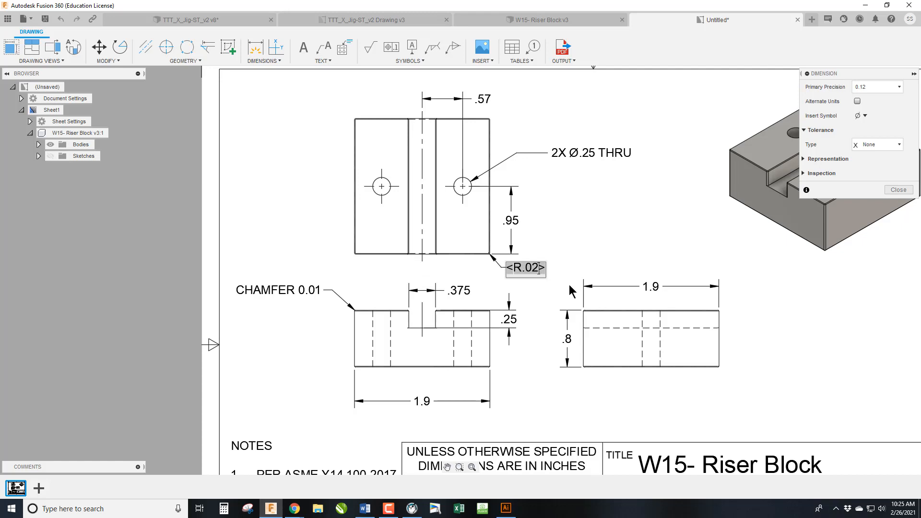
# - Append TYP to the R.02 fillet radius dimension text on the top view's corner
pyautogui.write('TYP')
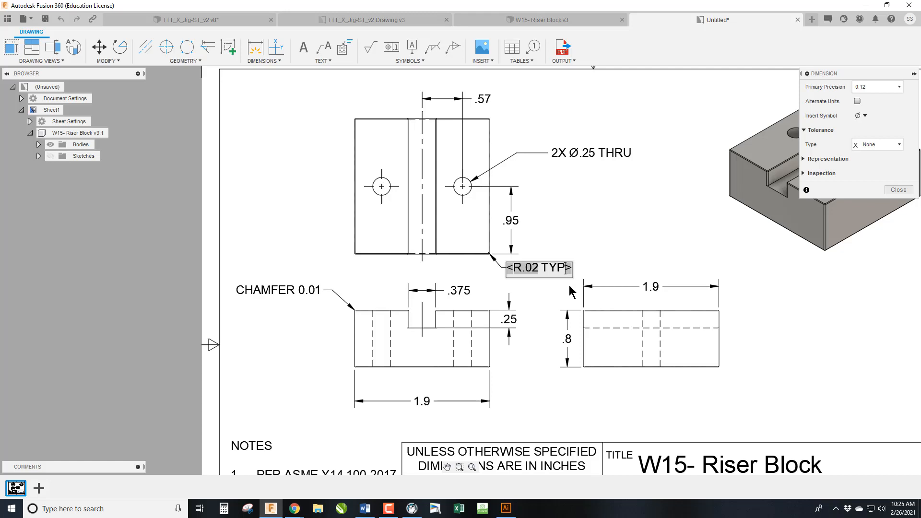
pyautogui.moveTo(467, 266)
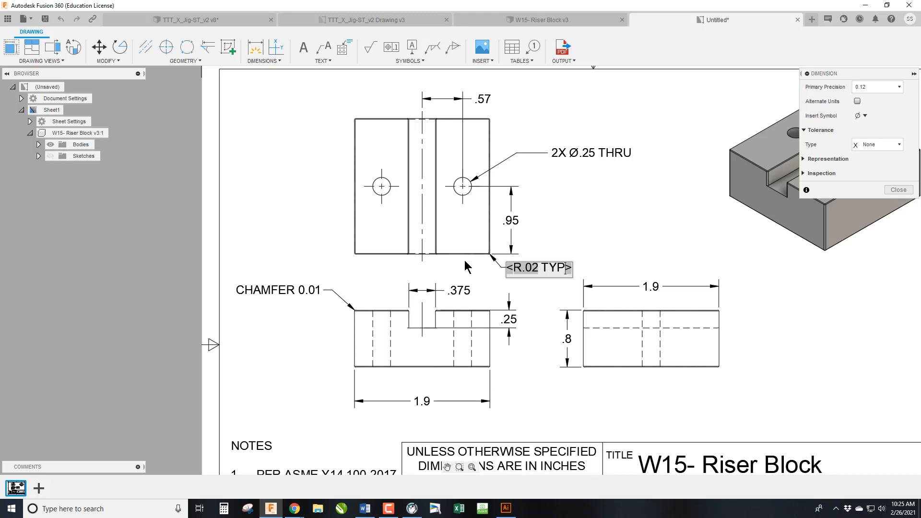
pyautogui.scroll(3)
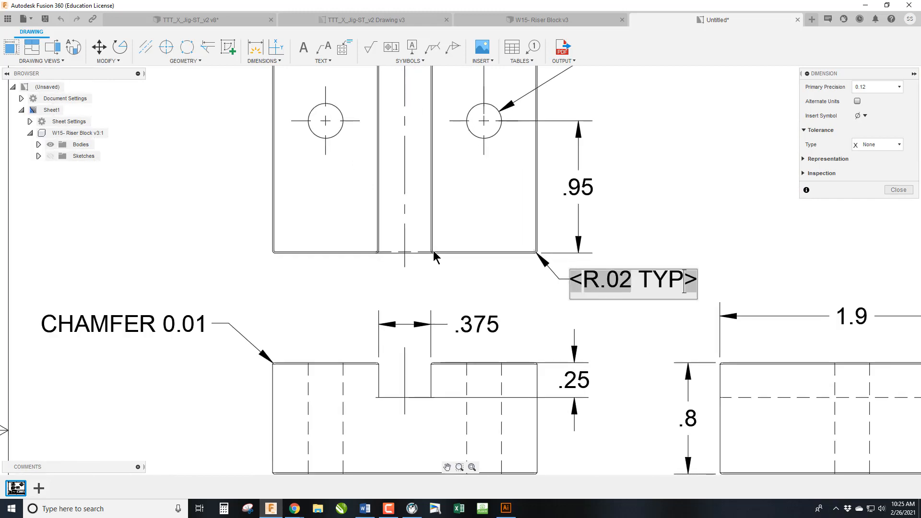
pyautogui.scroll(-3)
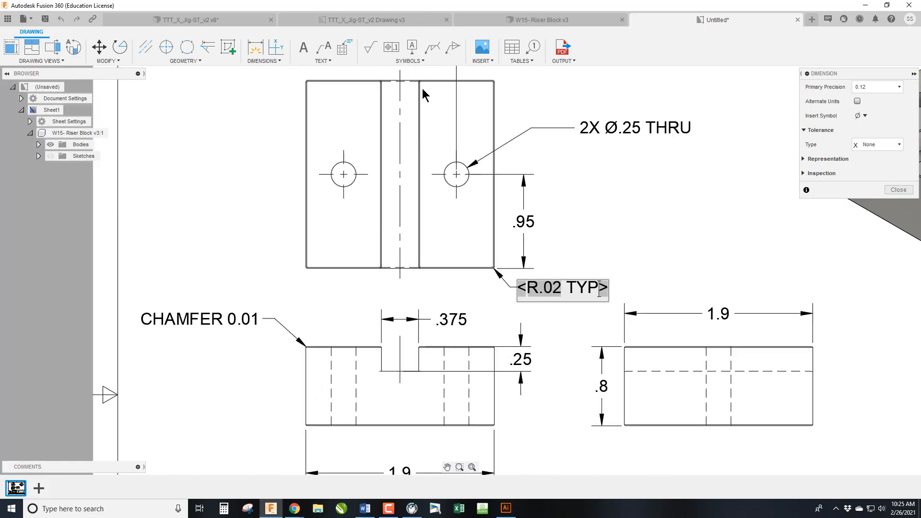
pyautogui.moveTo(389, 210)
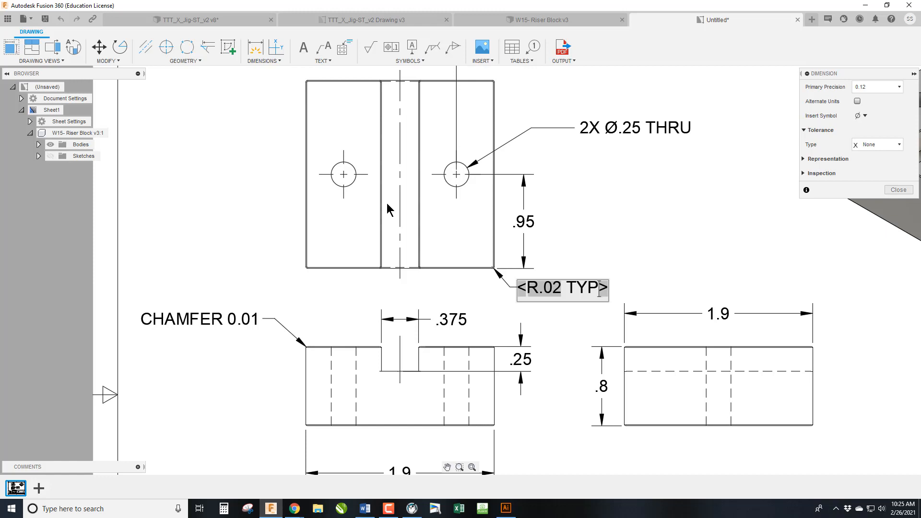
pyautogui.moveTo(412, 290)
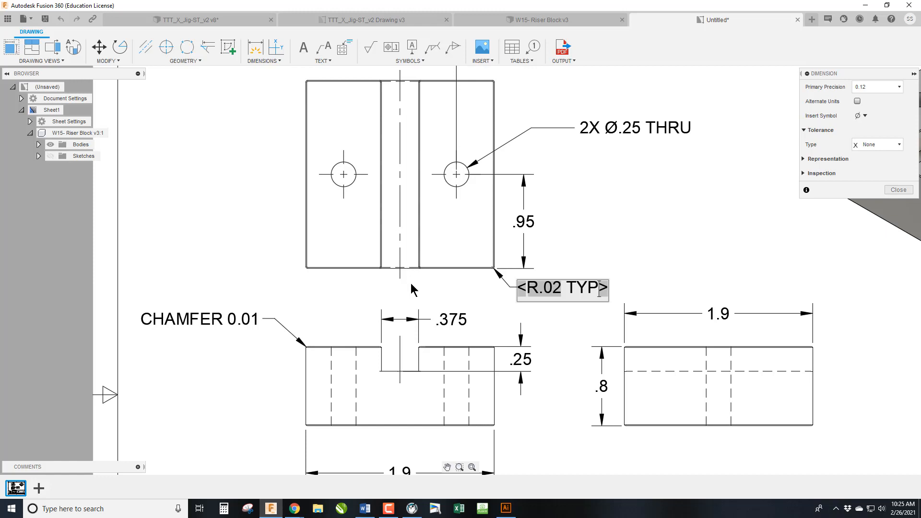
pyautogui.moveTo(394, 288)
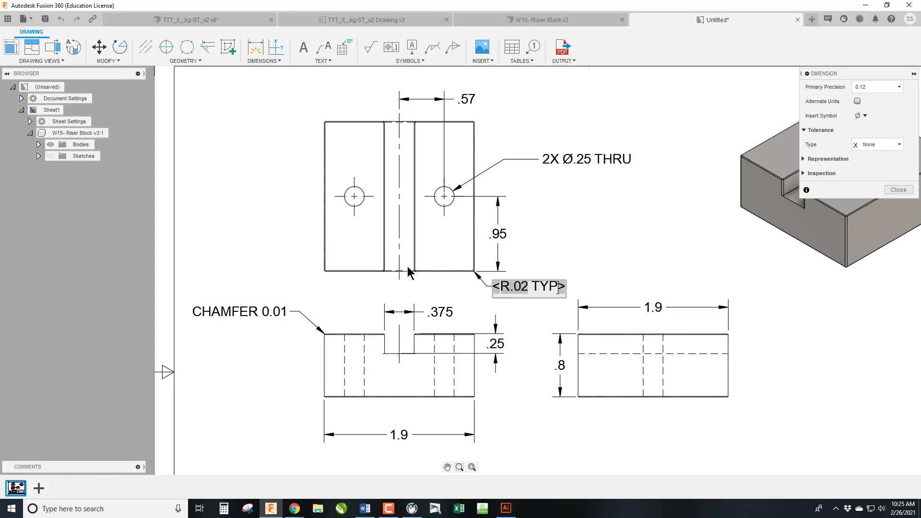
pyautogui.moveTo(386, 130)
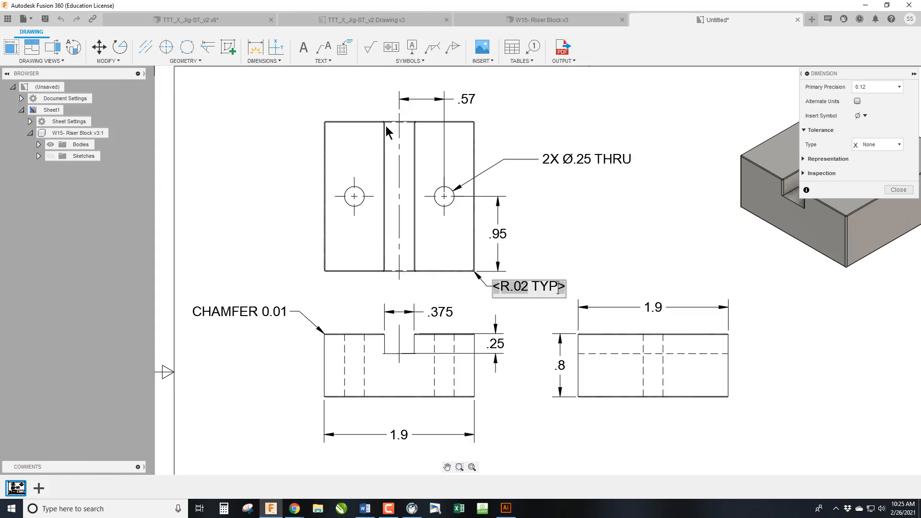
pyautogui.moveTo(557, 268)
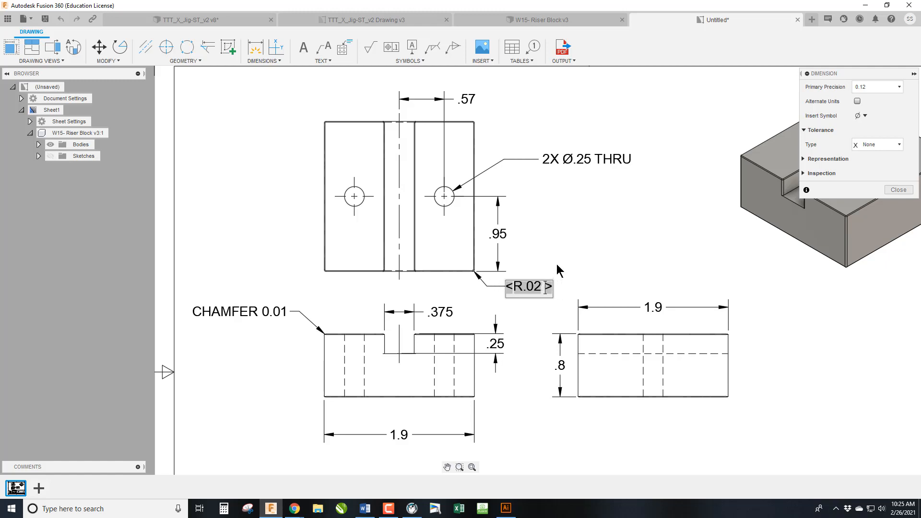
# - Prefix the fillet radius text with 8X so it reads 8X R.02, then deselect
pyautogui.write('8X')
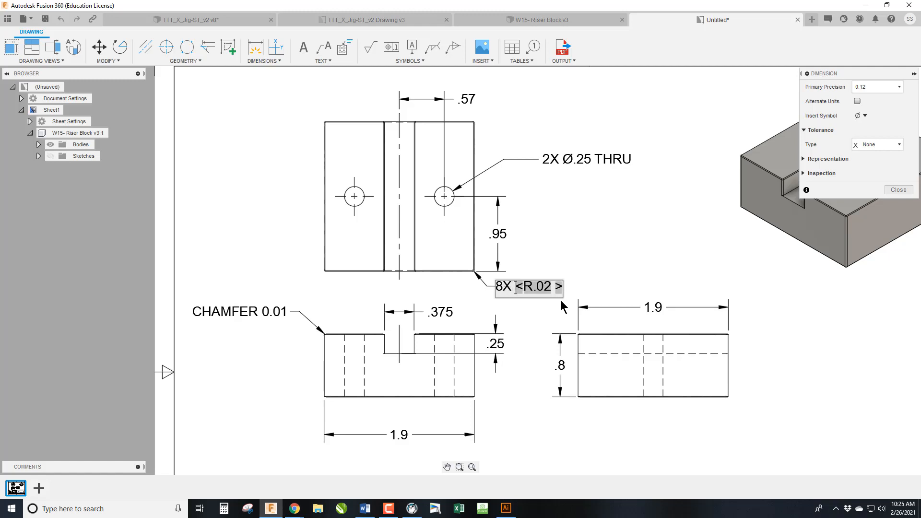
pyautogui.click(896, 189)
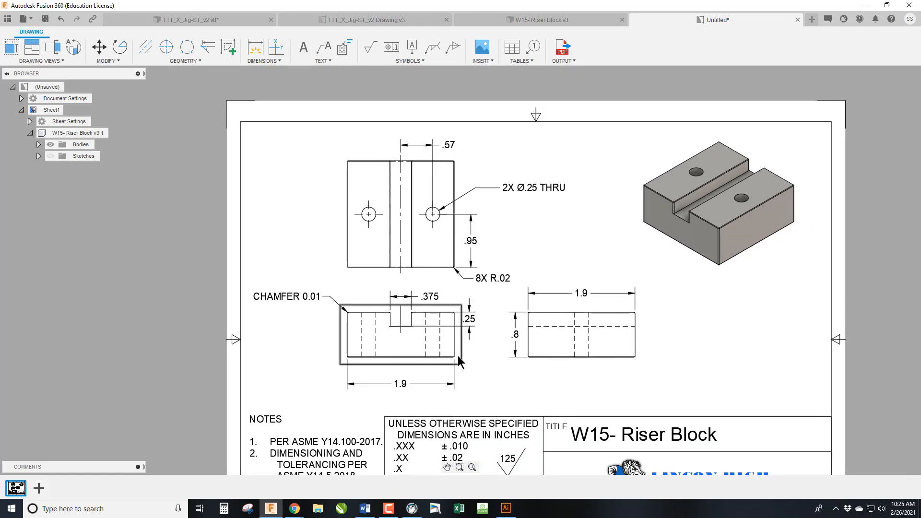
pyautogui.click(485, 365)
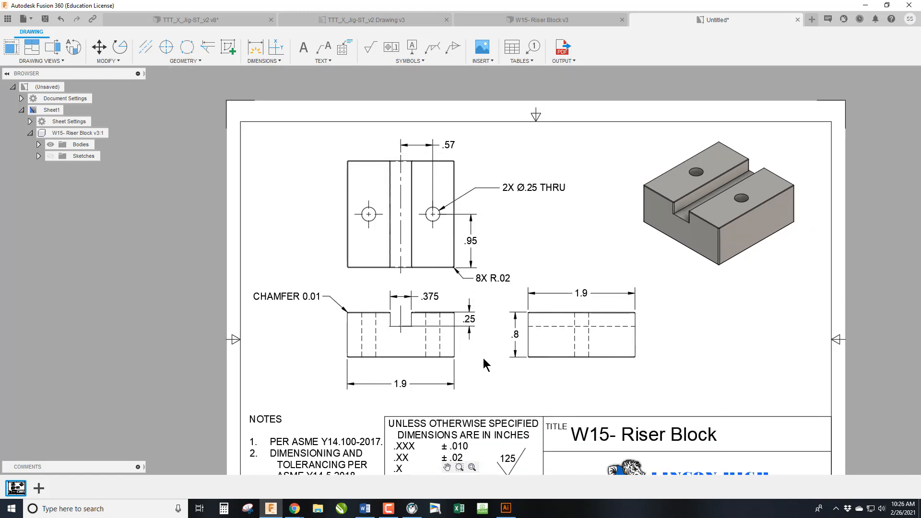